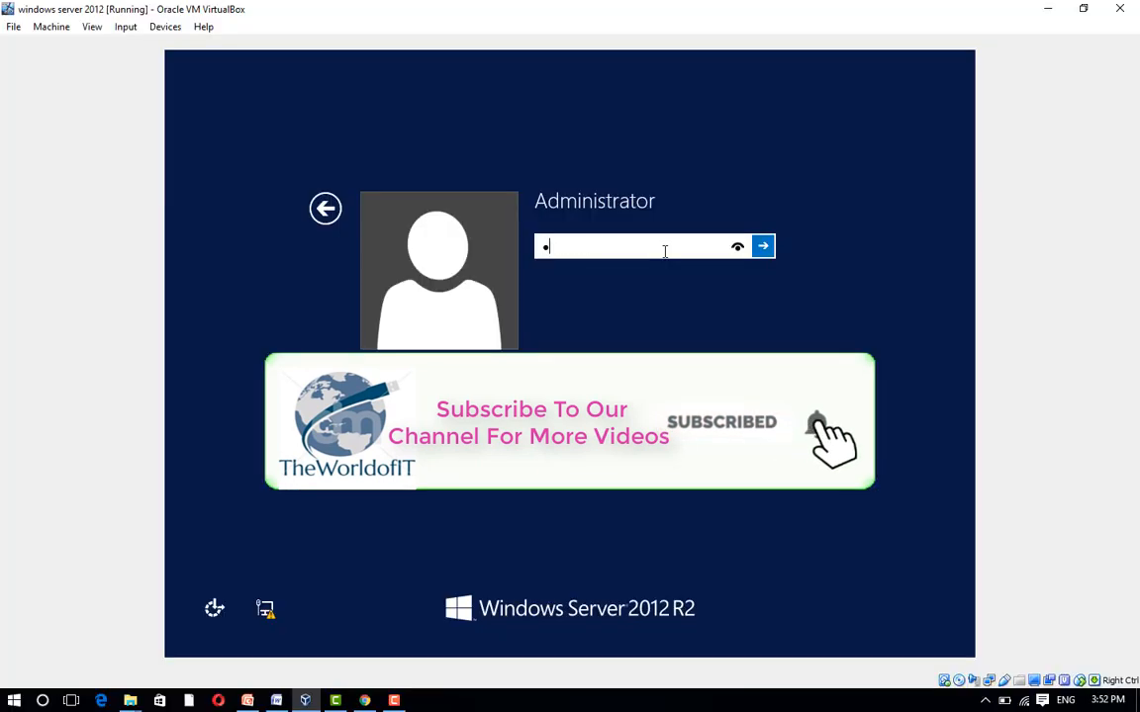
Sign in as Administrator with the password and land on the server desktop
{"action": "type", "text": "password"}
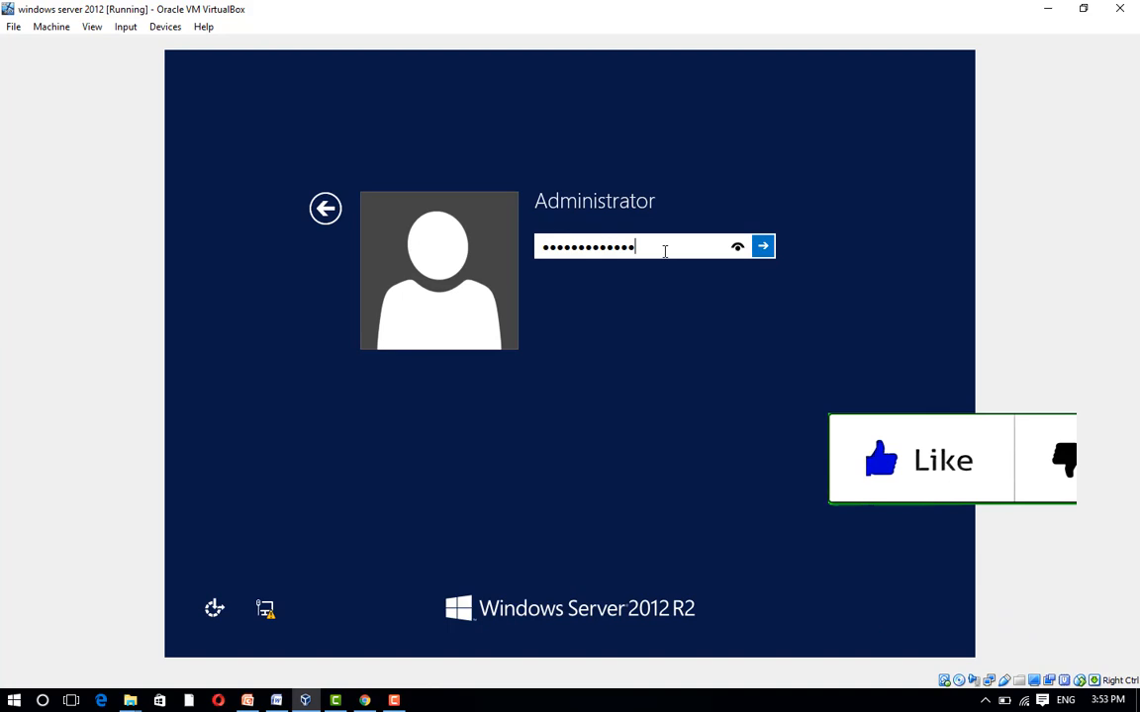
{"action": "left_click", "coordinate": [764, 246]}
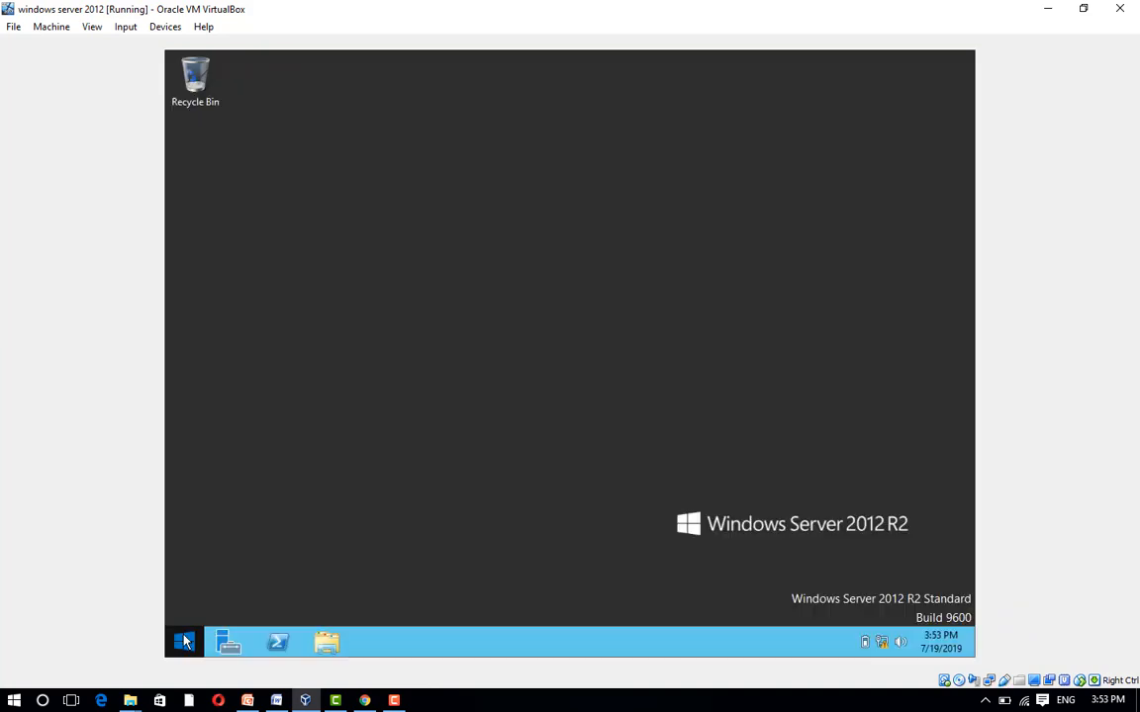
{"action": "left_click", "coordinate": [184, 641]}
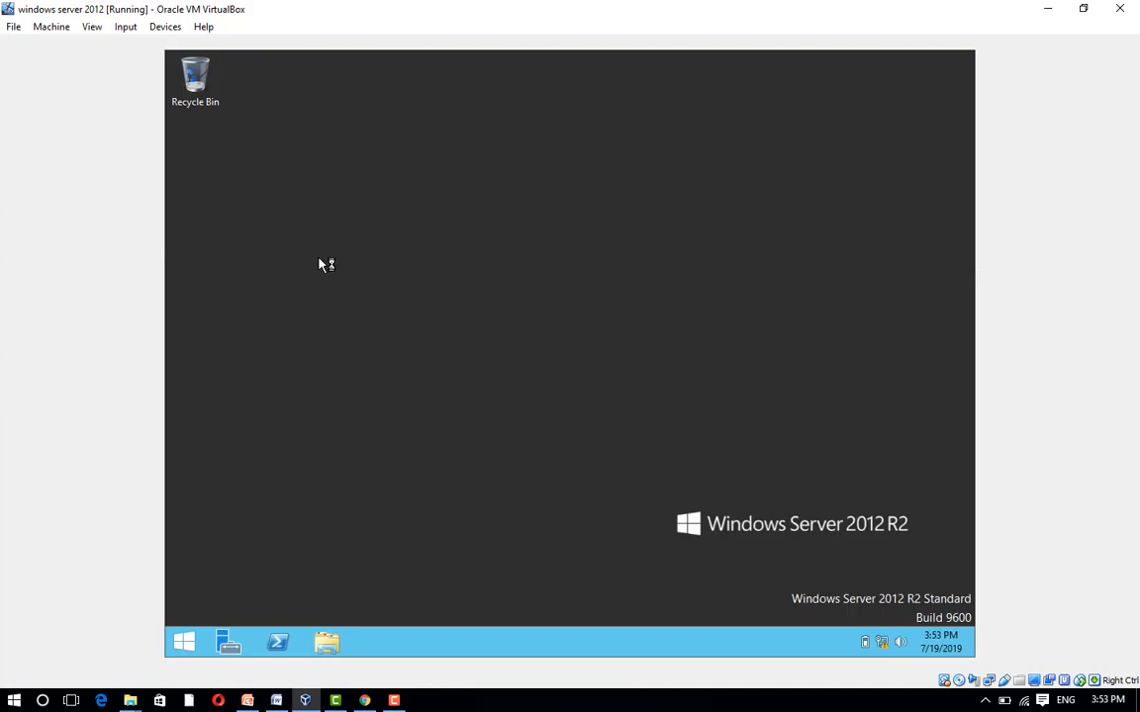
Launch Add Roles and Features from Server Manager, keeping role-based installation on the local server
{"action": "left_click", "coordinate": [229, 641]}
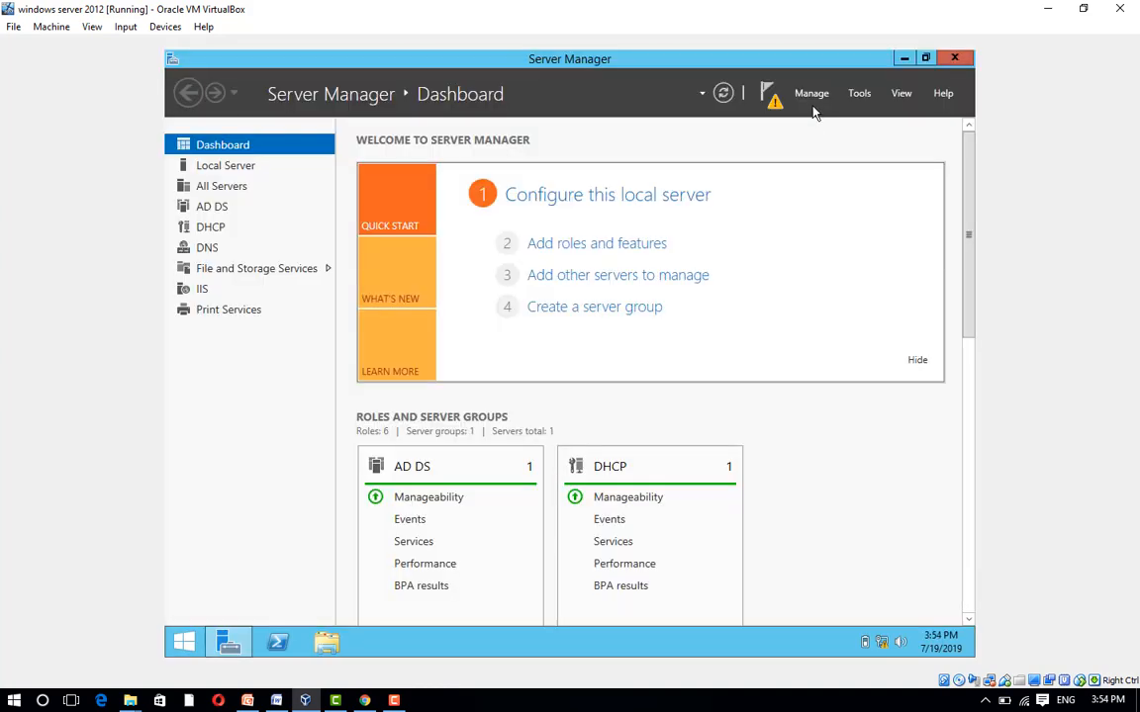
{"action": "left_click", "coordinate": [812, 93]}
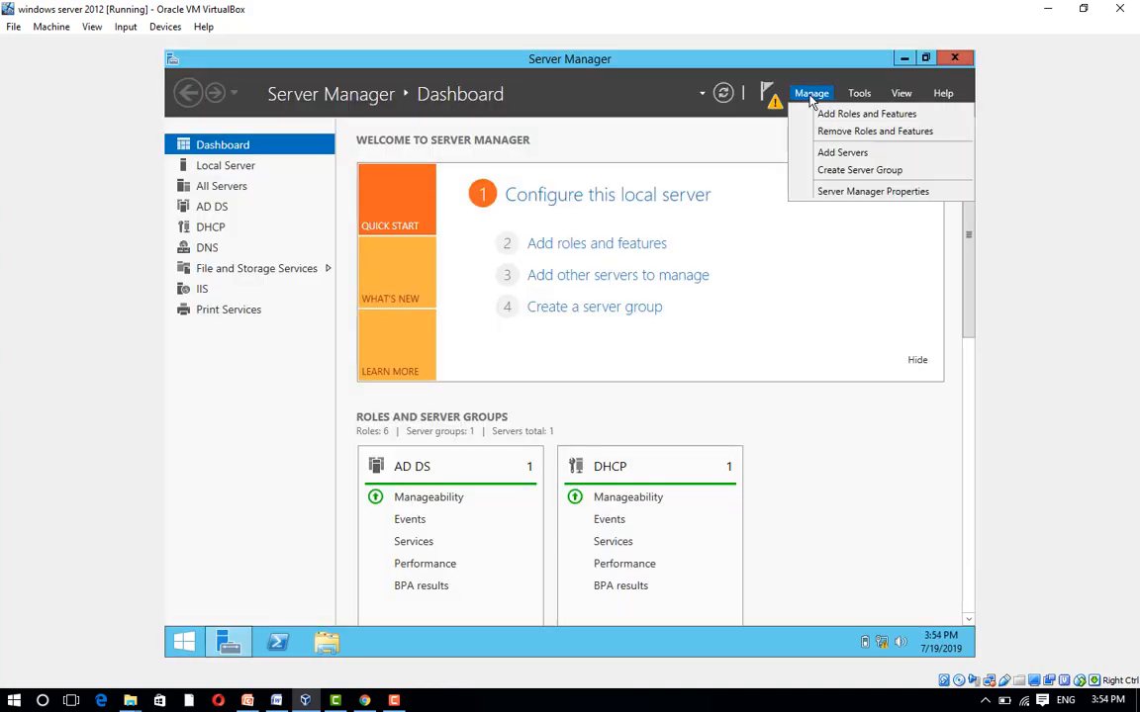
{"action": "mouse_move", "coordinate": [867, 113]}
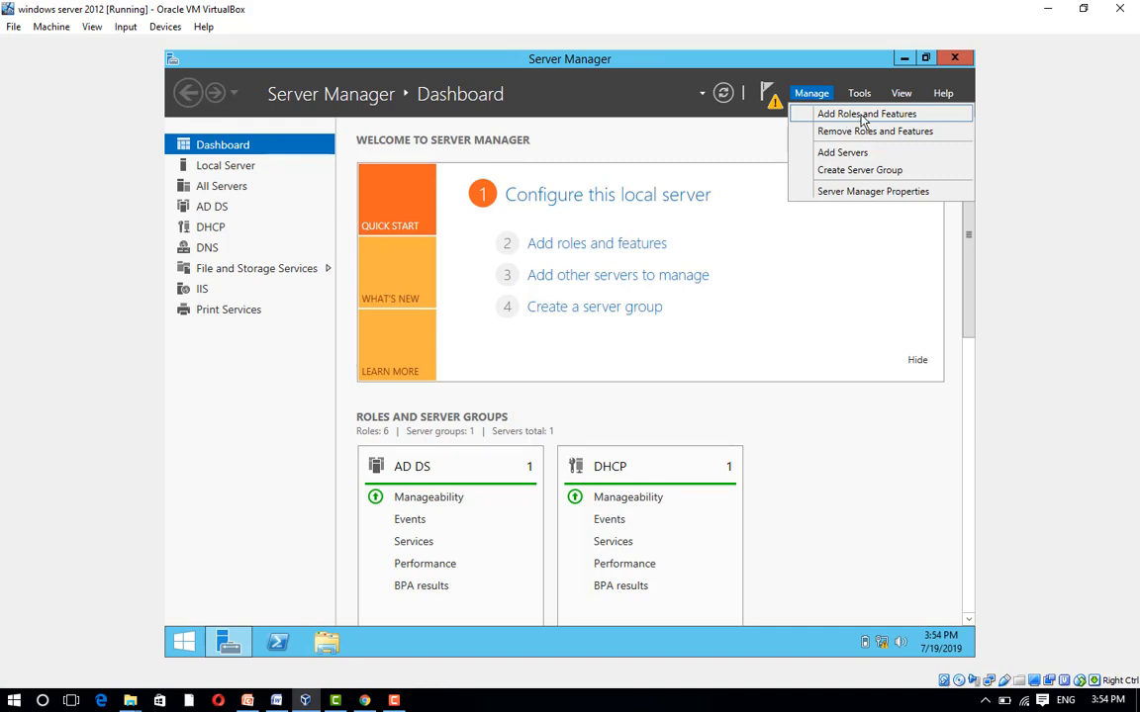
{"action": "left_click", "coordinate": [855, 113]}
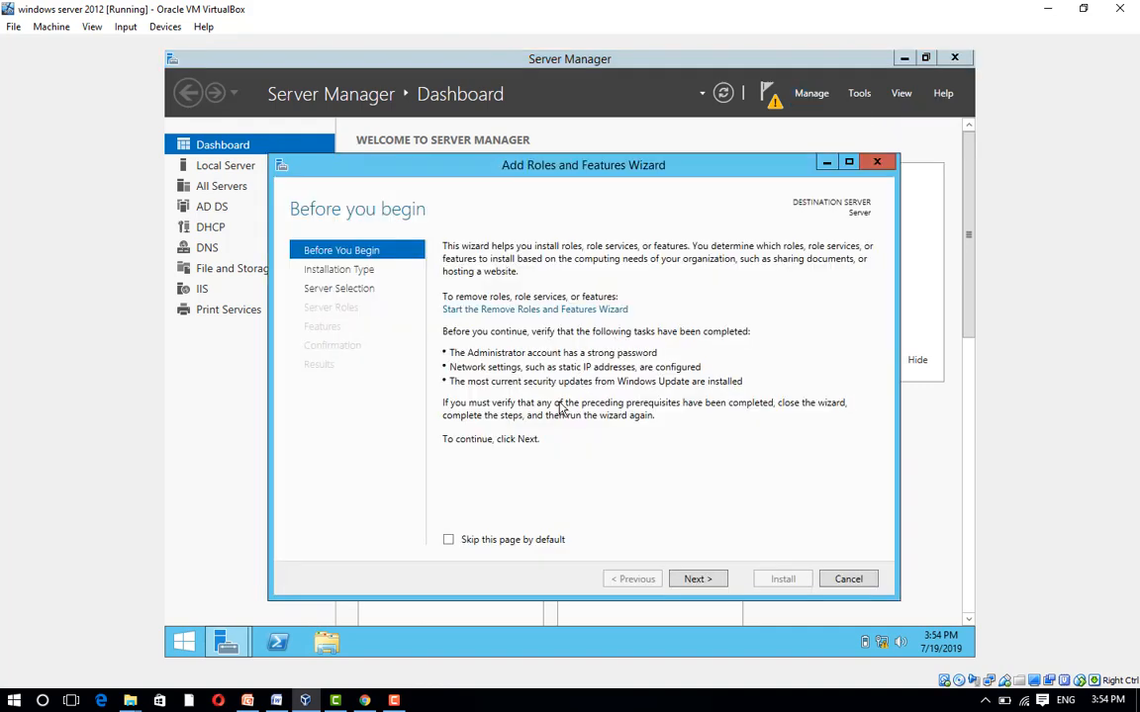
{"action": "left_click", "coordinate": [697, 577]}
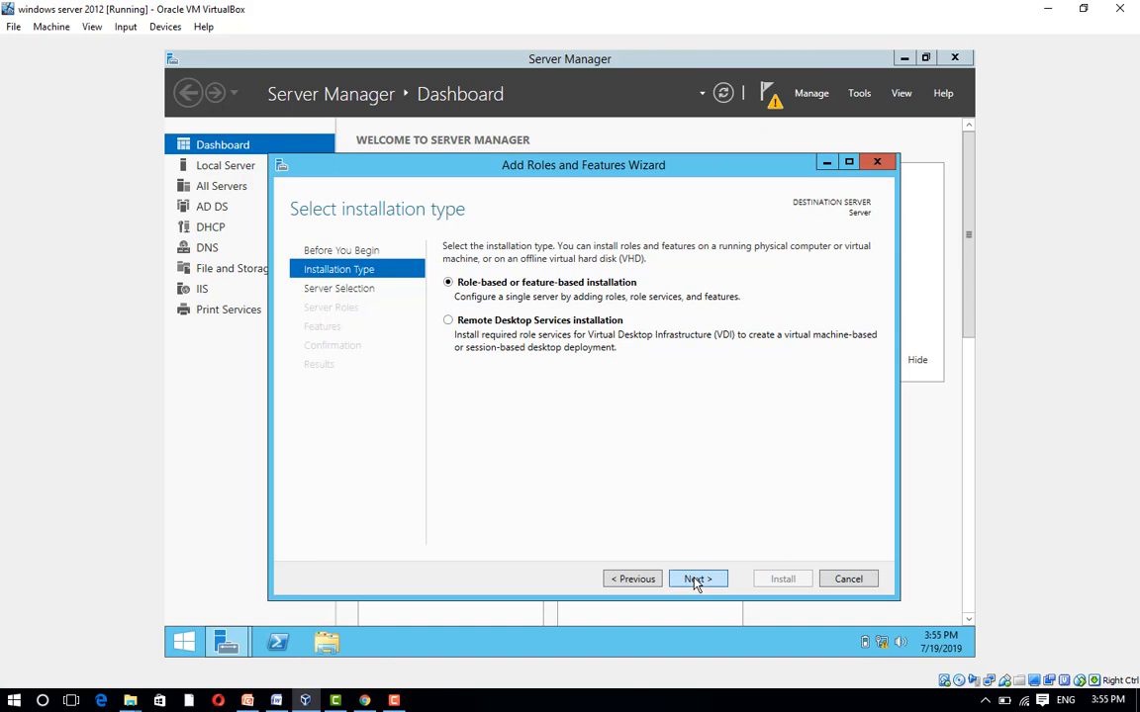
{"action": "left_click", "coordinate": [696, 578]}
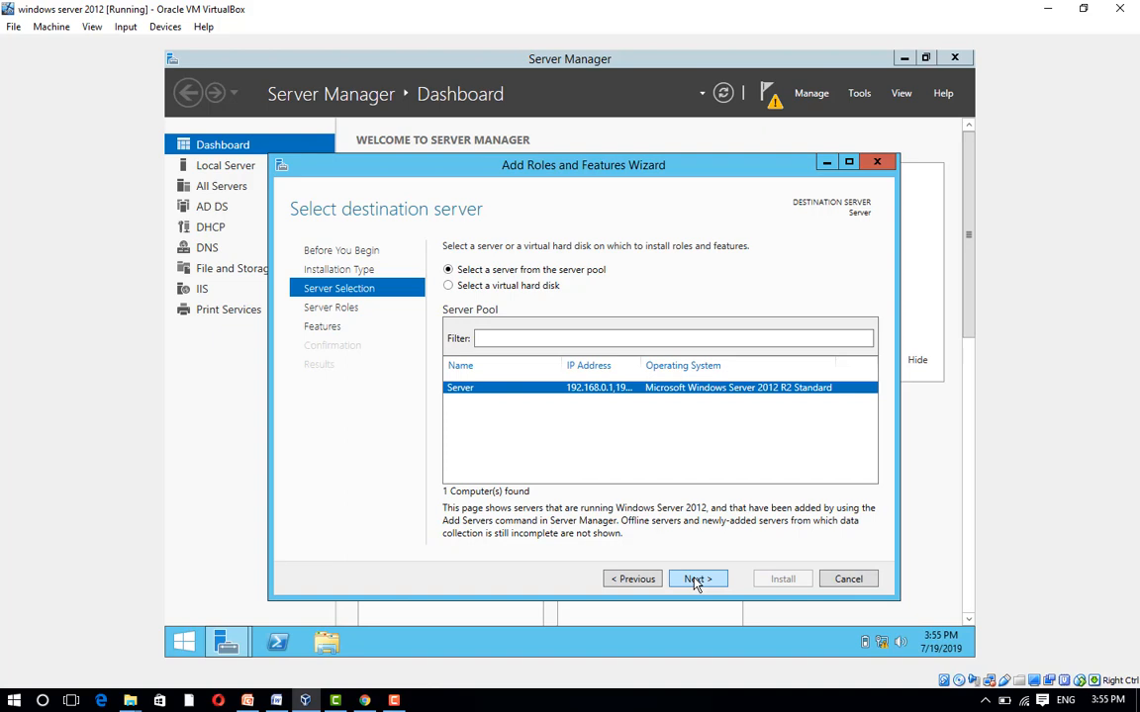
{"action": "left_click", "coordinate": [696, 578]}
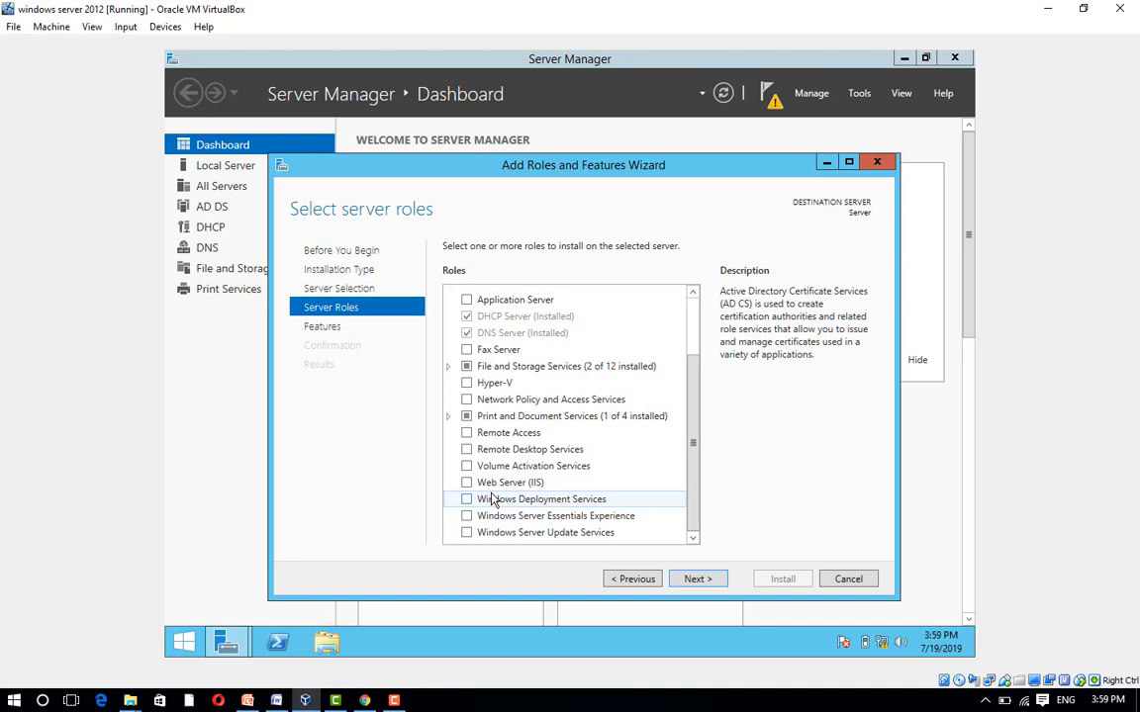
Select the Web Server (IIS) role with its management console and keep the default role services
{"action": "left_click", "coordinate": [467, 483]}
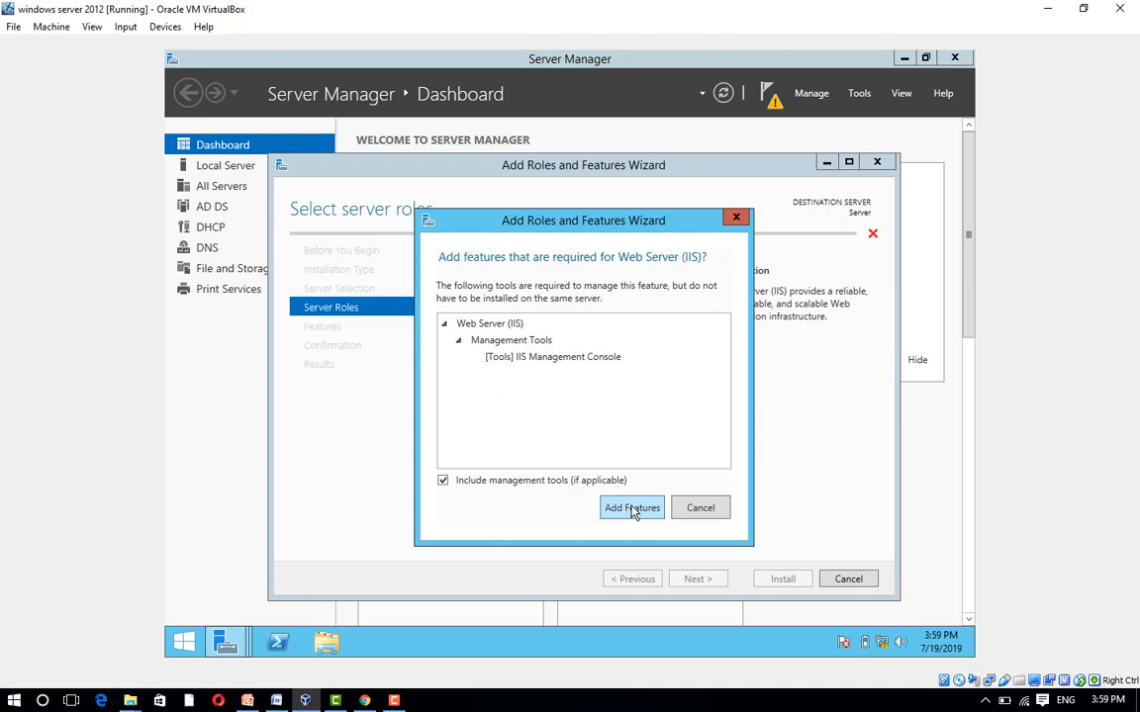
{"action": "left_click", "coordinate": [631, 506]}
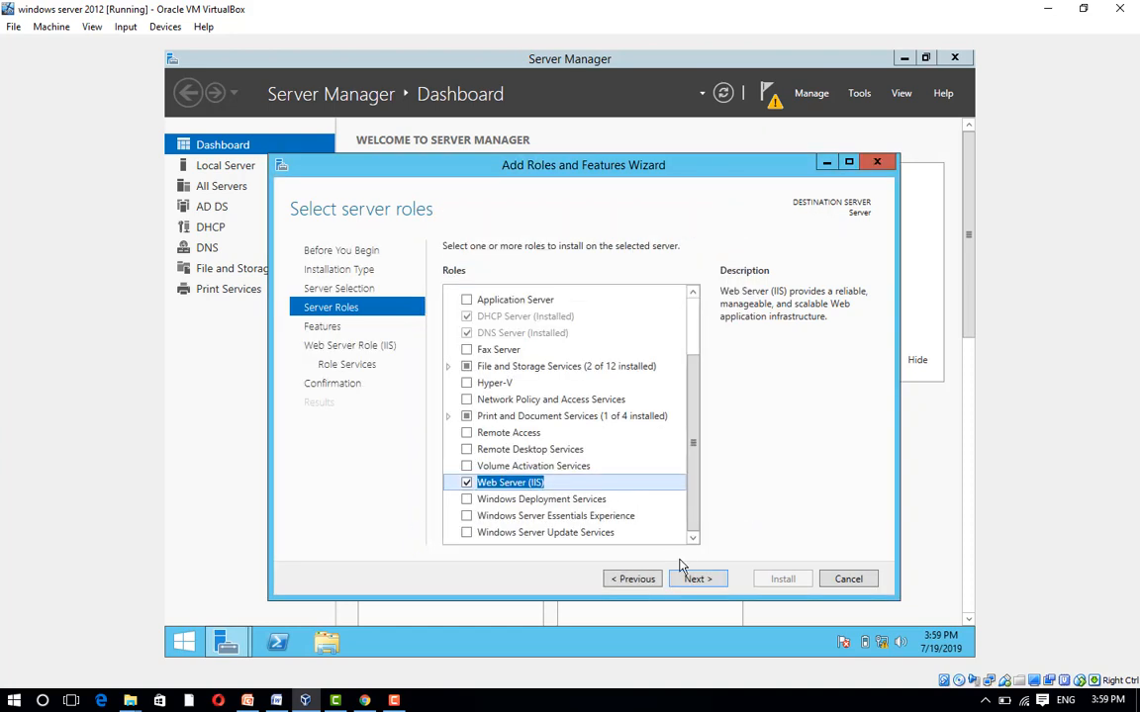
{"action": "left_click", "coordinate": [696, 578]}
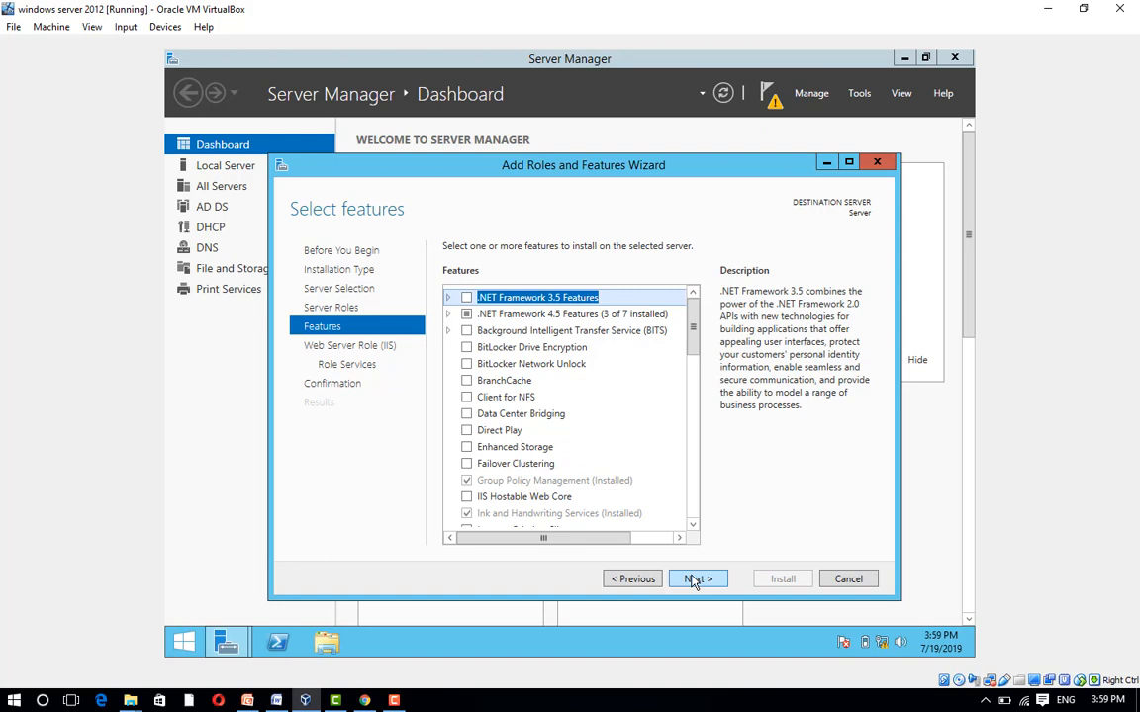
{"action": "left_click", "coordinate": [697, 578]}
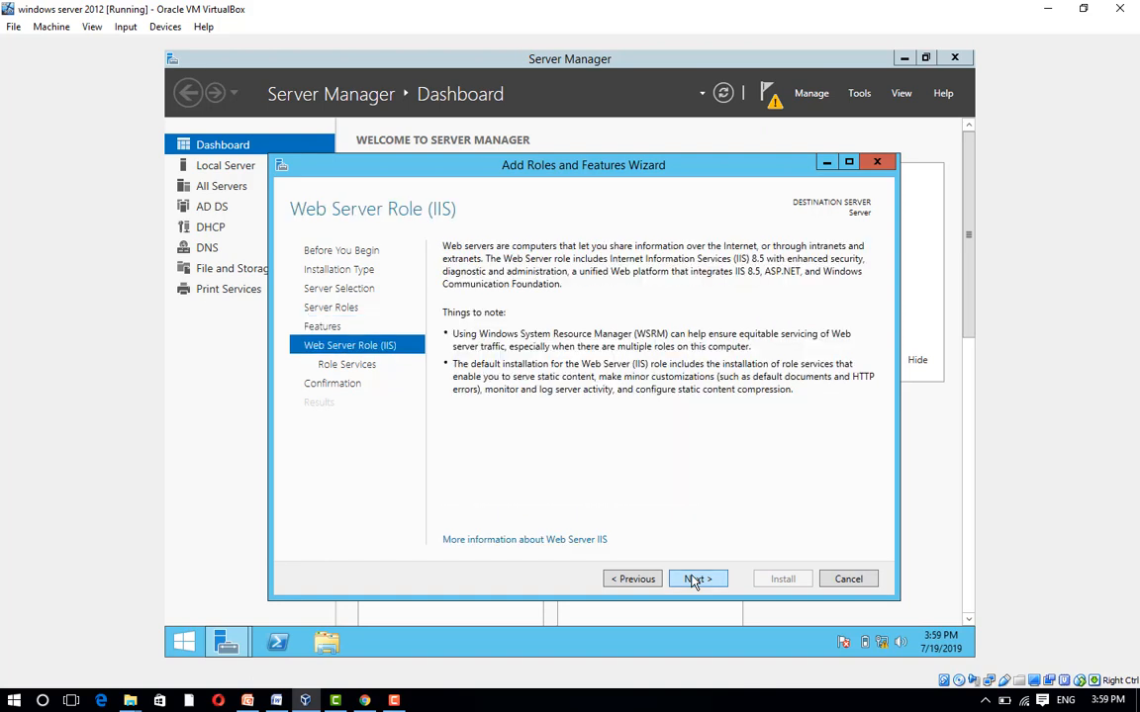
{"action": "left_click", "coordinate": [697, 578]}
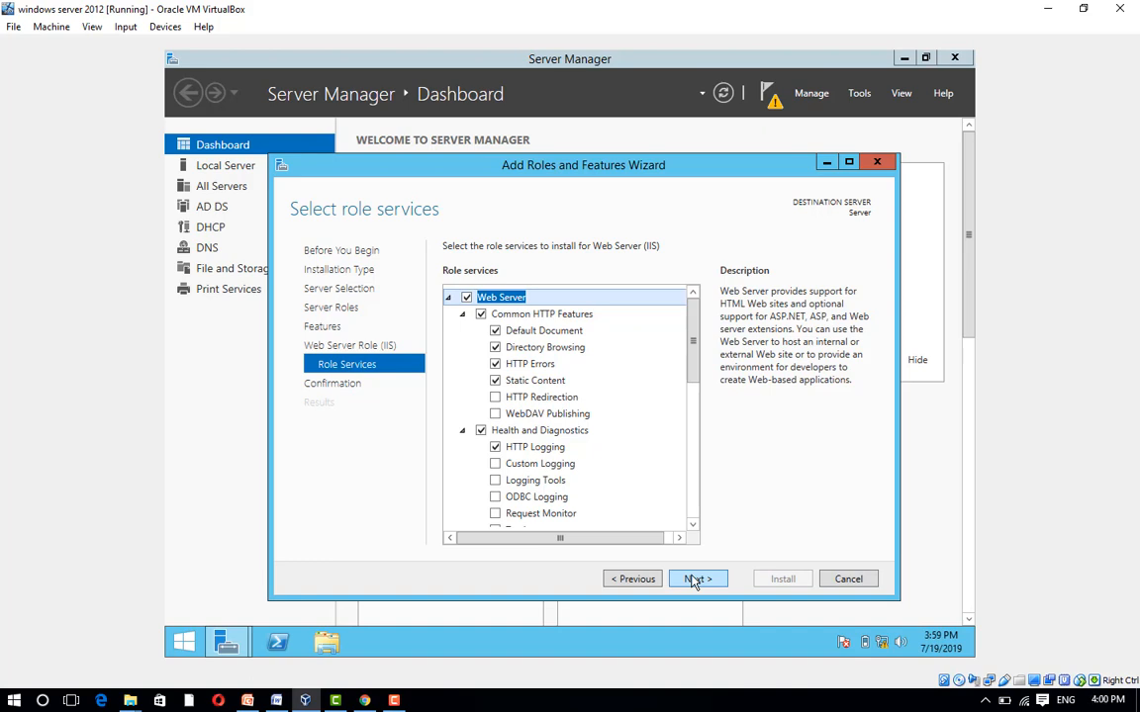
{"action": "mouse_move", "coordinate": [503, 313]}
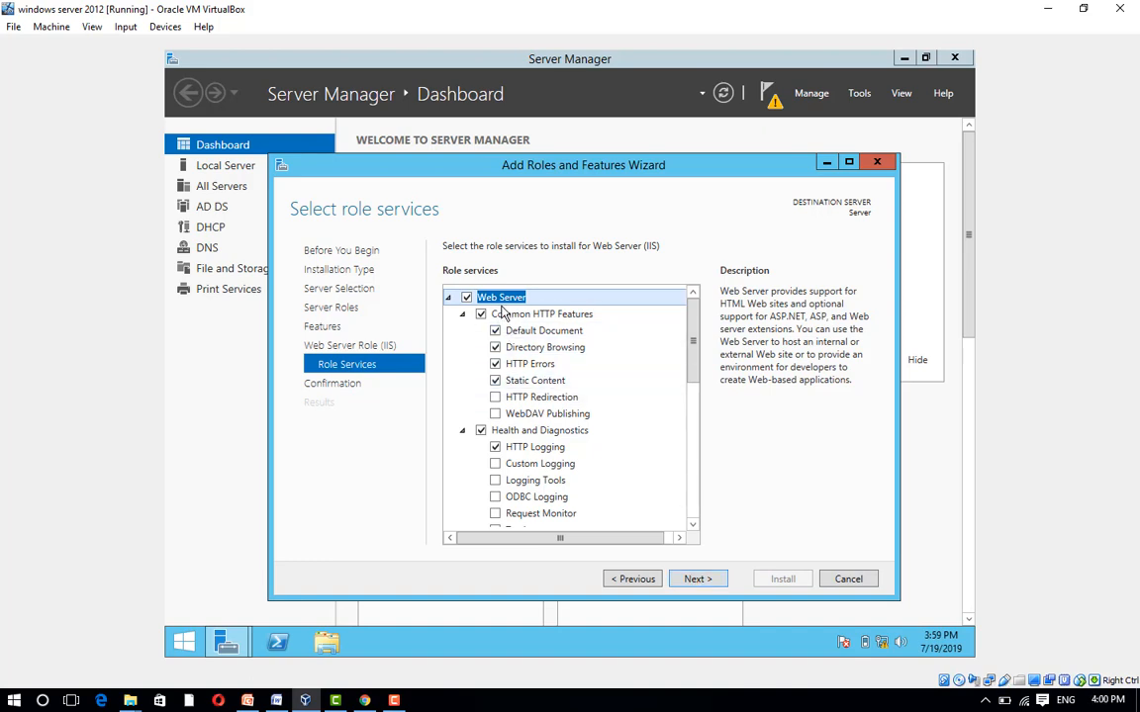
{"action": "left_click", "coordinate": [696, 577]}
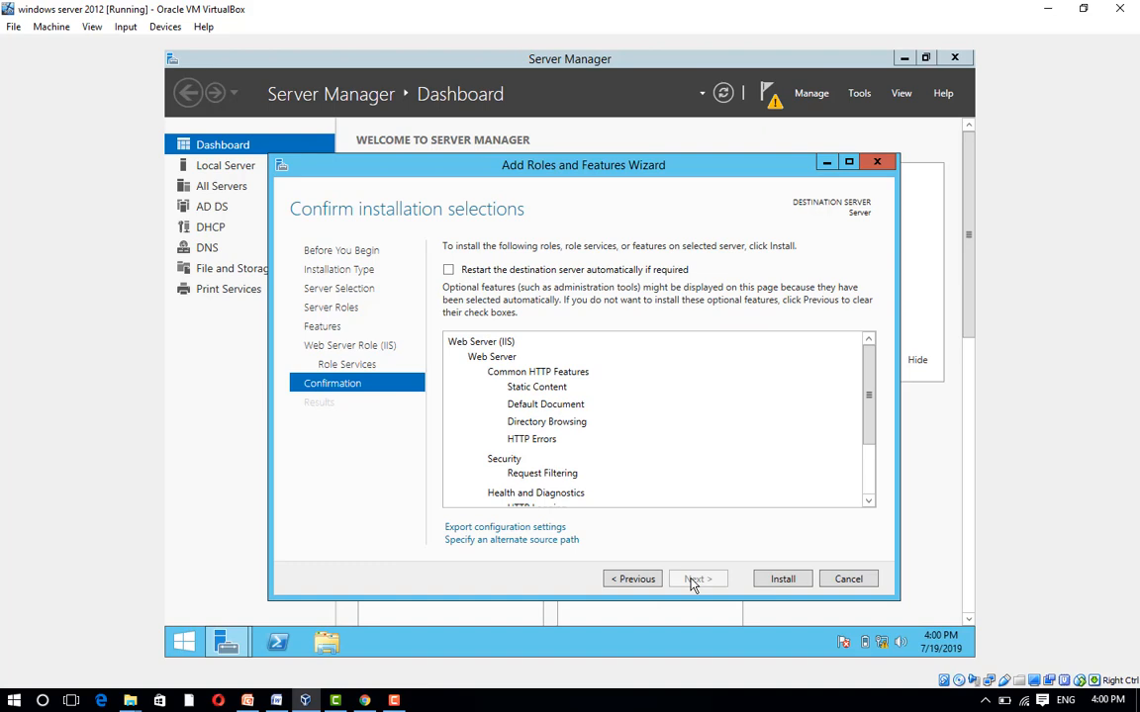
Install the Web Server (IIS) role and close the wizard once it succeeds
{"action": "left_click", "coordinate": [781, 578]}
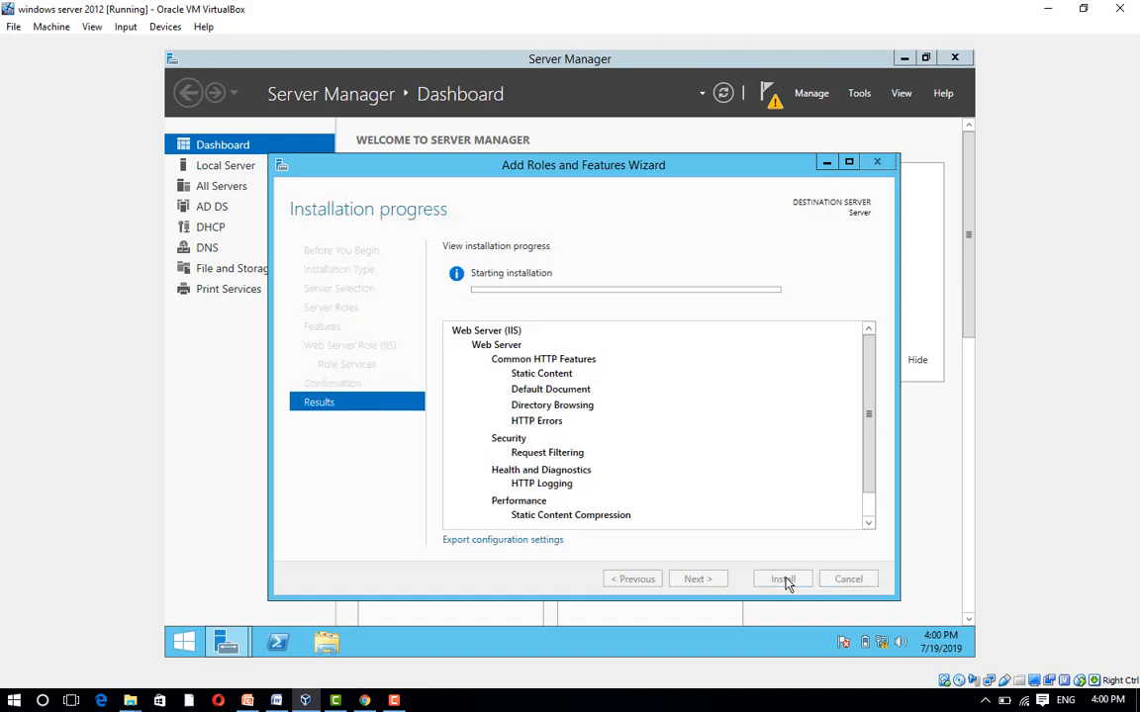
{"action": "left_click", "coordinate": [779, 578]}
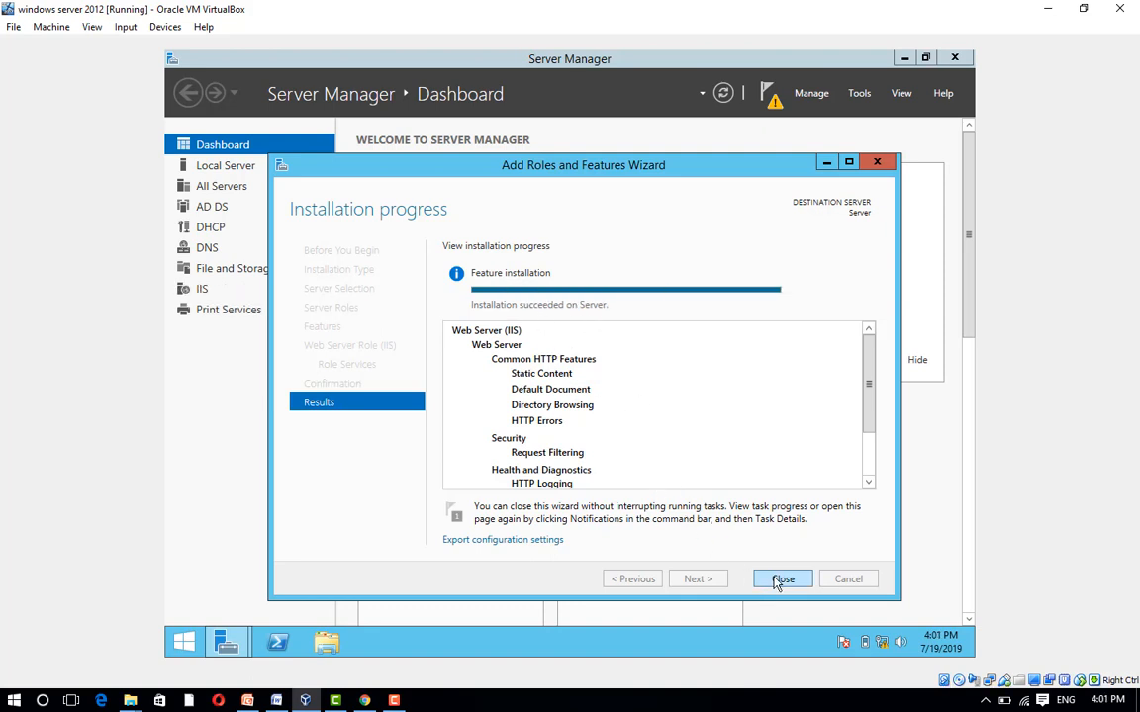
{"action": "left_click", "coordinate": [781, 577]}
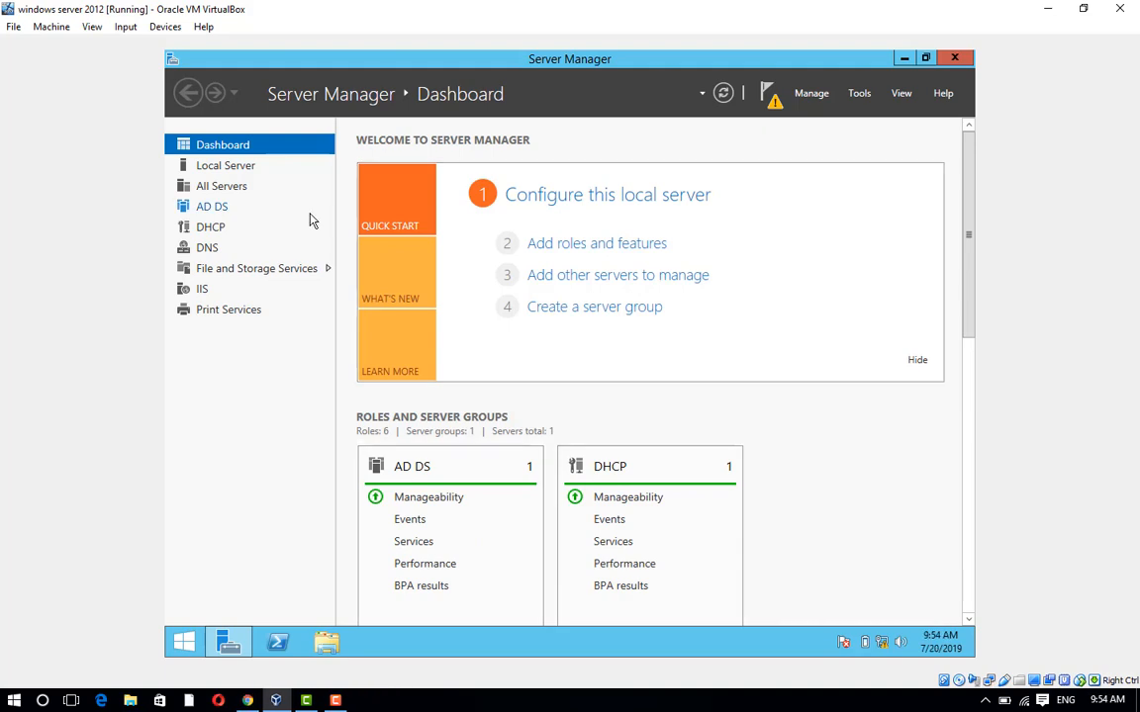
{"action": "mouse_move", "coordinate": [625, 146]}
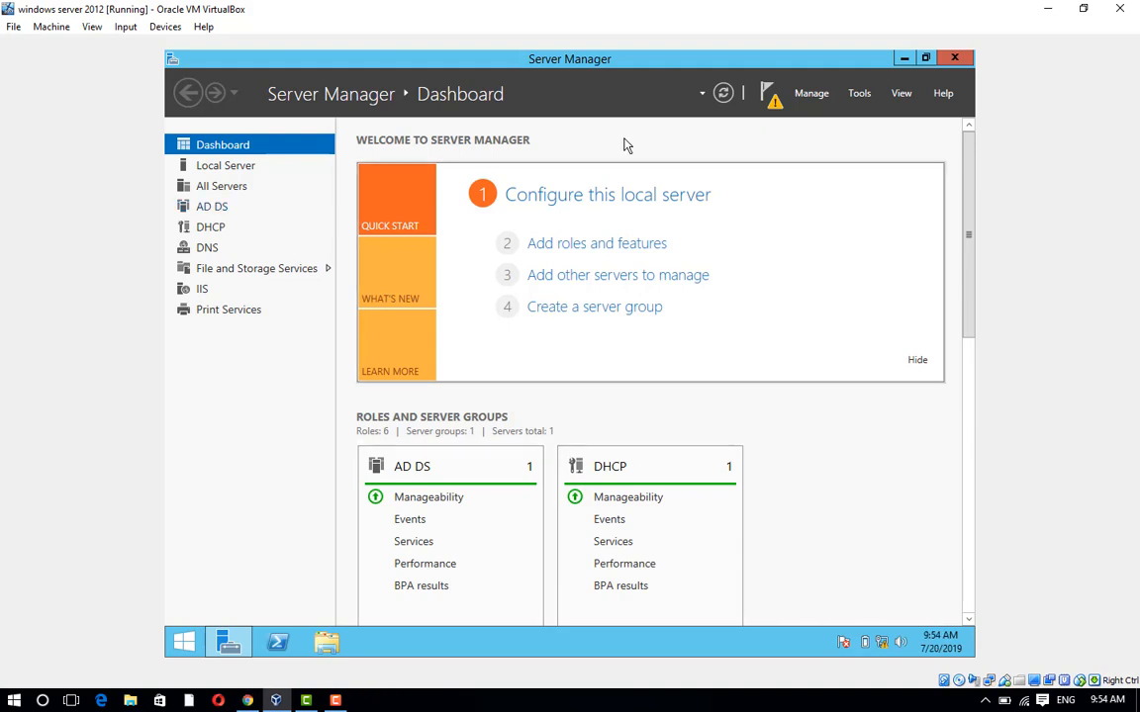
Launch Internet Information Services (IIS) Manager from the Tools menu
{"action": "left_click", "coordinate": [859, 93]}
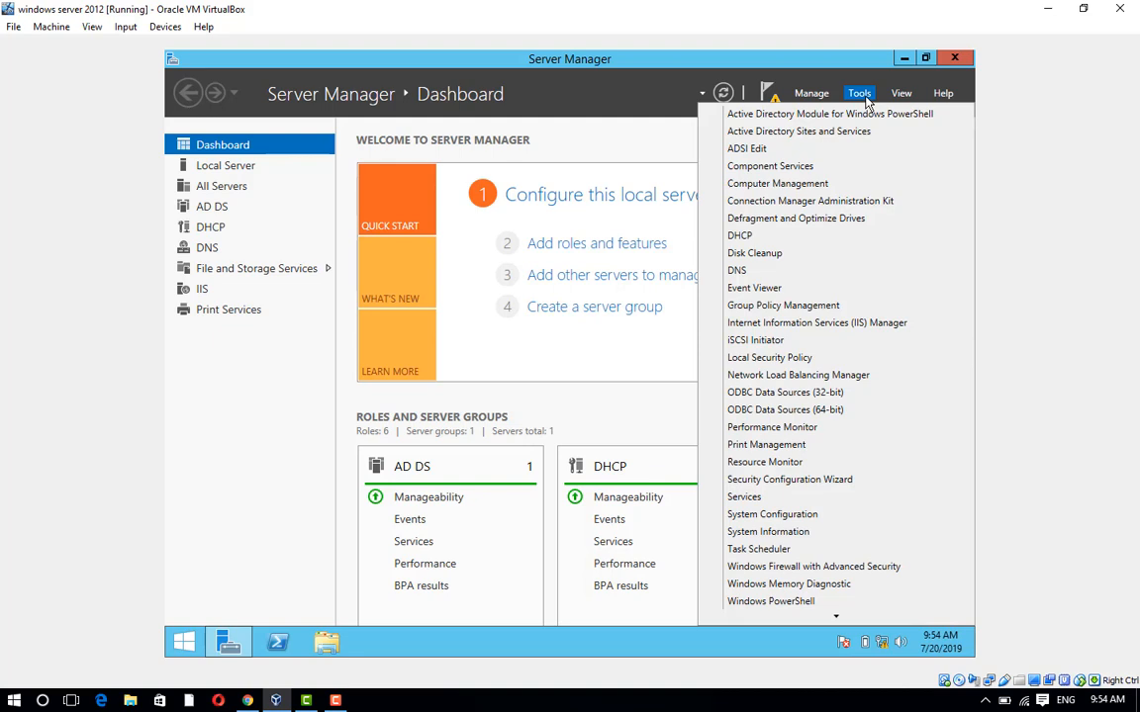
{"action": "mouse_move", "coordinate": [839, 356]}
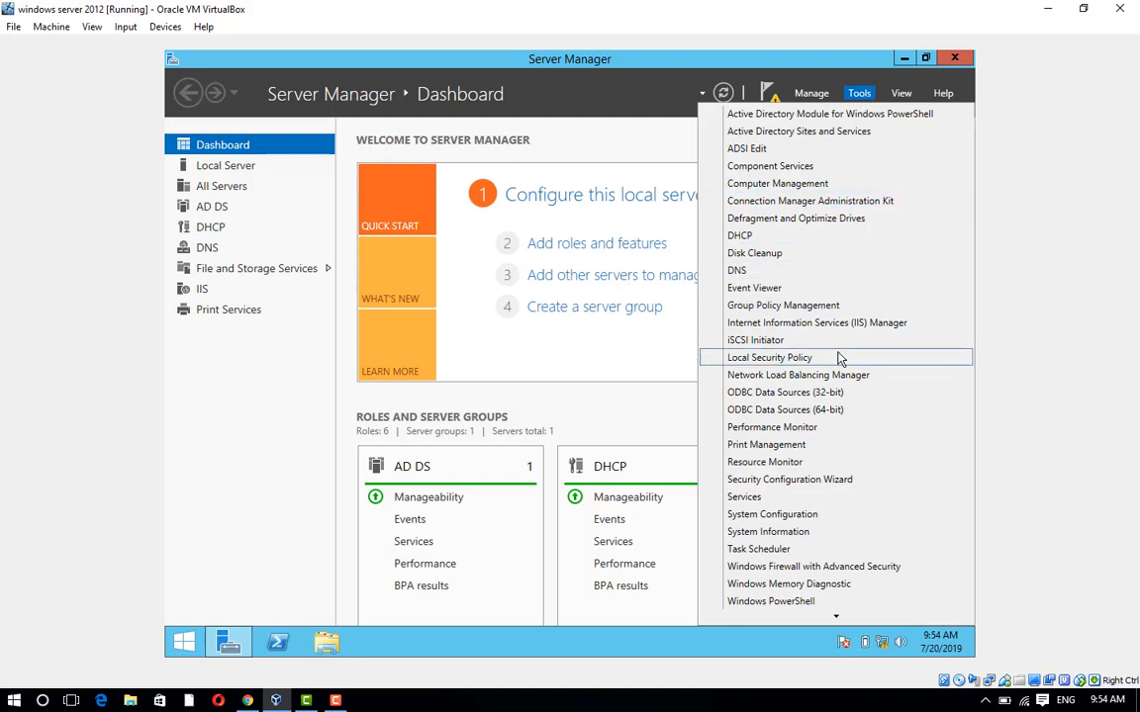
{"action": "mouse_move", "coordinate": [841, 323]}
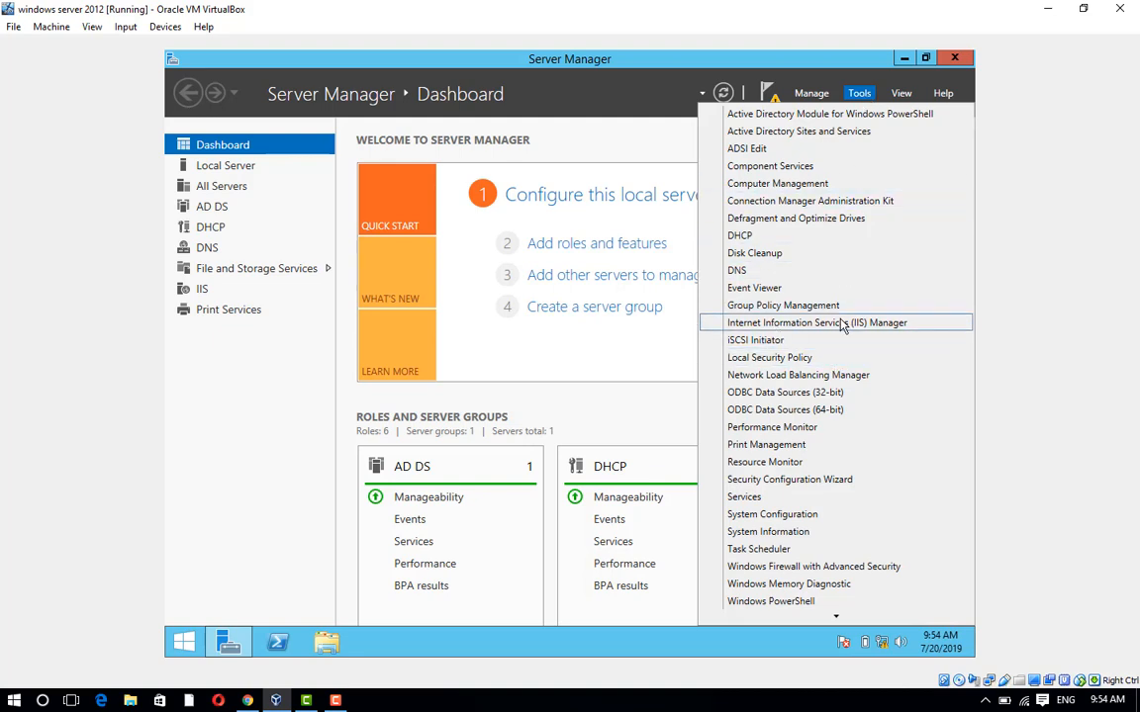
{"action": "left_click", "coordinate": [846, 325]}
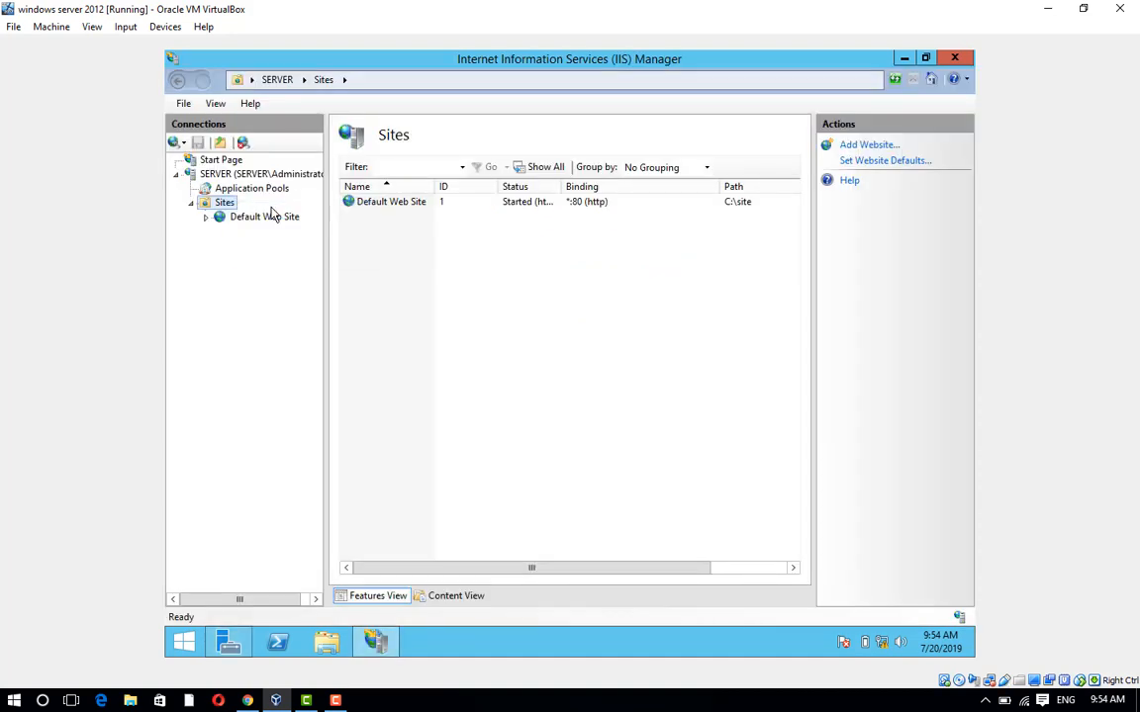
Add a website named worldofitech and browse drive C for its site content folder
{"action": "left_click", "coordinate": [869, 145]}
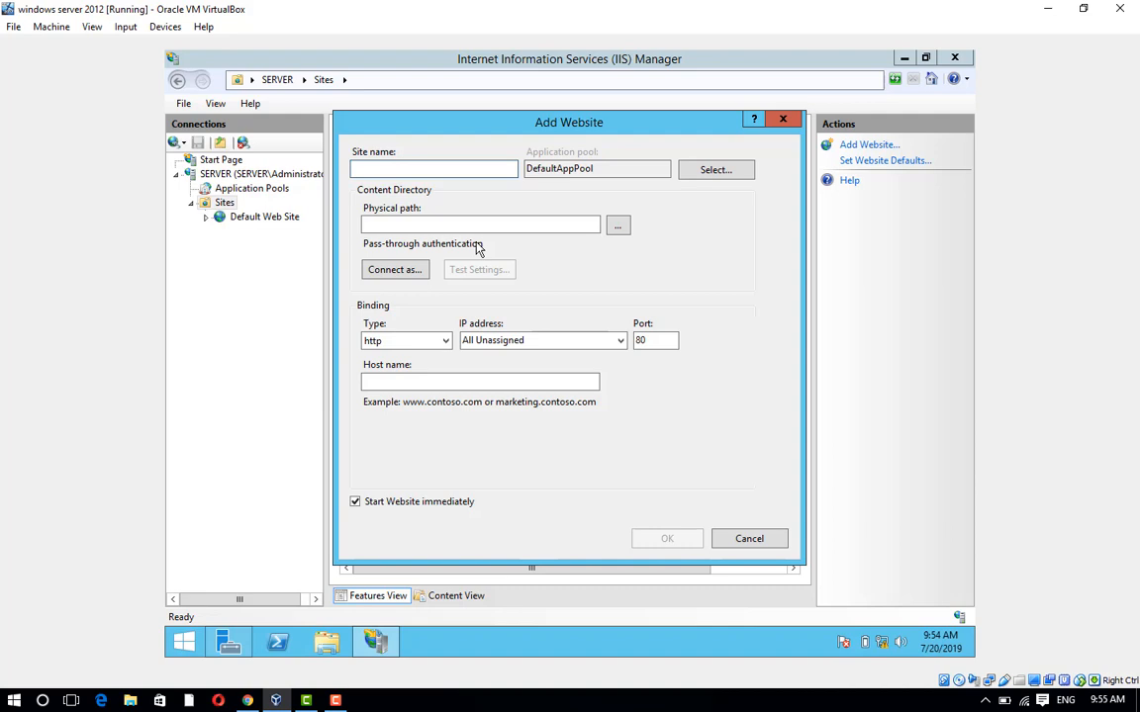
{"action": "type", "text": "worldofitech"}
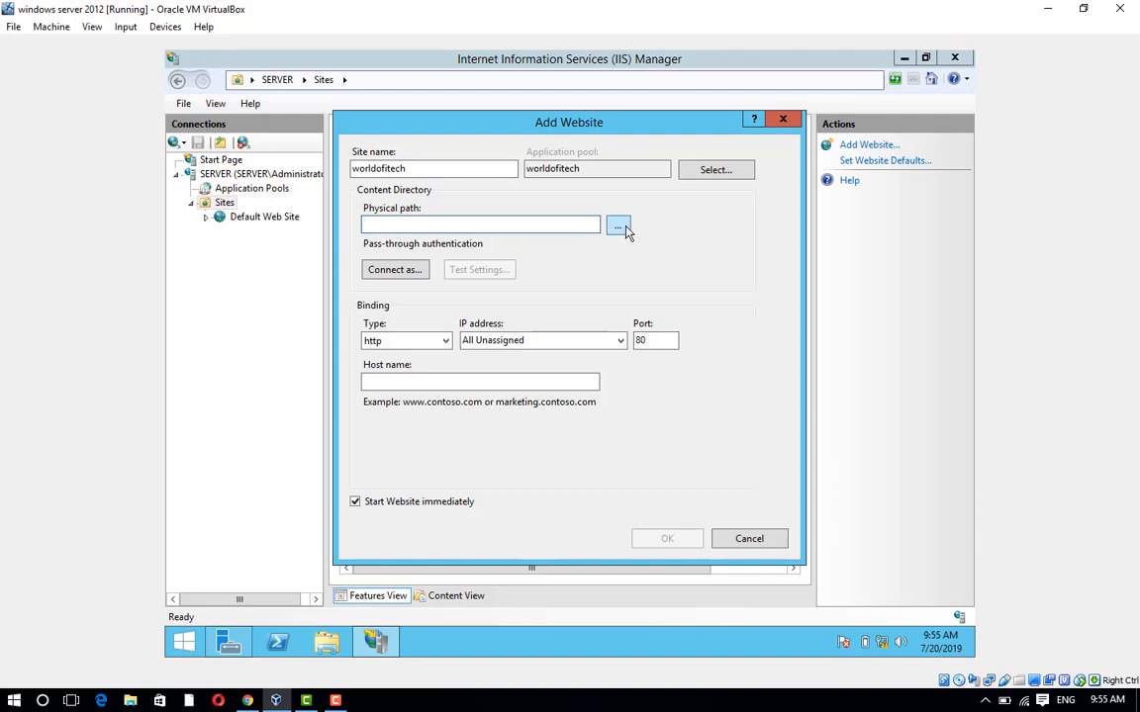
{"action": "left_click", "coordinate": [613, 226]}
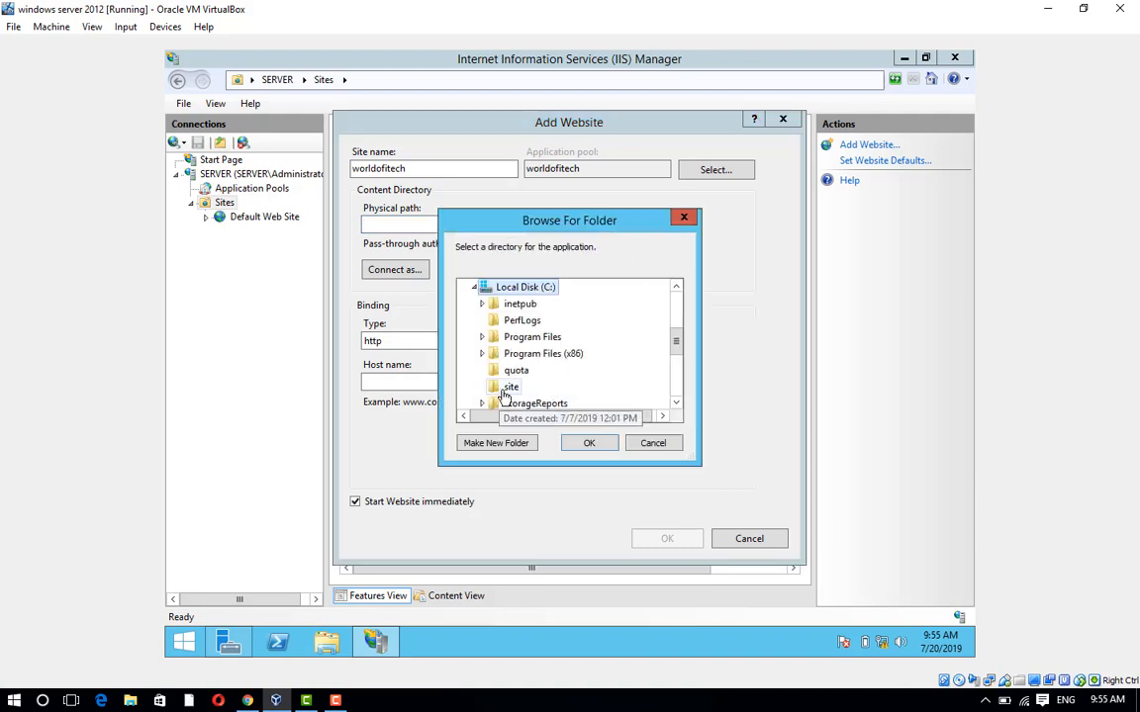
{"action": "left_click", "coordinate": [508, 386]}
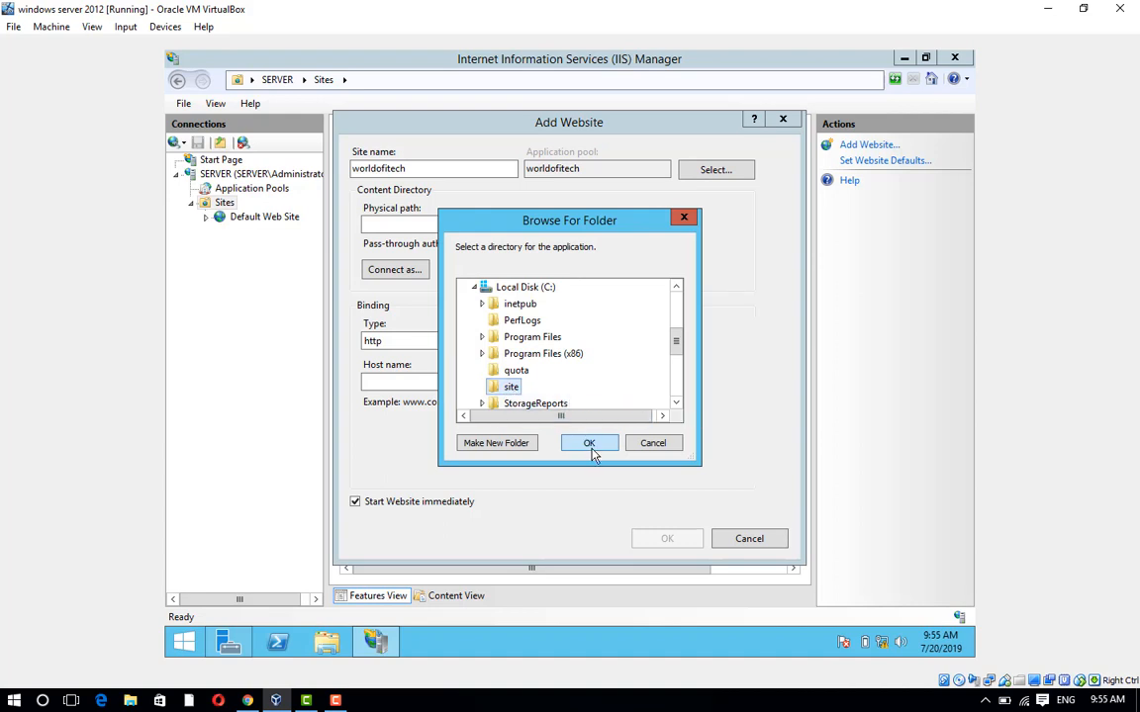
{"action": "mouse_move", "coordinate": [590, 443]}
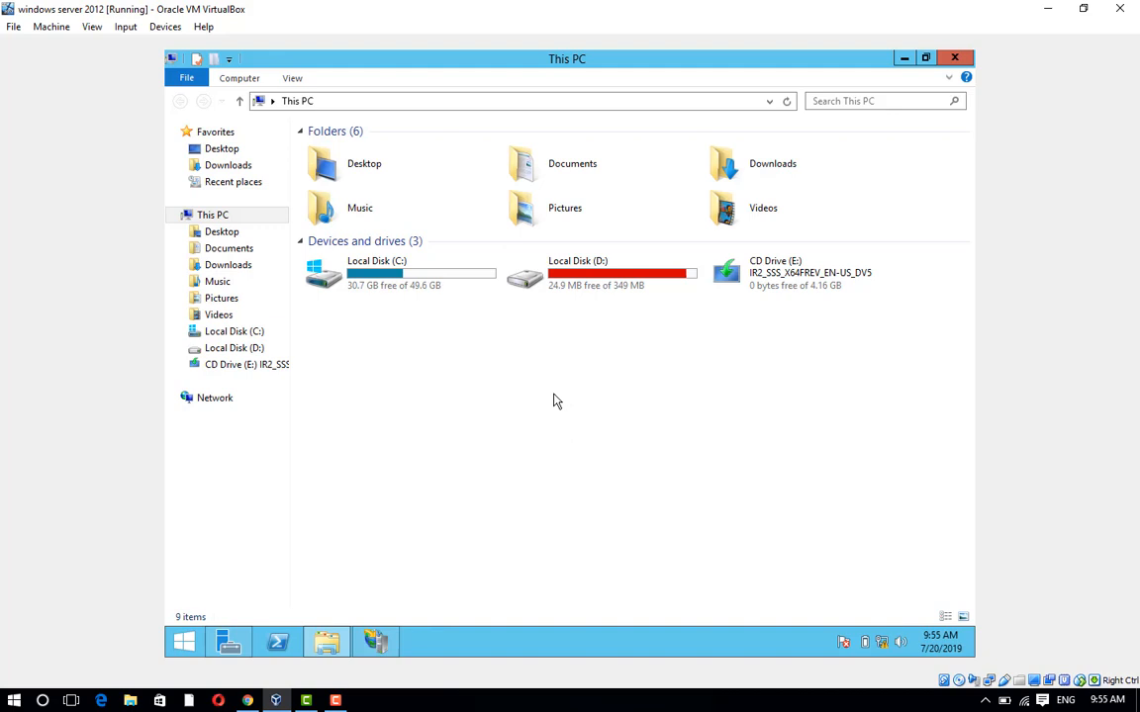
Browse to C:\site and preview worldofitech.html in the browser, then close it
{"action": "left_click", "coordinate": [392, 273]}
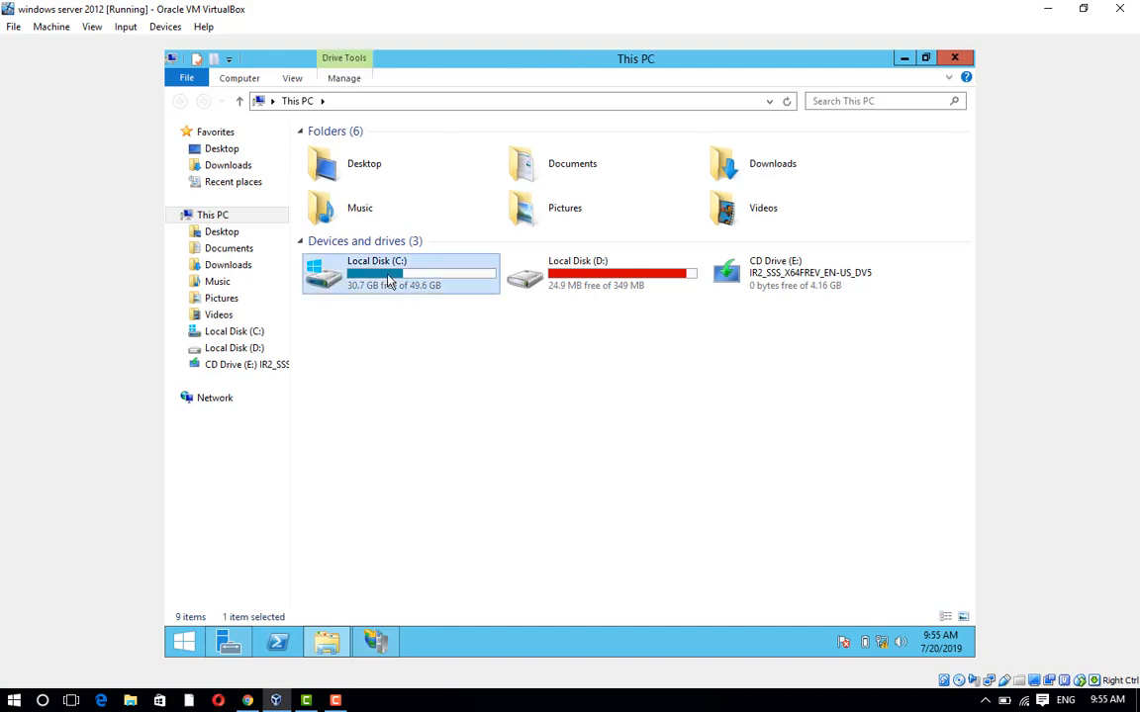
{"action": "double_click", "coordinate": [388, 273]}
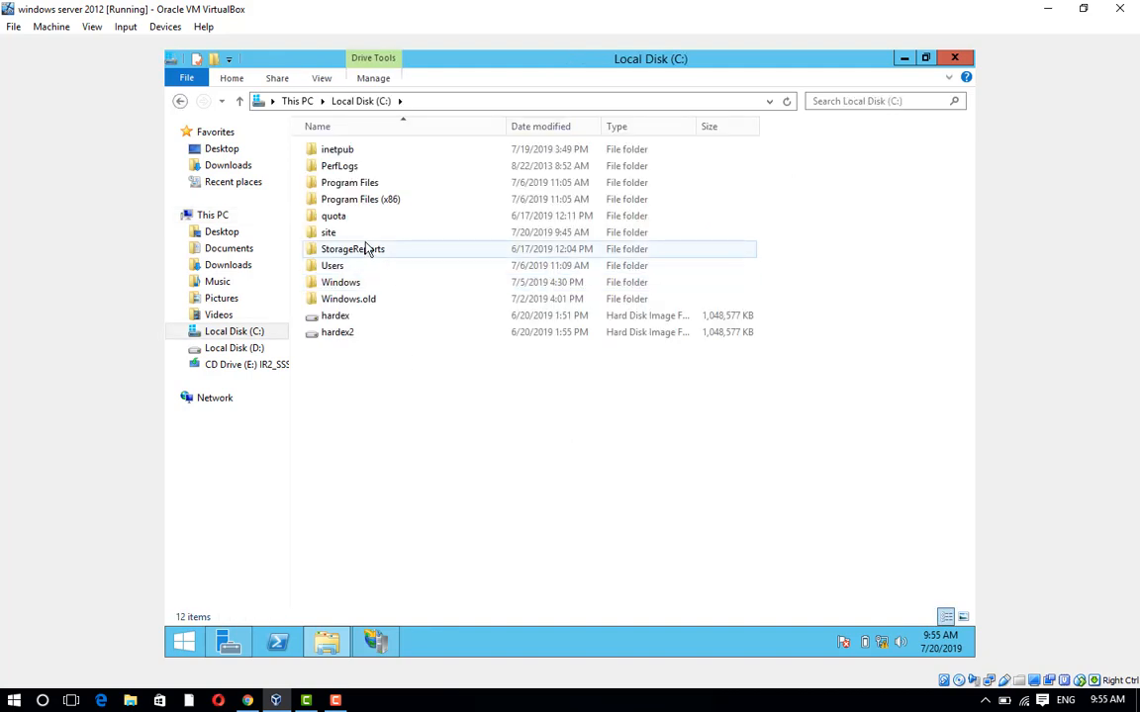
{"action": "double_click", "coordinate": [329, 232]}
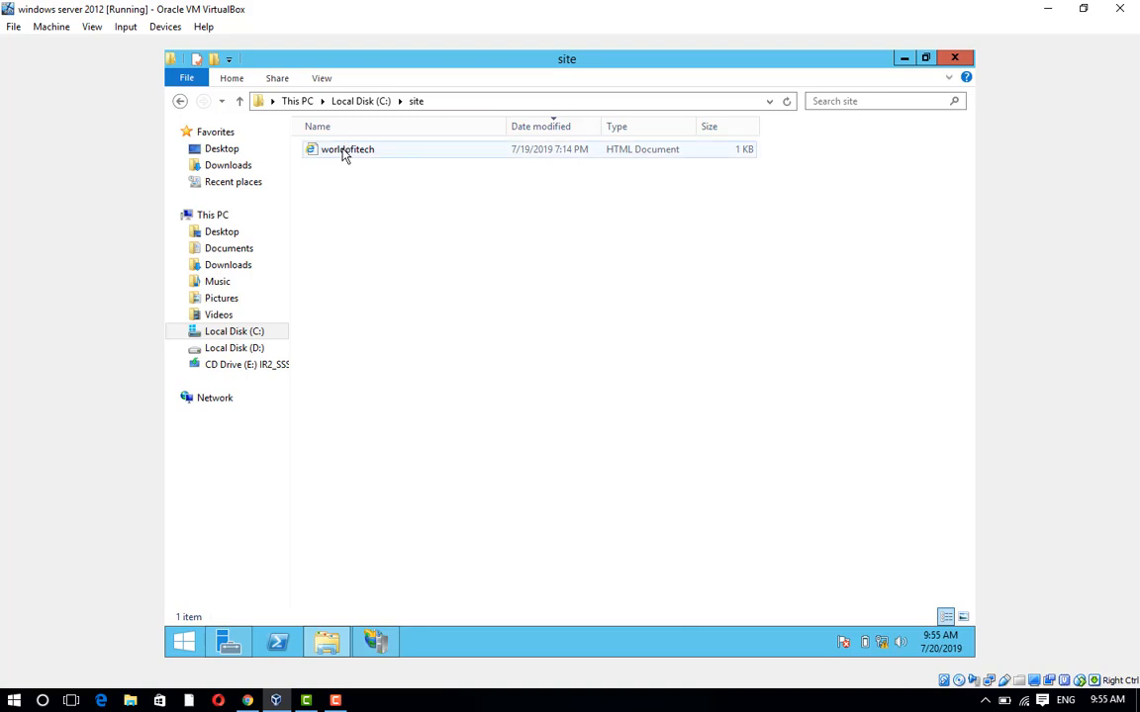
{"action": "double_click", "coordinate": [340, 150]}
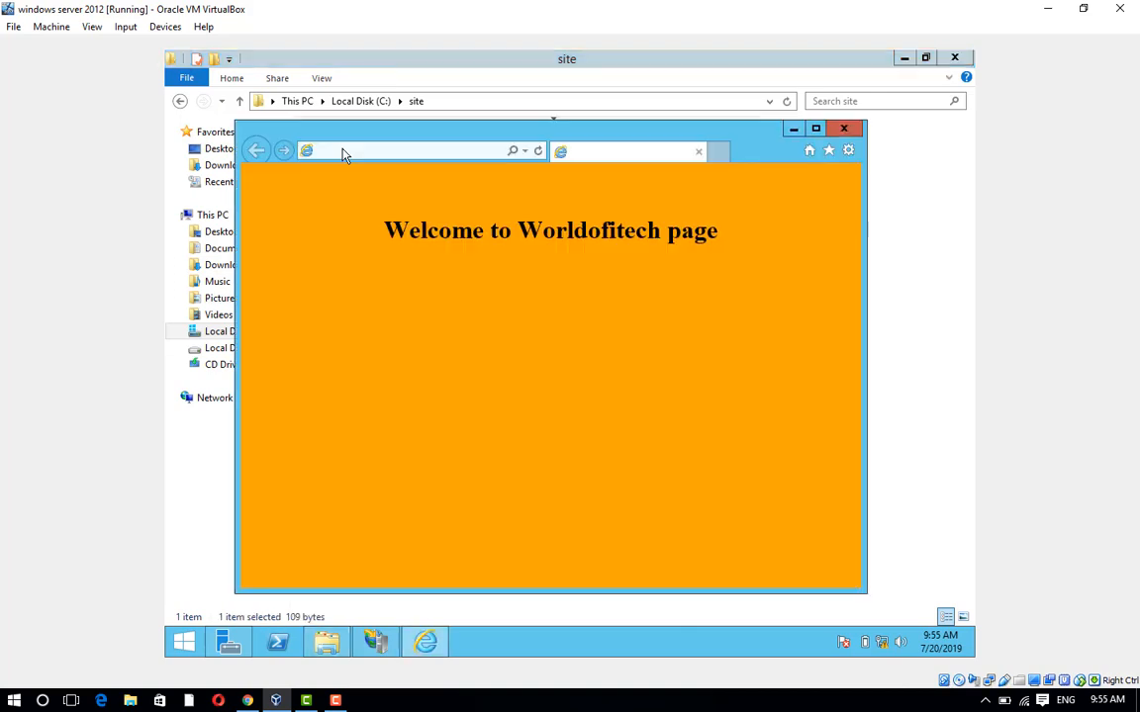
{"action": "left_click", "coordinate": [843, 126]}
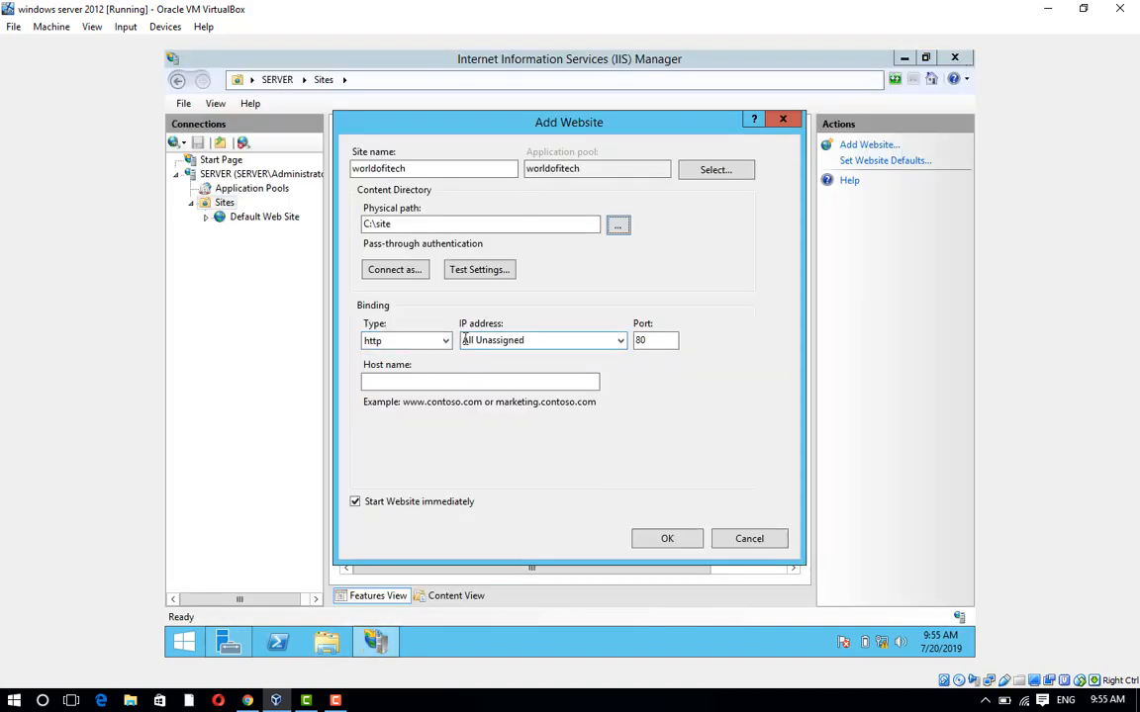
Check the IP address dropdown in the Add Website dialog for worldofitech
{"action": "left_click", "coordinate": [538, 340]}
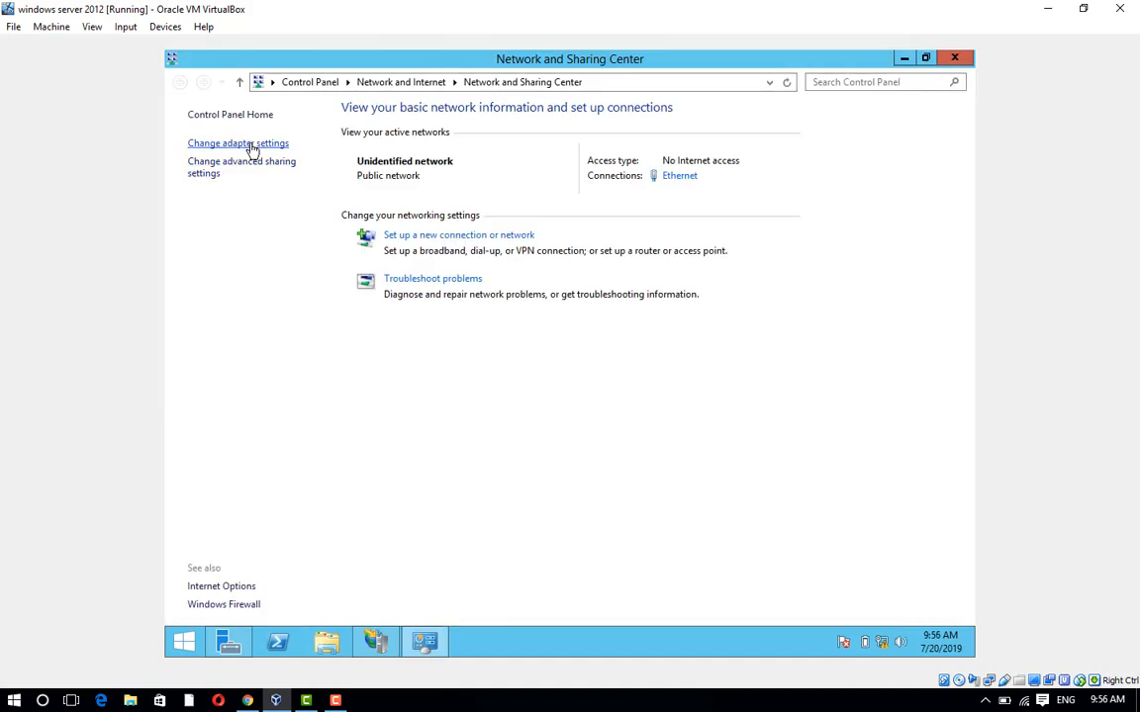
Reach the Ethernet adapter's Internet Protocol Version 4 (TCP/IPv4) properties
{"action": "left_click", "coordinate": [237, 142]}
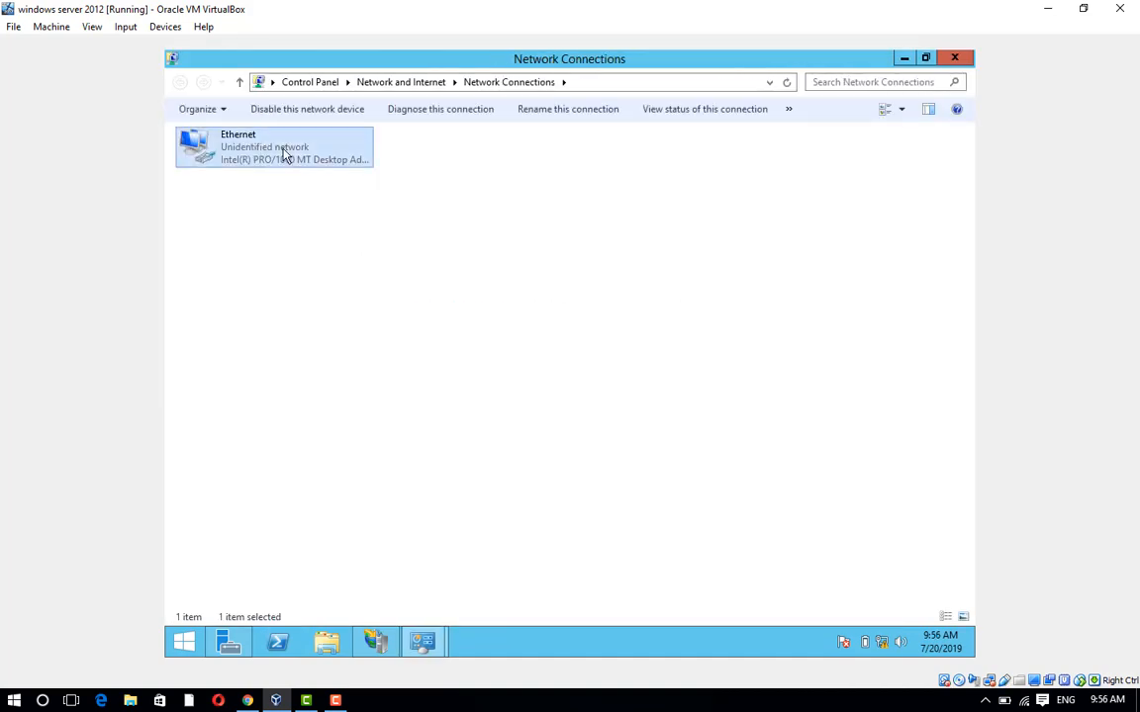
{"action": "right_click", "coordinate": [285, 148]}
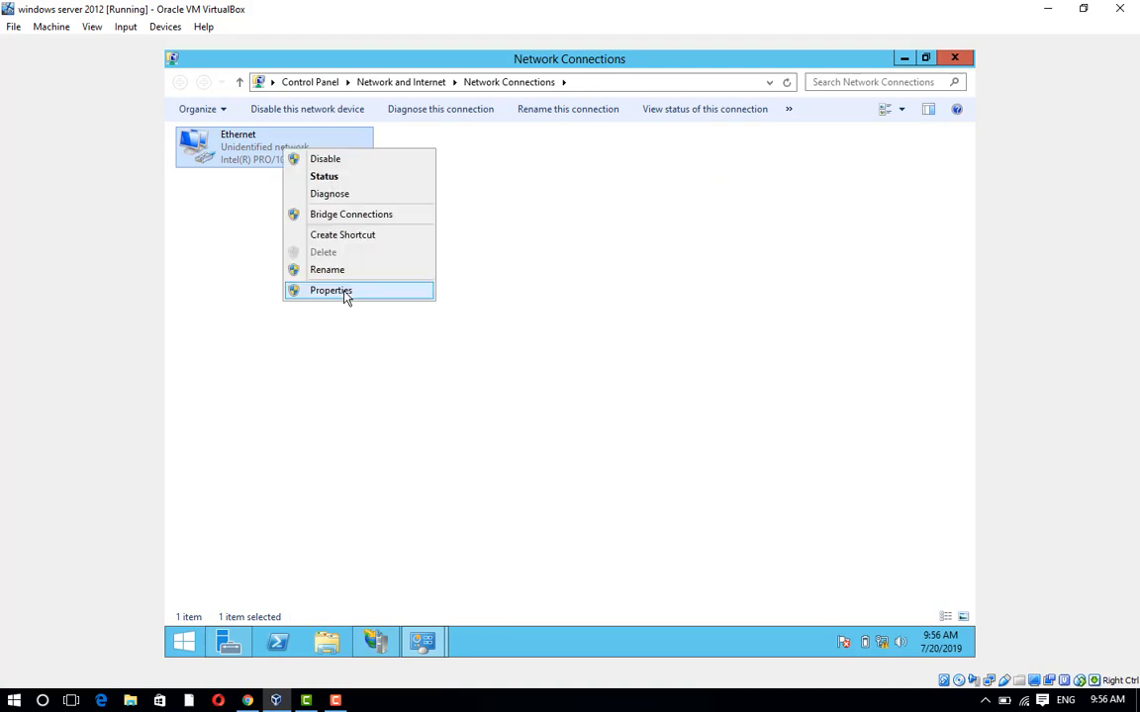
{"action": "left_click", "coordinate": [330, 289]}
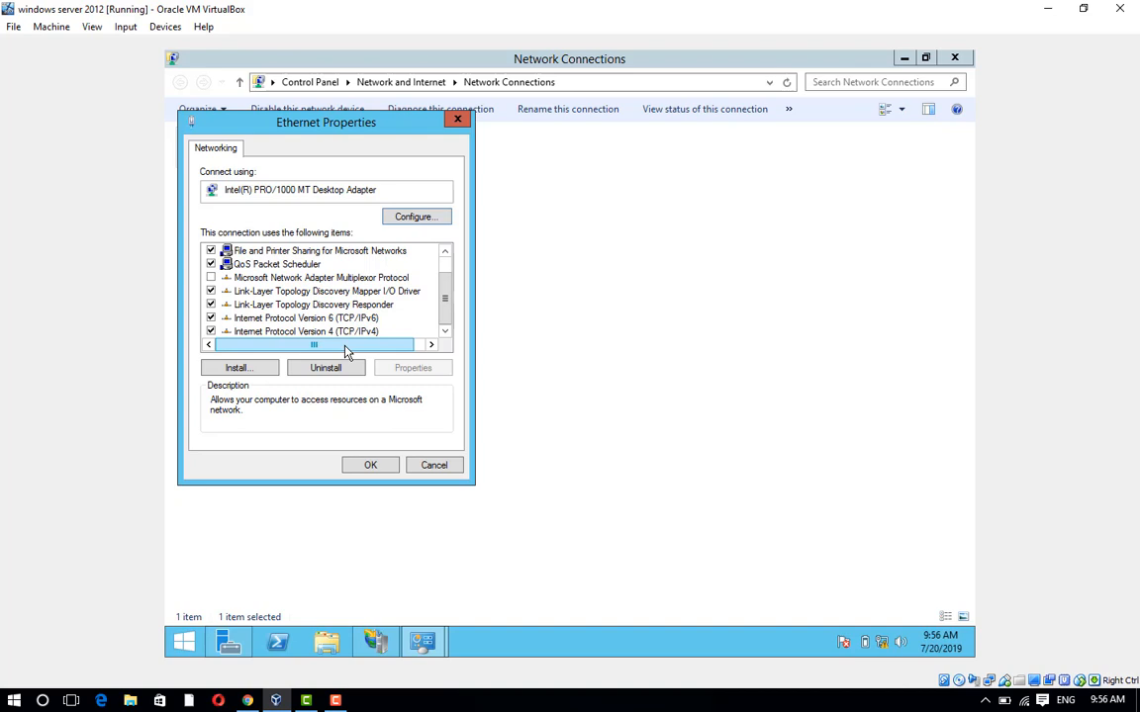
{"action": "left_click", "coordinate": [307, 333]}
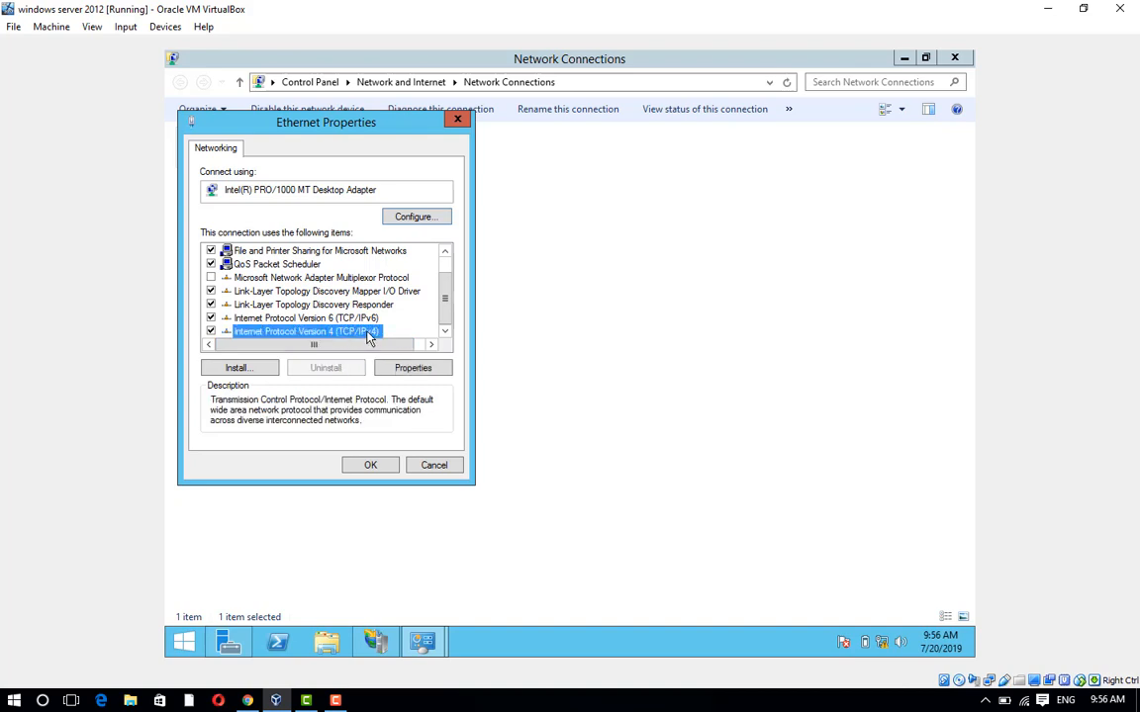
{"action": "mouse_move", "coordinate": [388, 337]}
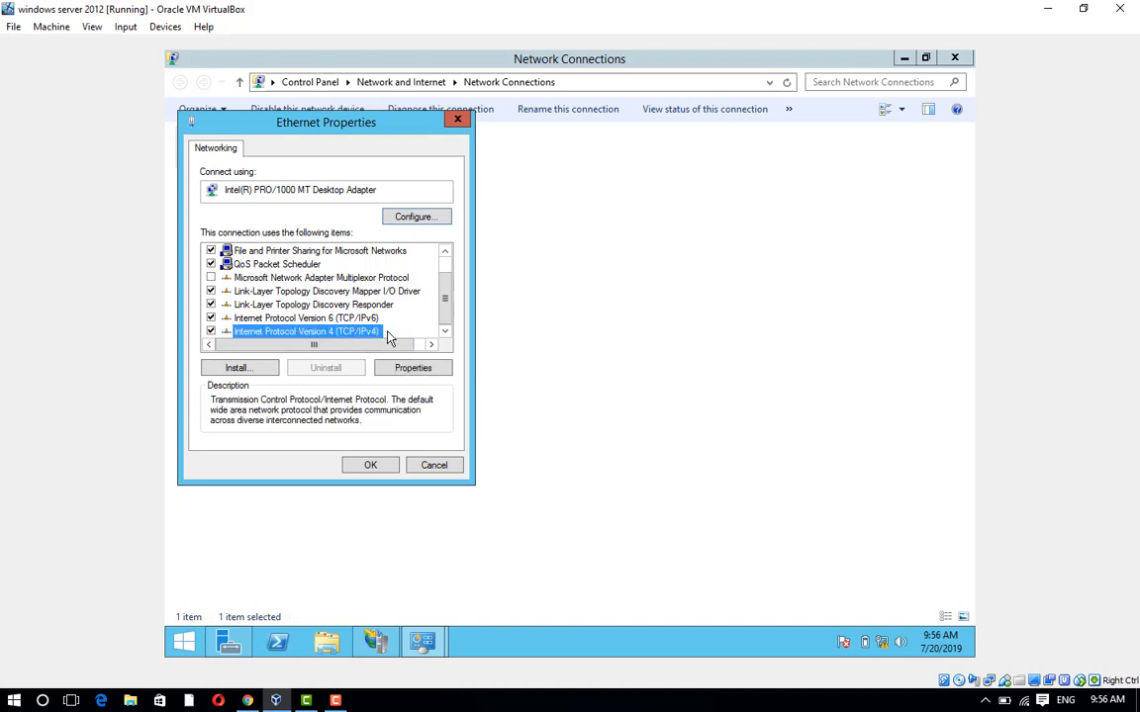
{"action": "left_click", "coordinate": [411, 366]}
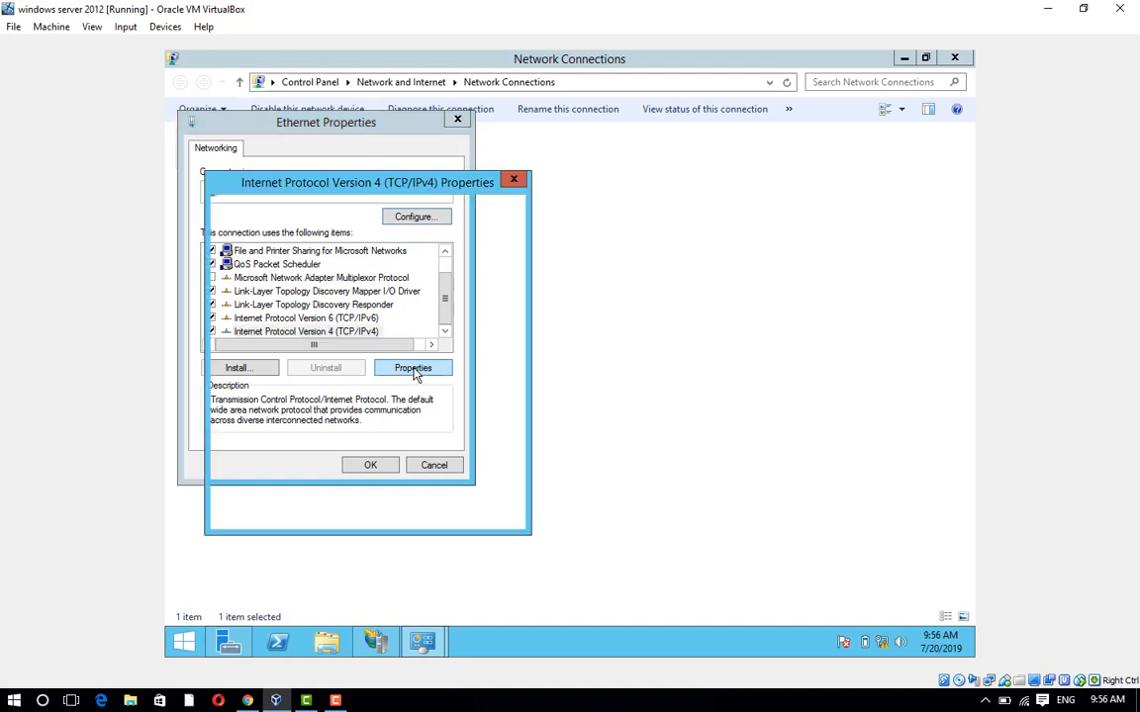
Add 192.168.0.20 with mask 255.255.255.0 as a second address in advanced TCP/IP settings
{"action": "left_click", "coordinate": [412, 368]}
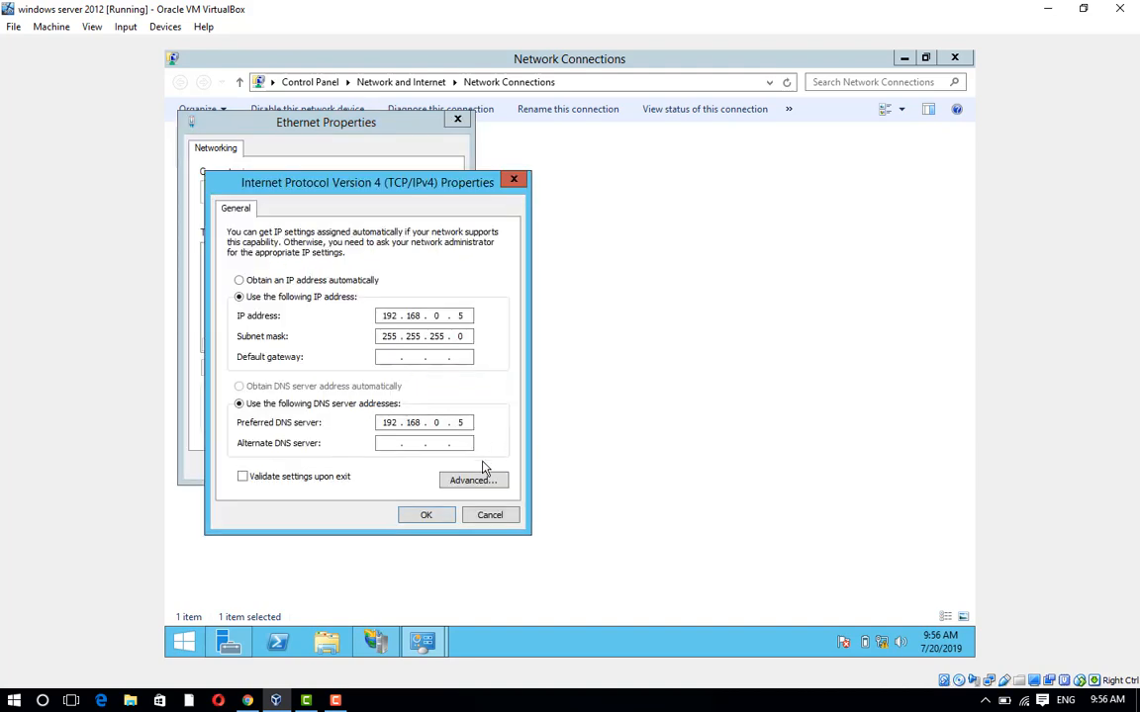
{"action": "left_click", "coordinate": [473, 478]}
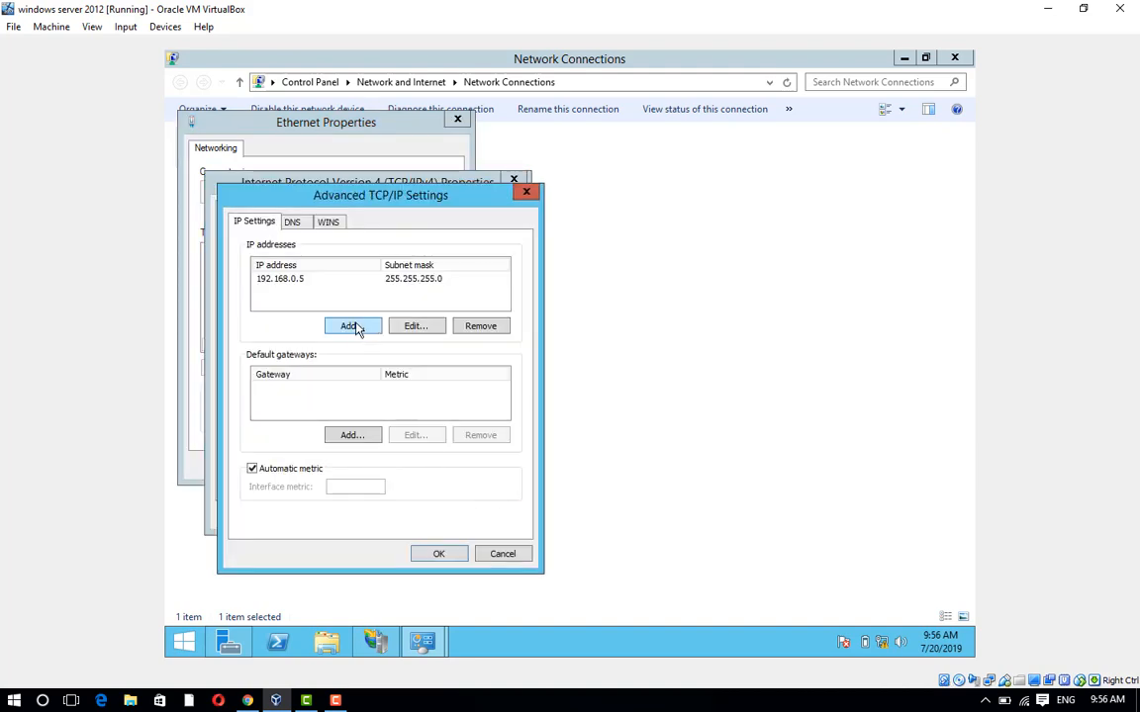
{"action": "left_click", "coordinate": [350, 324]}
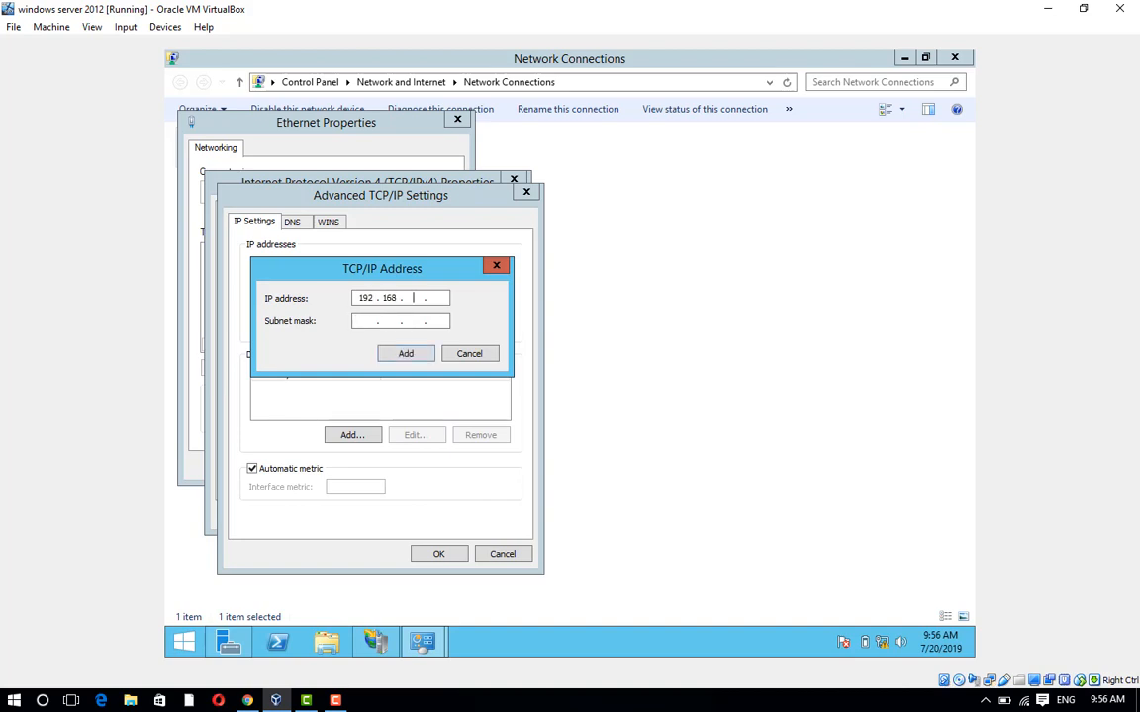
{"action": "type", "text": "0"}
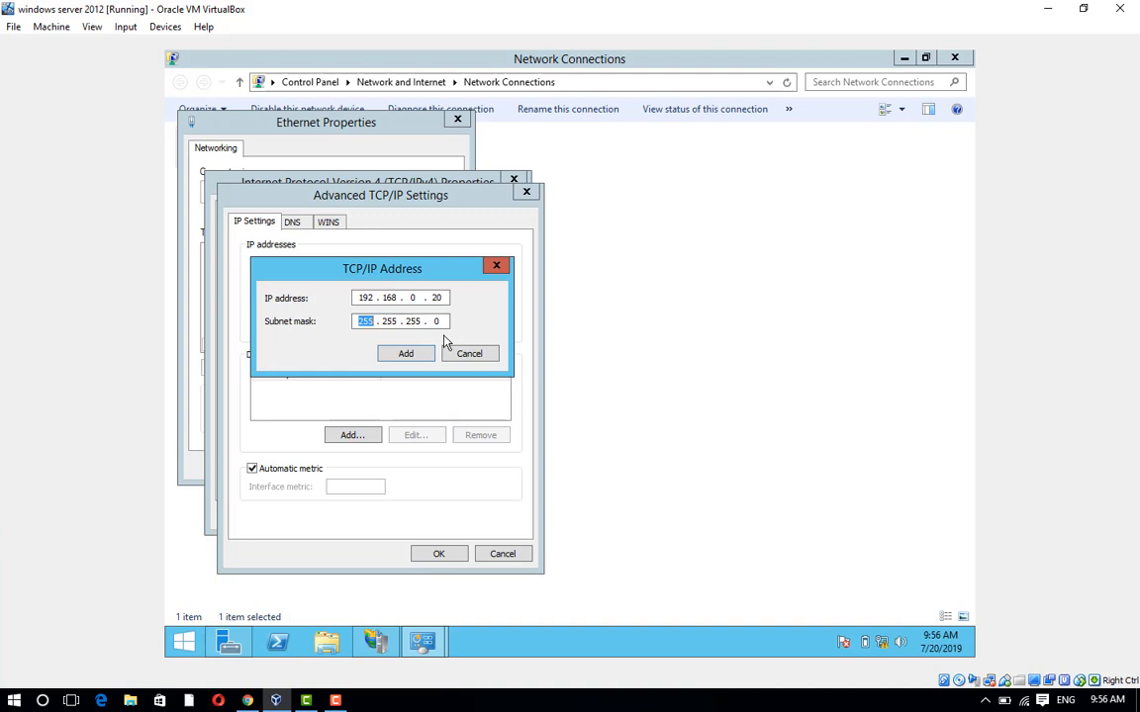
{"action": "left_click", "coordinate": [403, 352]}
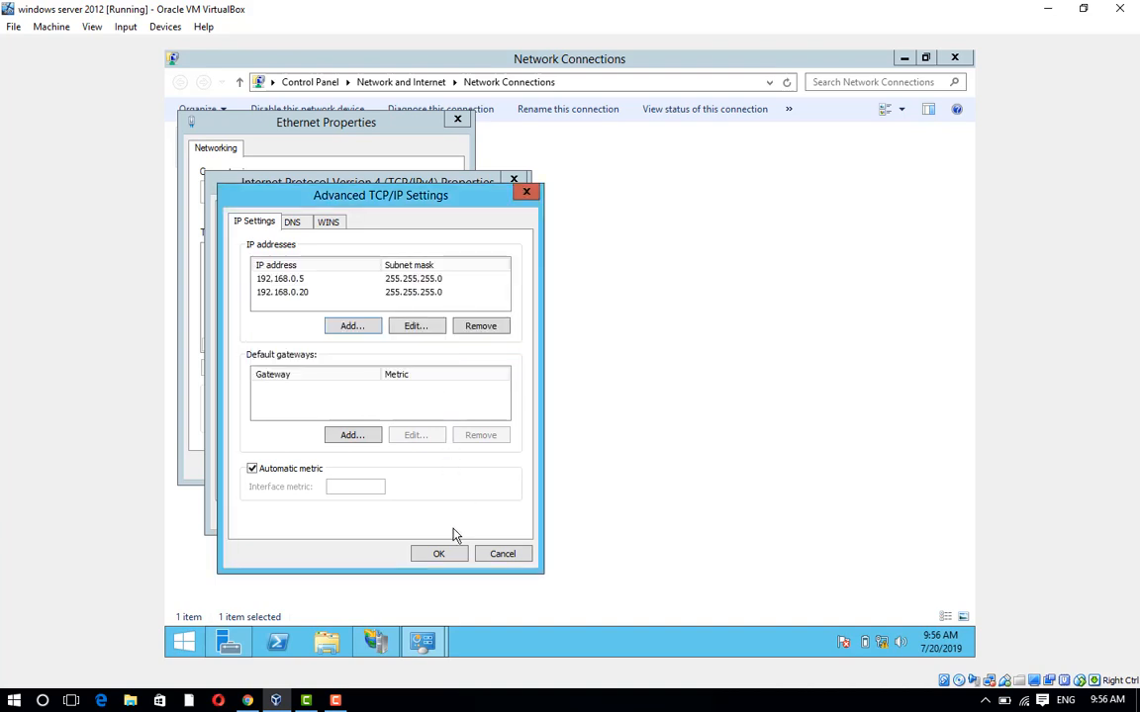
Confirm the advanced TCP/IP, IPv4 and Ethernet properties dialogs to apply the new address
{"action": "left_click", "coordinate": [439, 554]}
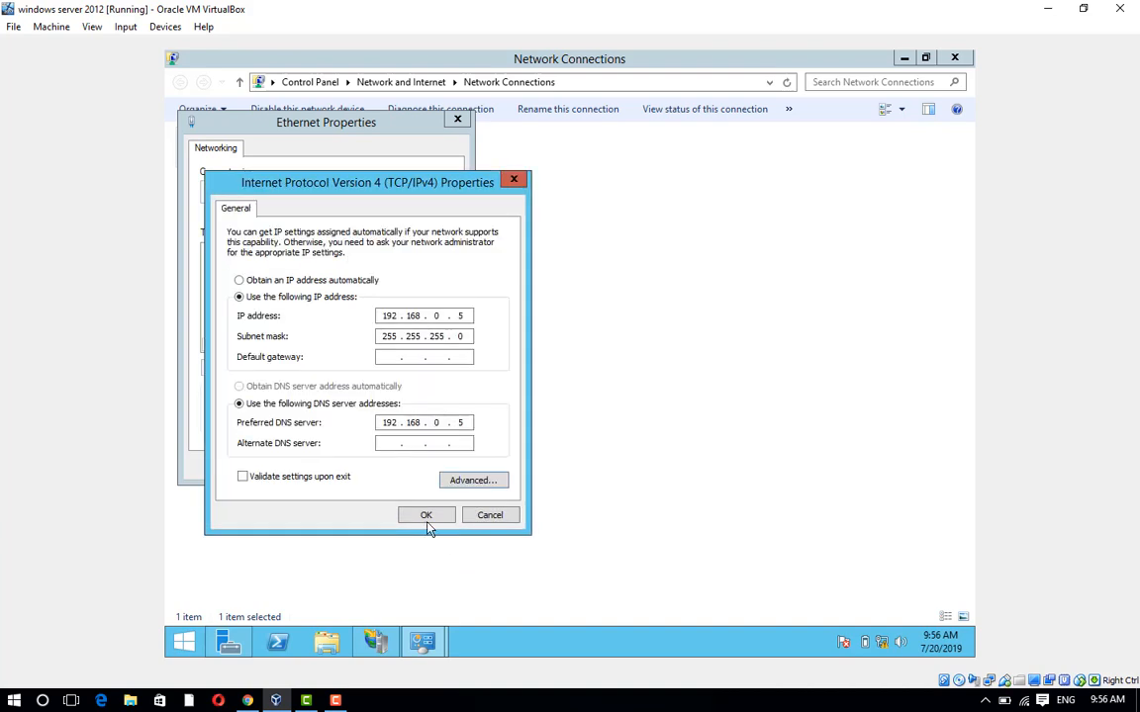
{"action": "left_click", "coordinate": [426, 515]}
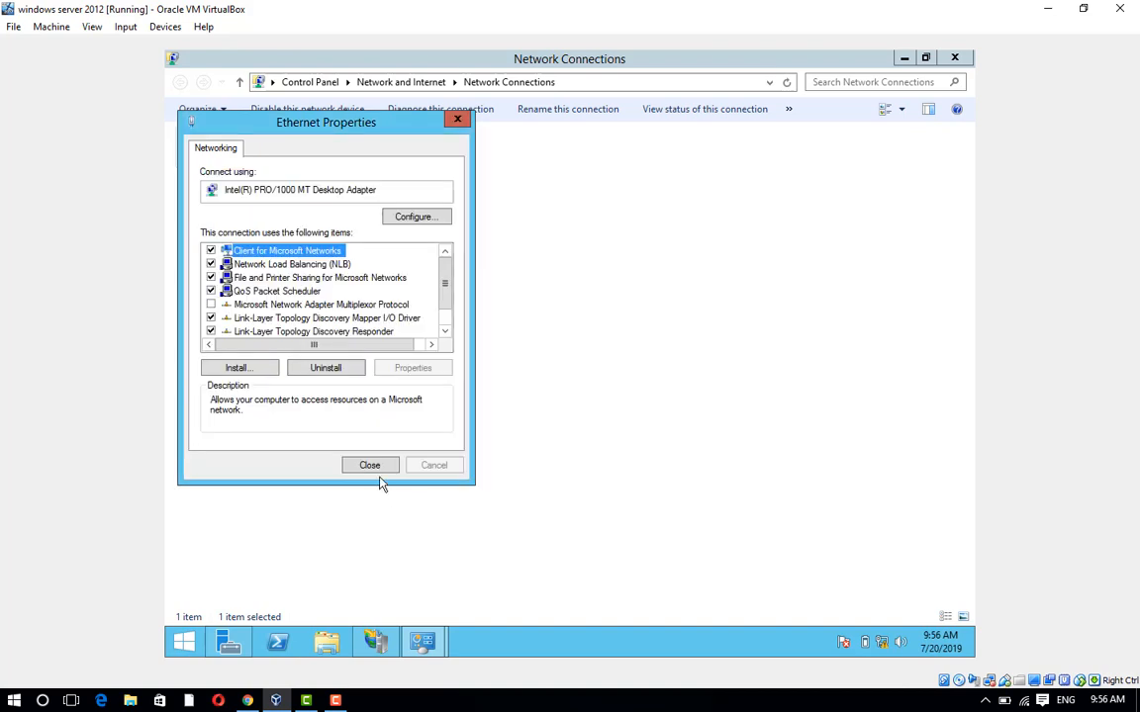
{"action": "left_click", "coordinate": [370, 463]}
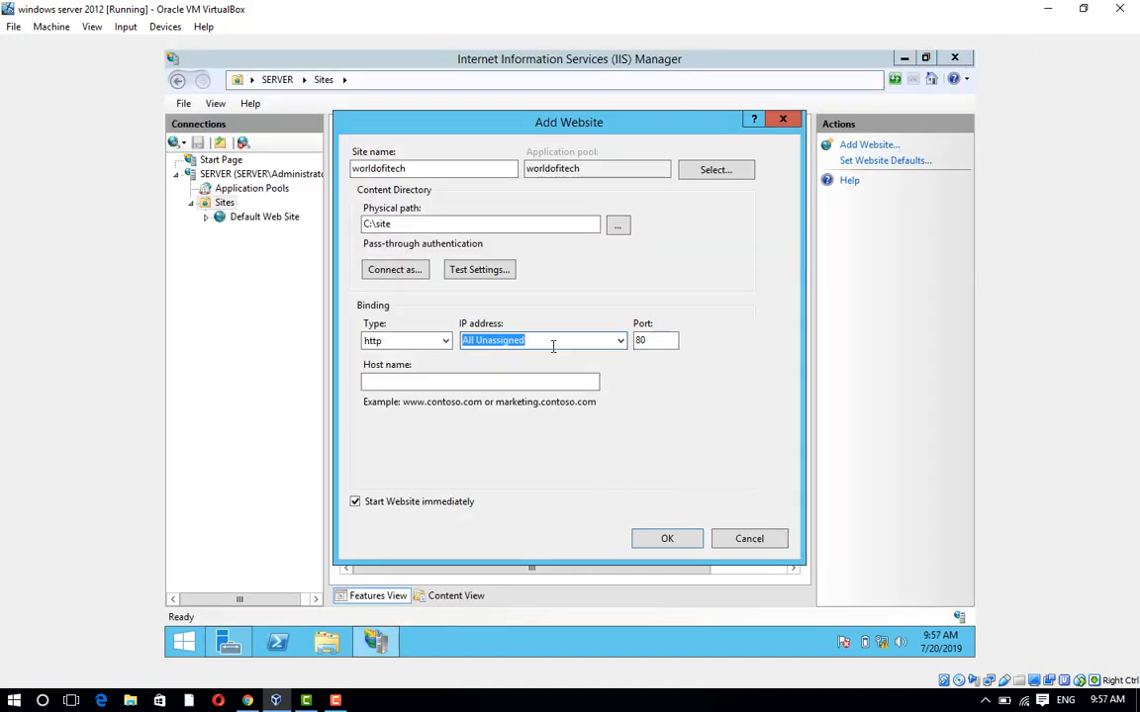
Bind the worldofitech site to IP address 192.168.0.20 on port 80
{"action": "type", "text": "192."}
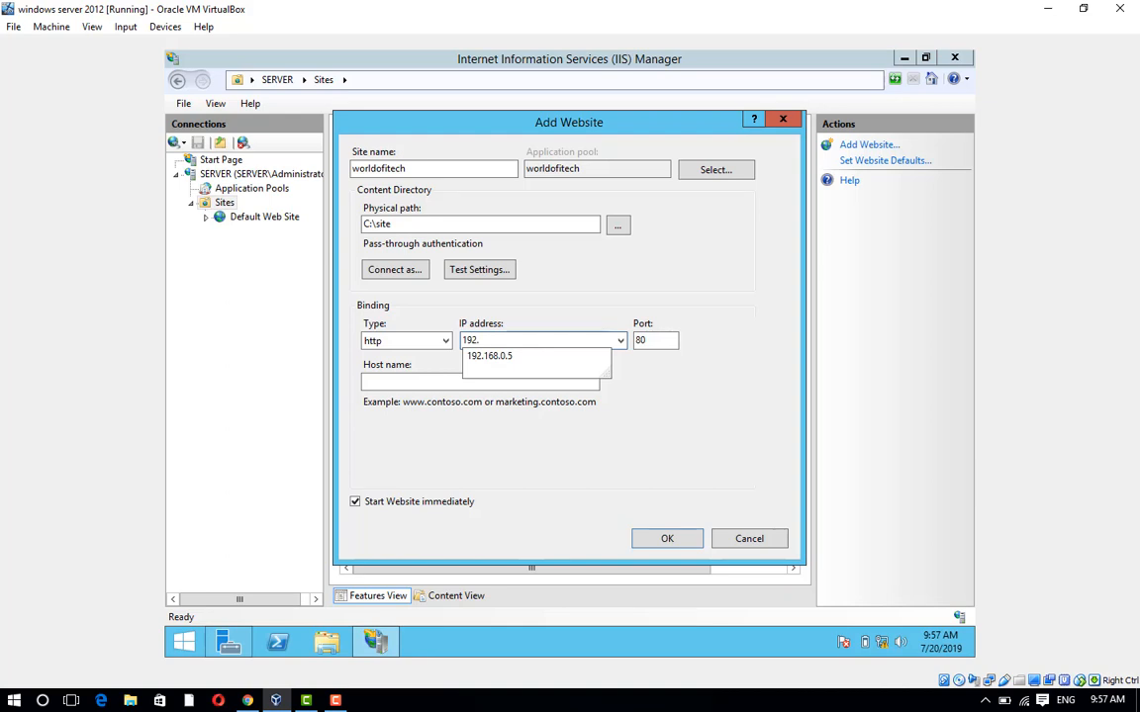
{"action": "type", "text": "168.0"}
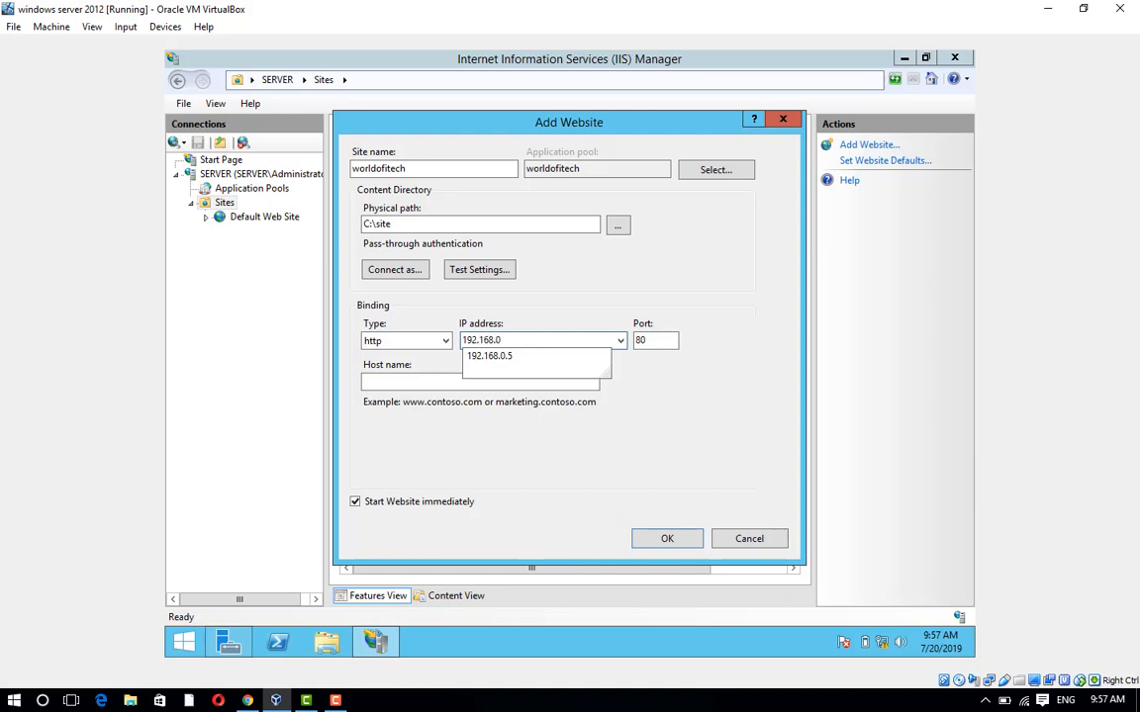
{"action": "type", "text": "192.168.0.20"}
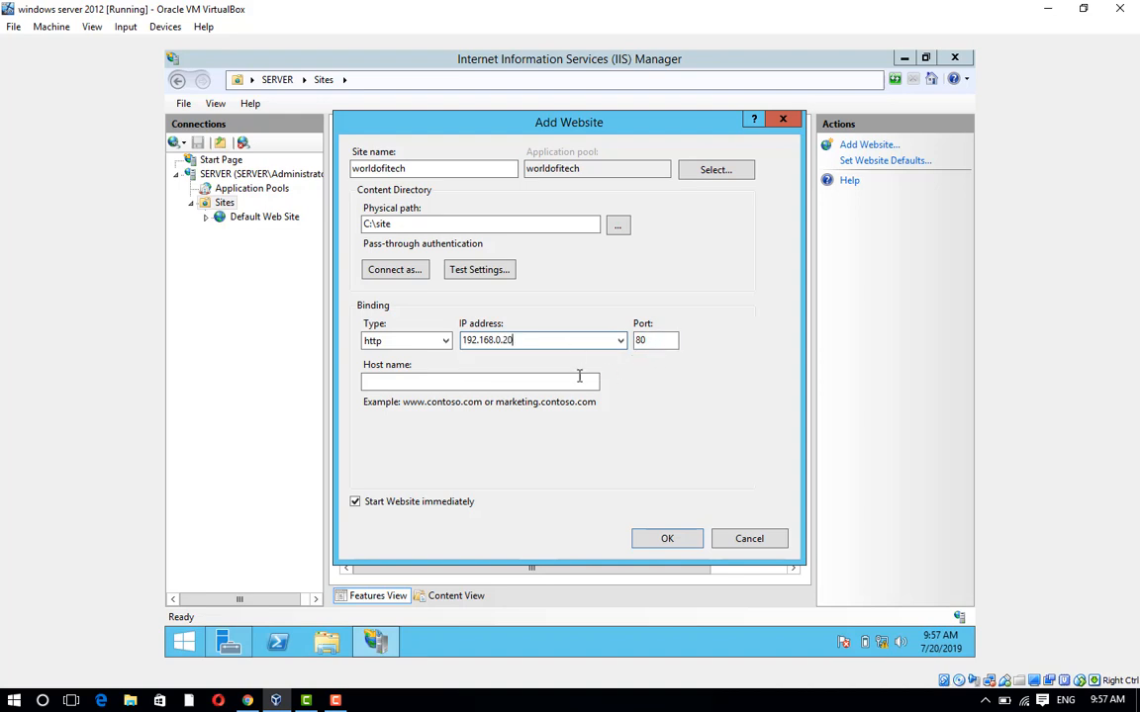
{"action": "left_click", "coordinate": [479, 380]}
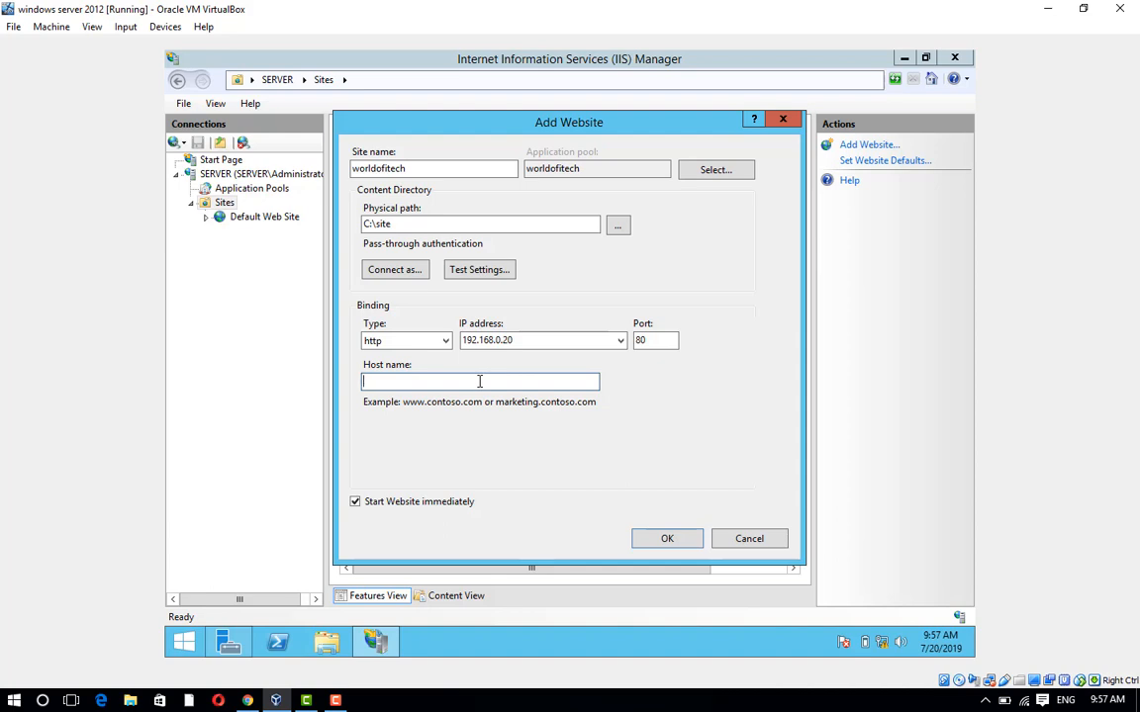
{"action": "type", "text": "www.worldof"}
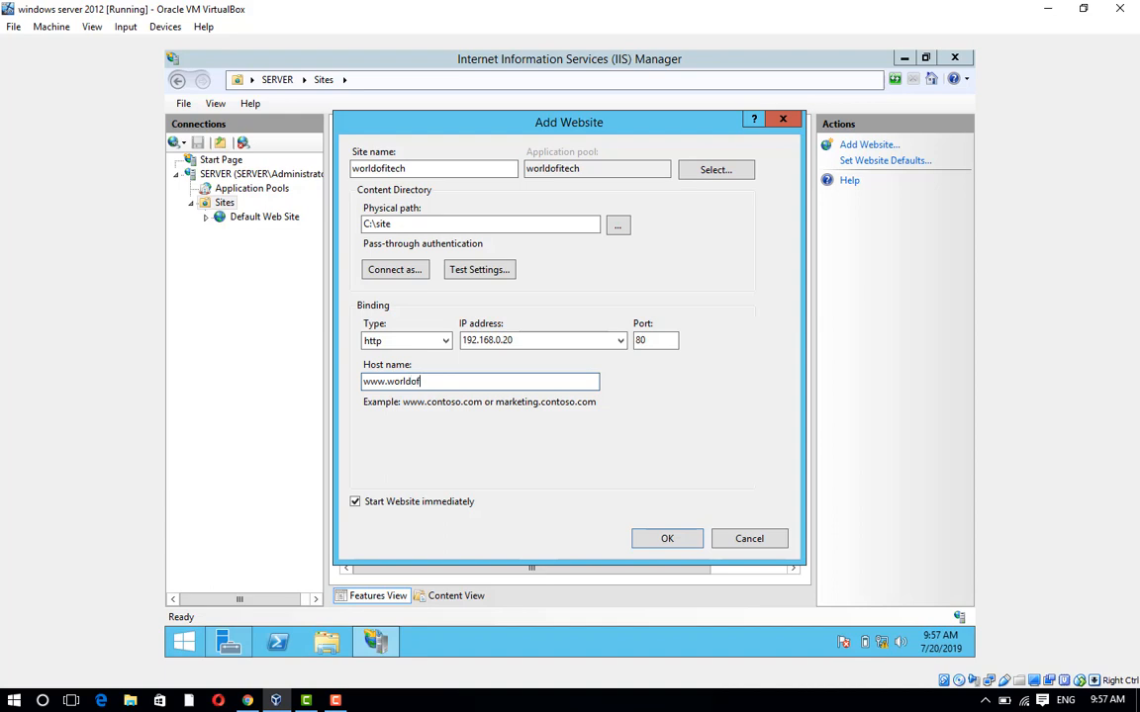
{"action": "type", "text": "itech"}
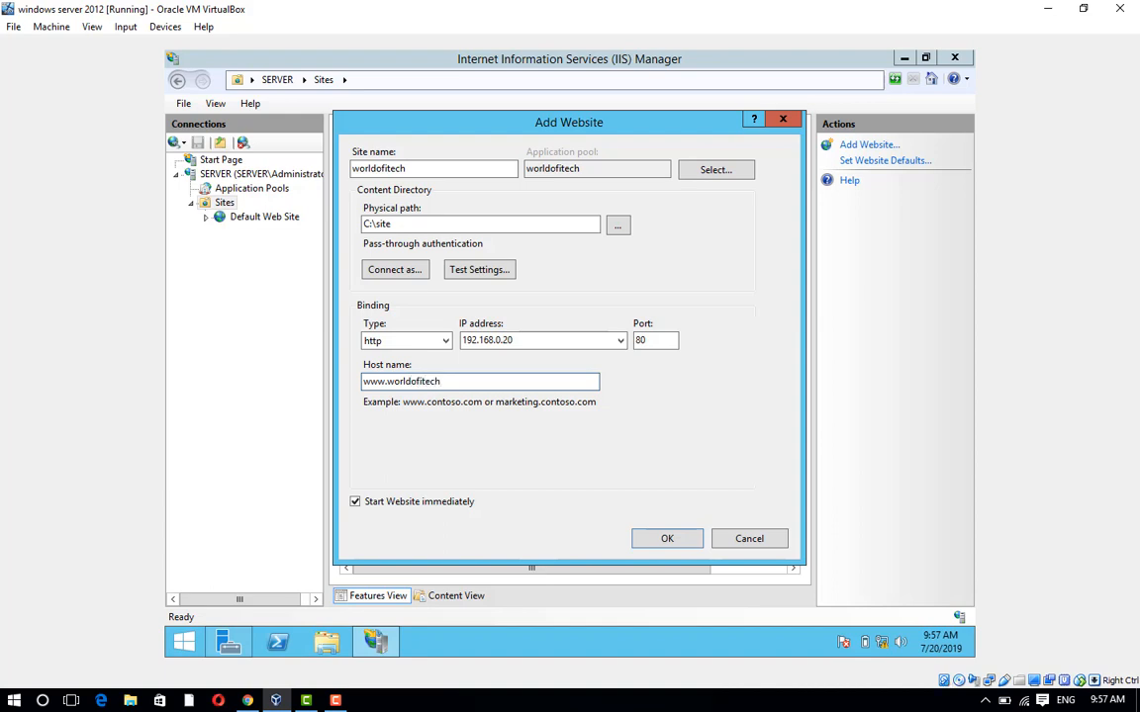
{"action": "type", "text": ".com"}
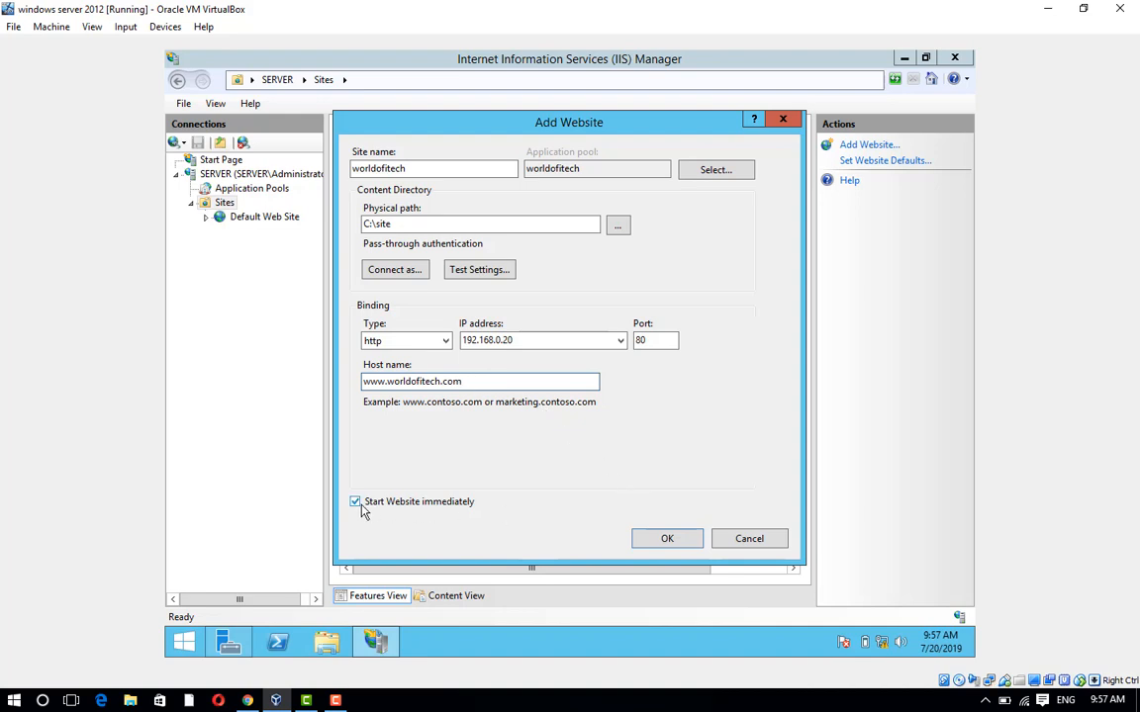
{"action": "left_click", "coordinate": [355, 503]}
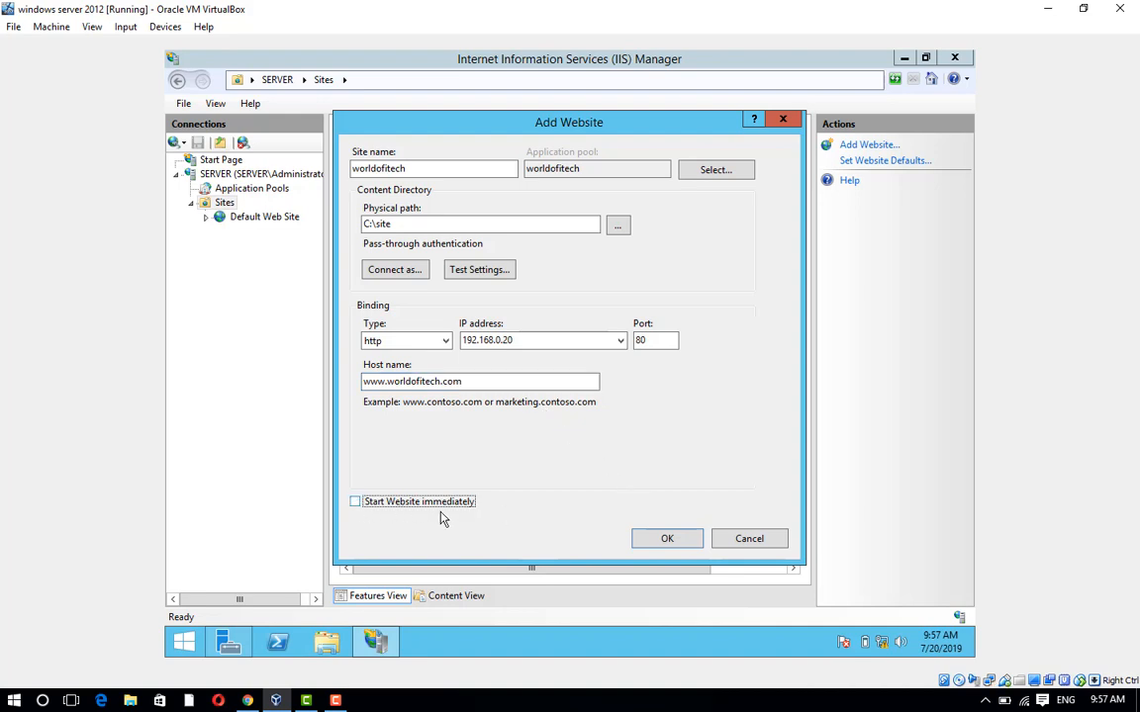
{"action": "mouse_move", "coordinate": [603, 532]}
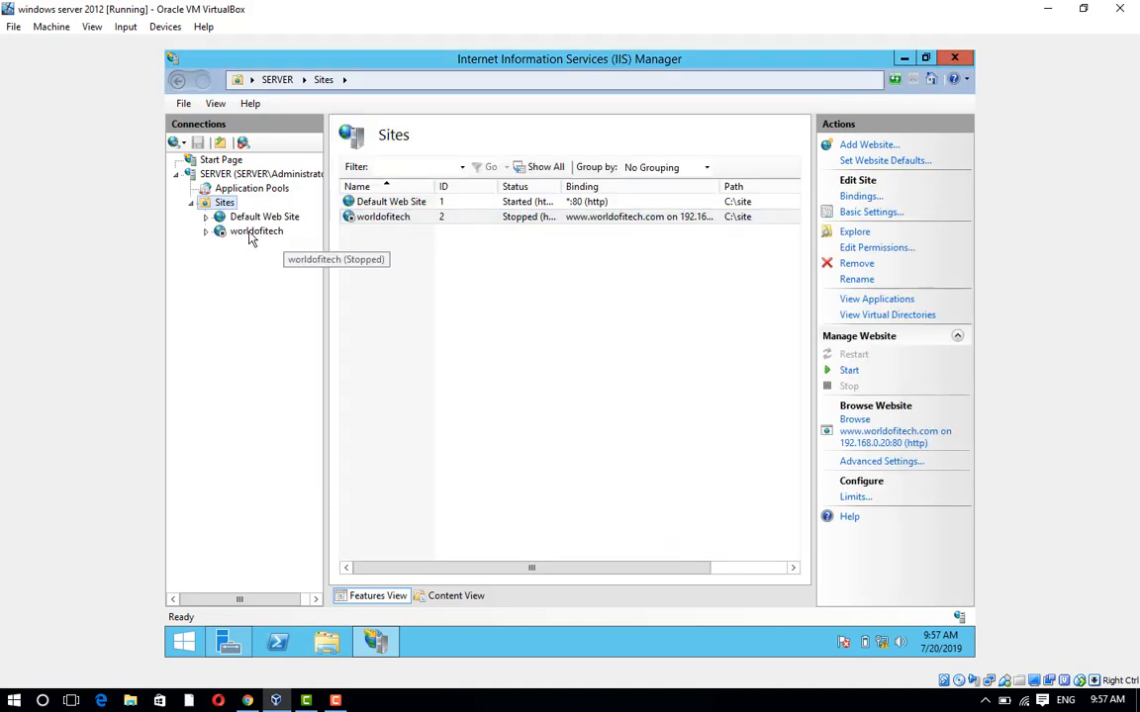
Review the context options for the stopped worldofitech site in the Connections tree
{"action": "right_click", "coordinate": [255, 229]}
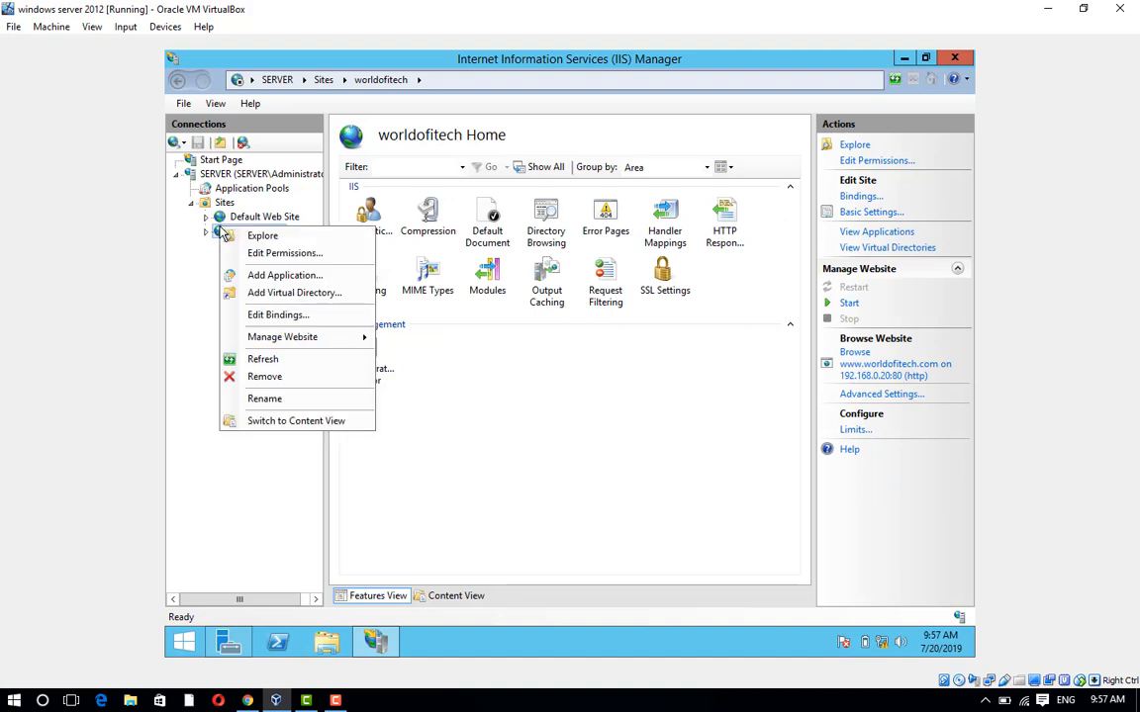
{"action": "mouse_move", "coordinate": [287, 325]}
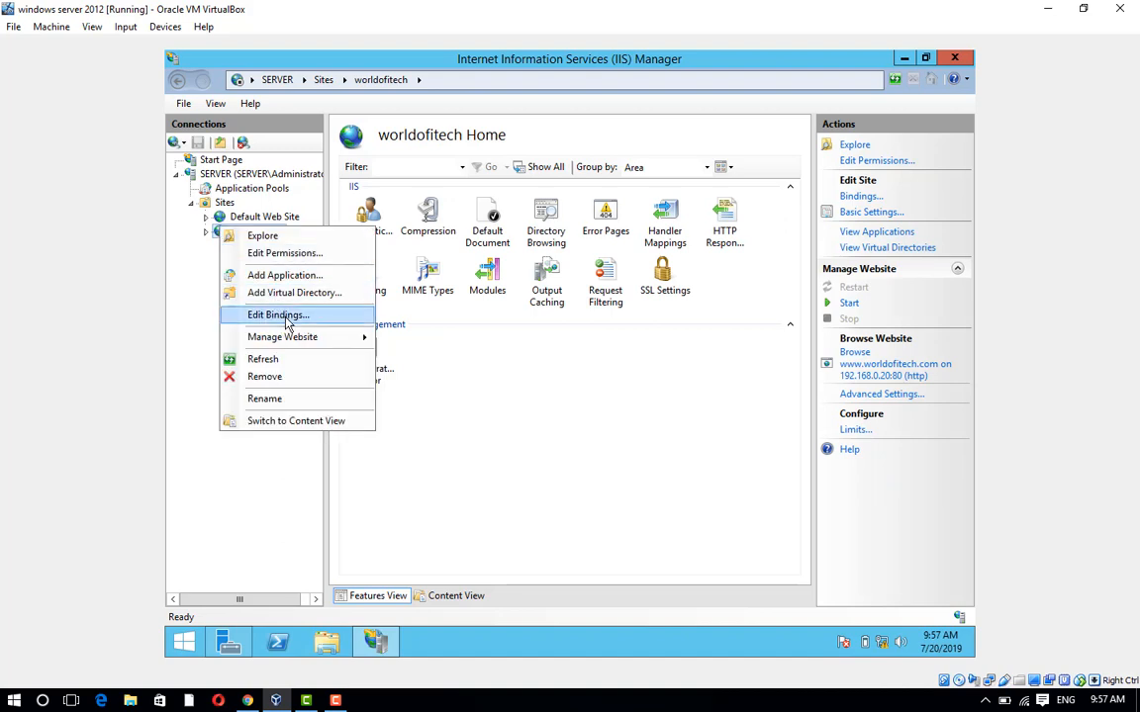
{"action": "mouse_move", "coordinate": [297, 337]}
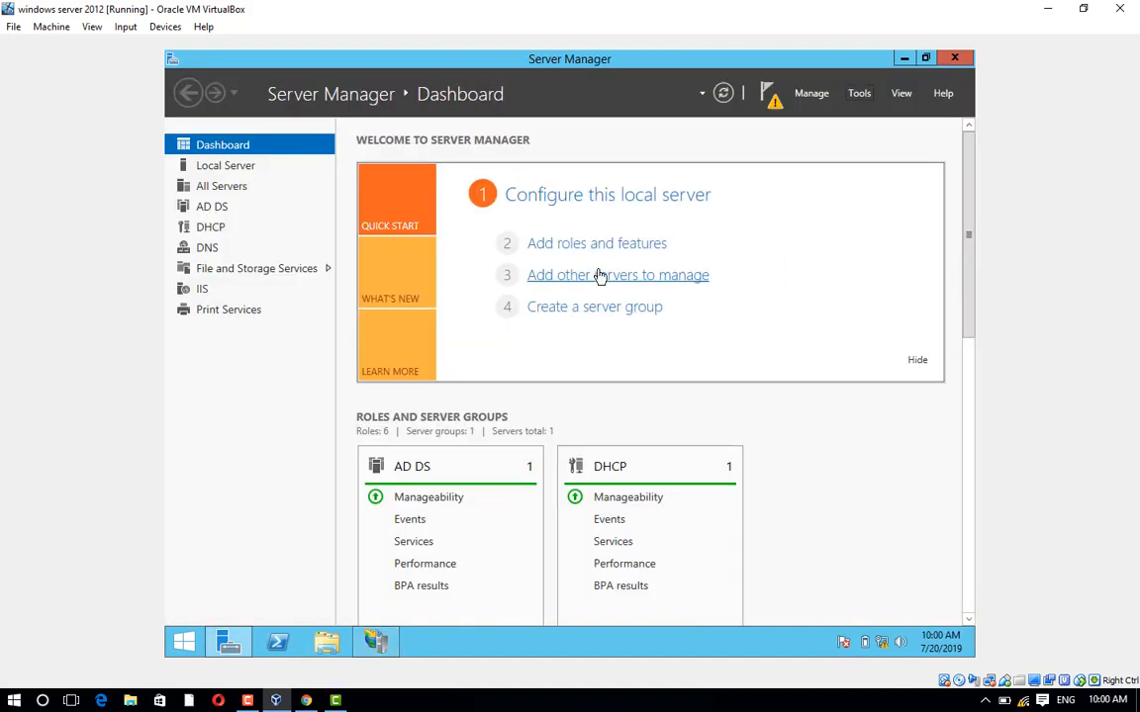
{"action": "mouse_move", "coordinate": [273, 263]}
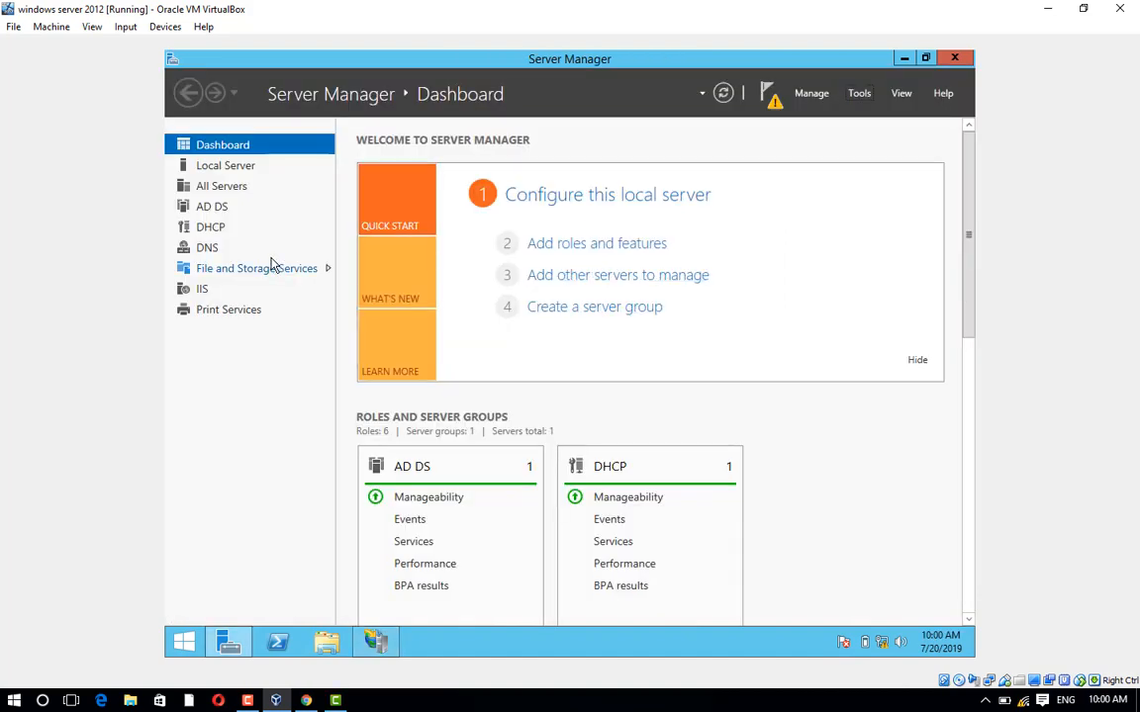
Reach DNS Manager's Forward Lookup Zones node and bring up its zone-creation options
{"action": "left_click", "coordinate": [221, 186]}
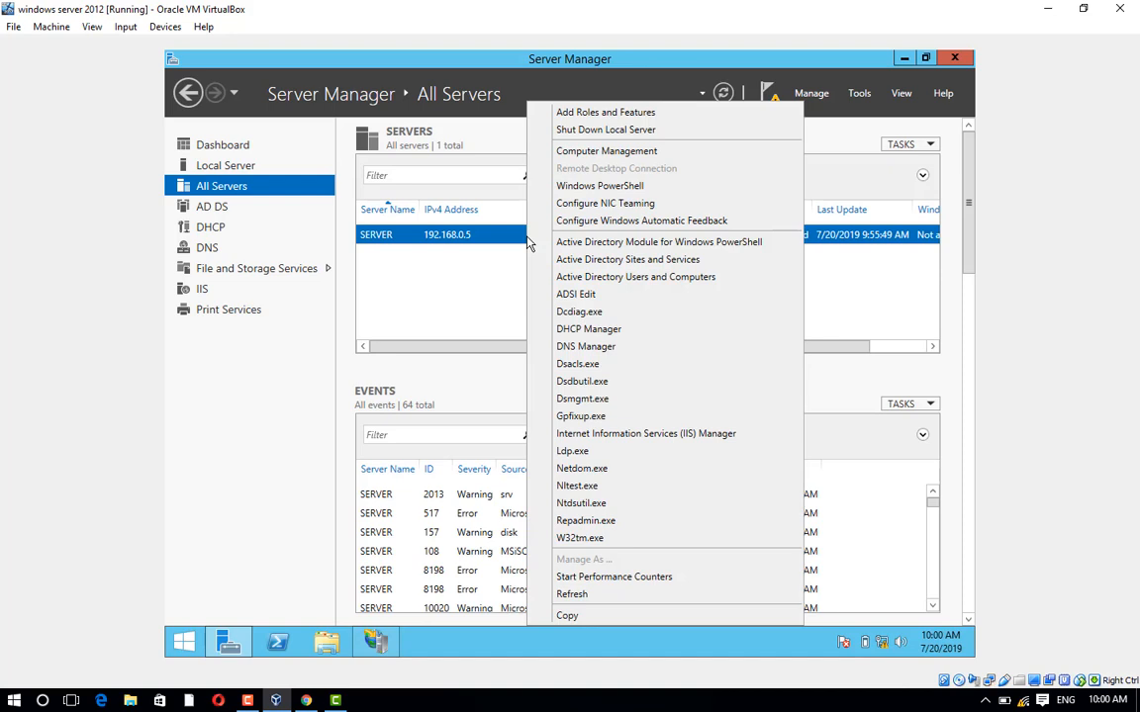
{"action": "mouse_move", "coordinate": [637, 380]}
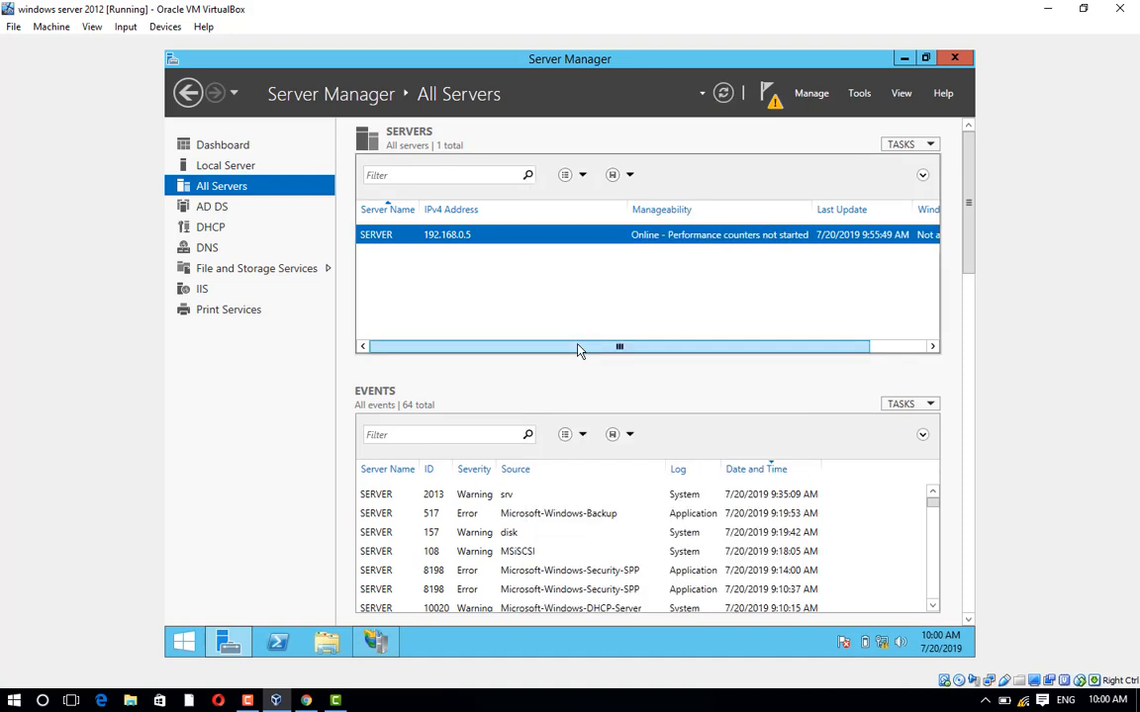
{"action": "right_click", "coordinate": [262, 225]}
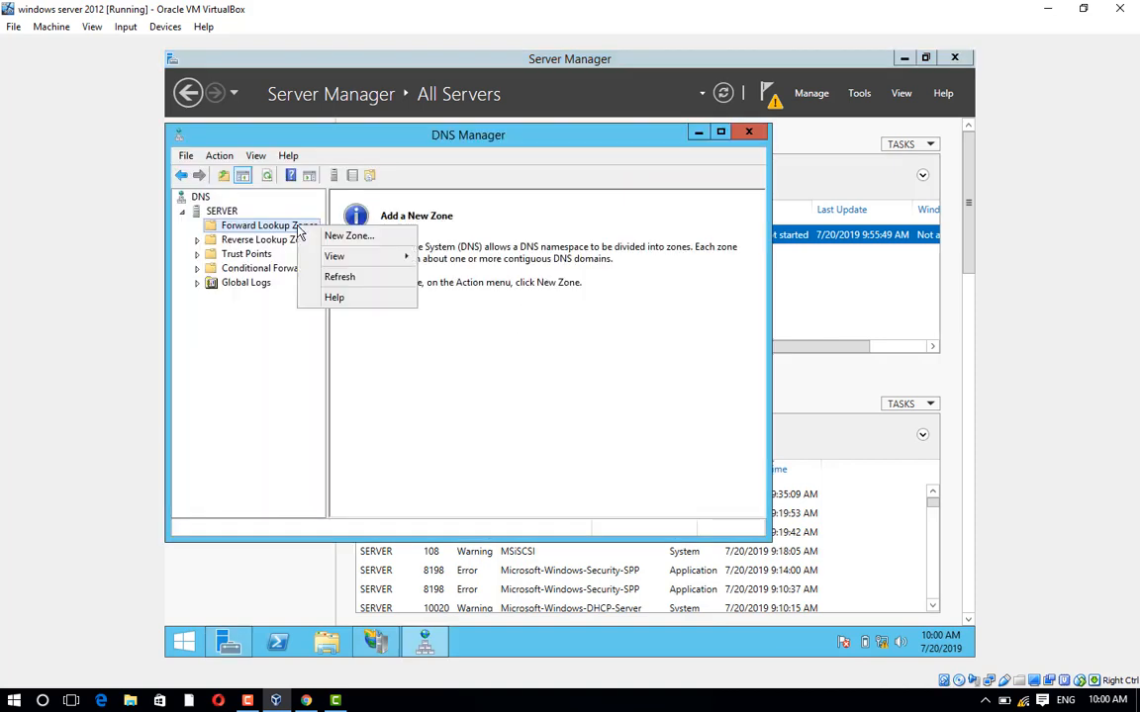
{"action": "mouse_move", "coordinate": [348, 235]}
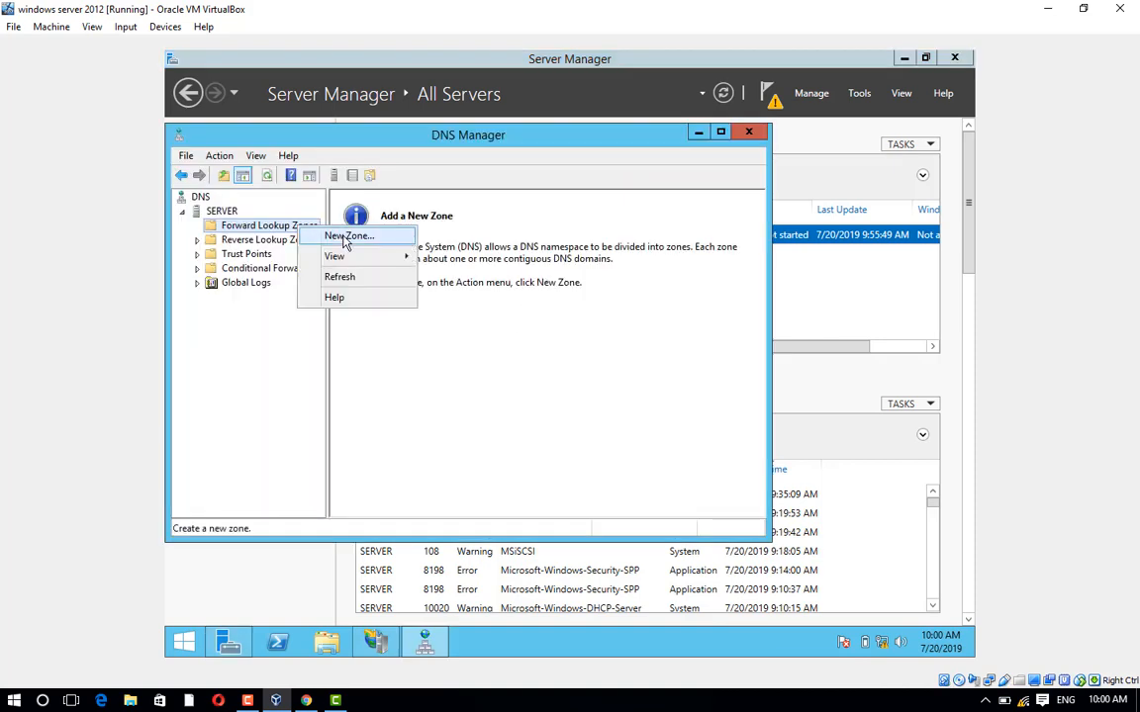
Create primary zone worldofitech with file worldofitech.dns and dynamic updates disabled
{"action": "left_click", "coordinate": [346, 236]}
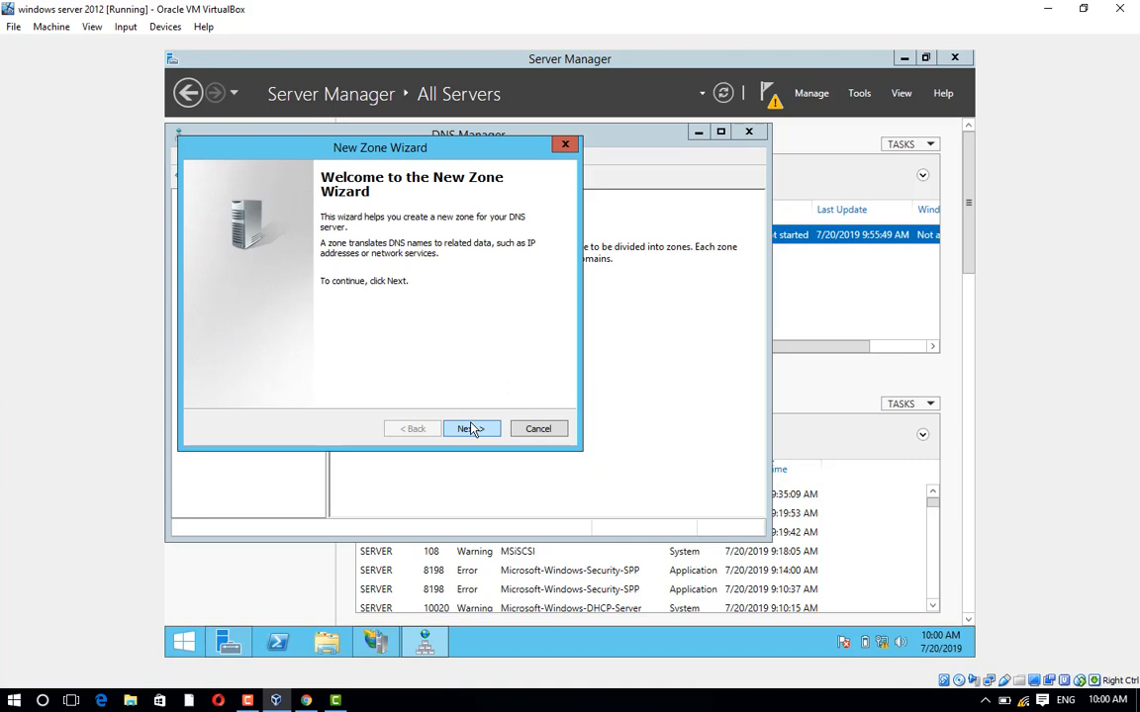
{"action": "left_click", "coordinate": [471, 428]}
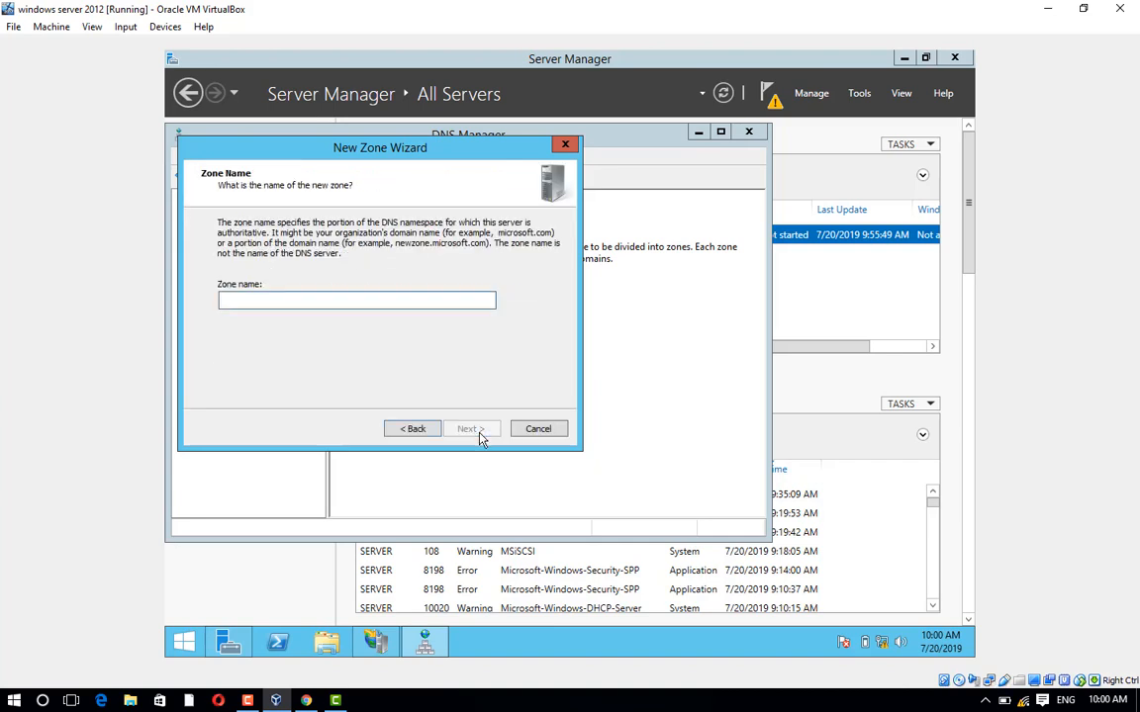
{"action": "left_click", "coordinate": [356, 301]}
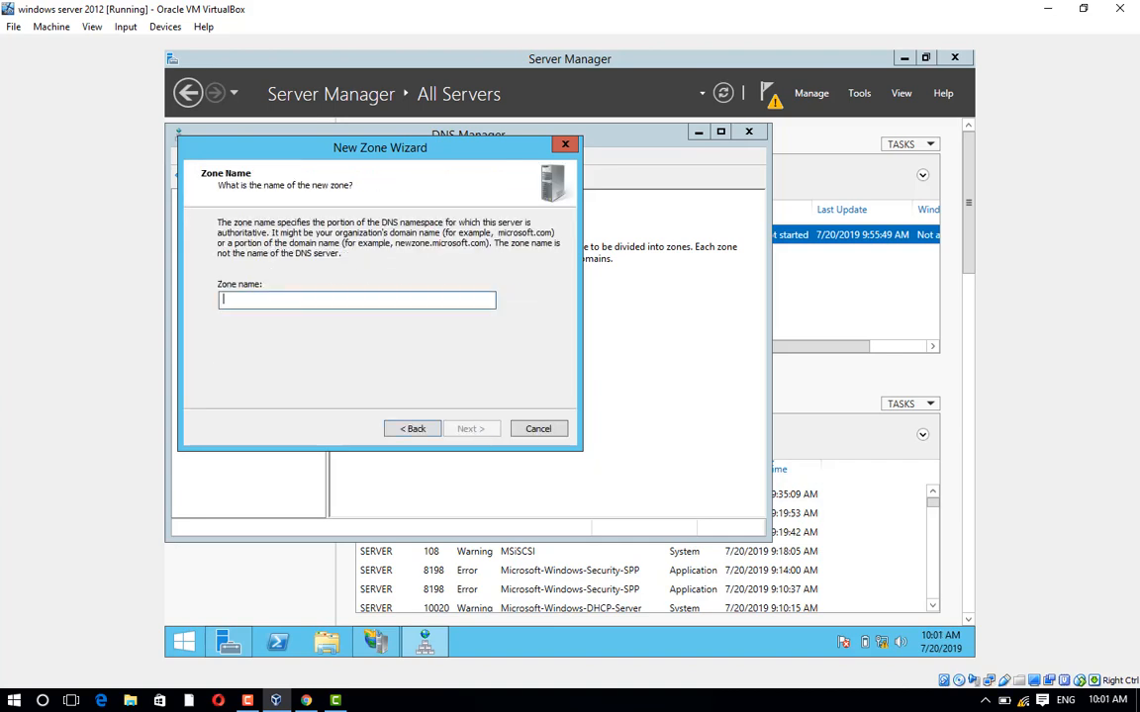
{"action": "type", "text": "worldofitech"}
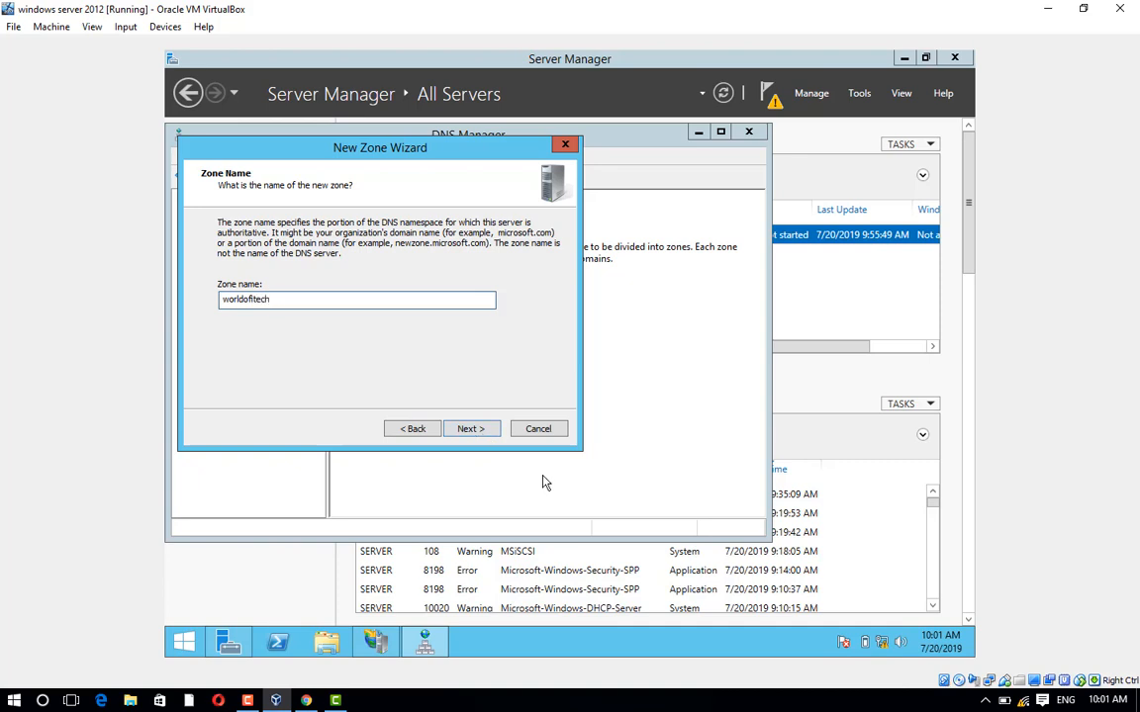
{"action": "left_click", "coordinate": [471, 427]}
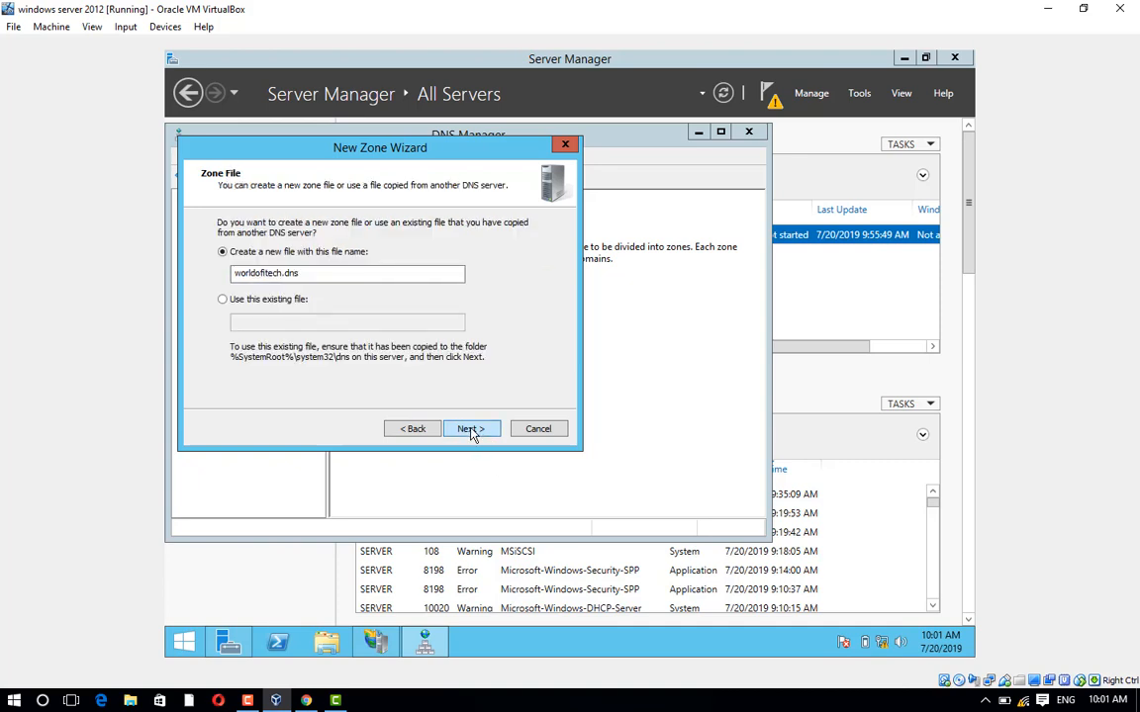
{"action": "left_click", "coordinate": [471, 428]}
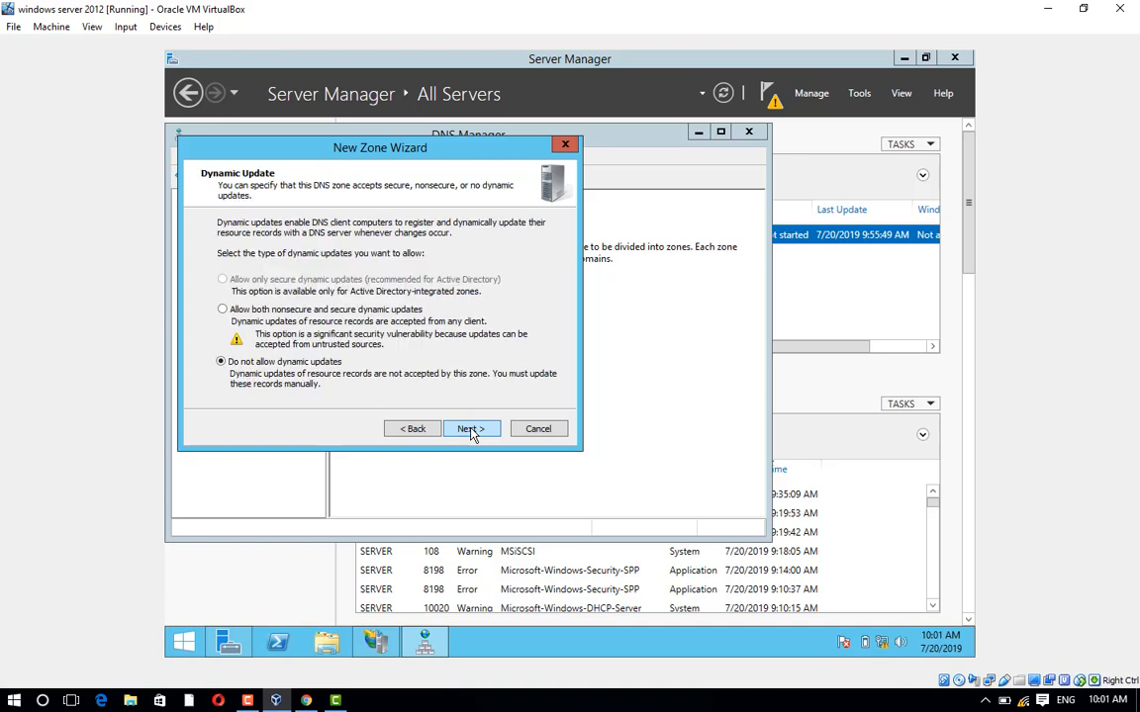
{"action": "left_click", "coordinate": [471, 427]}
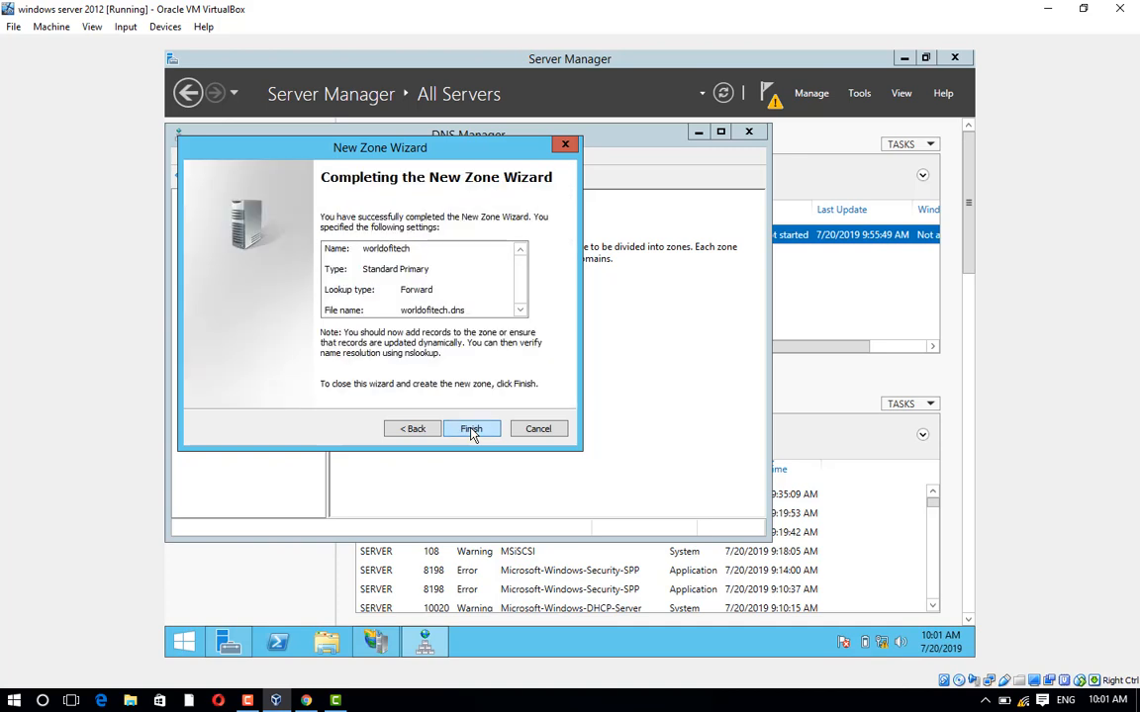
{"action": "left_click", "coordinate": [471, 428]}
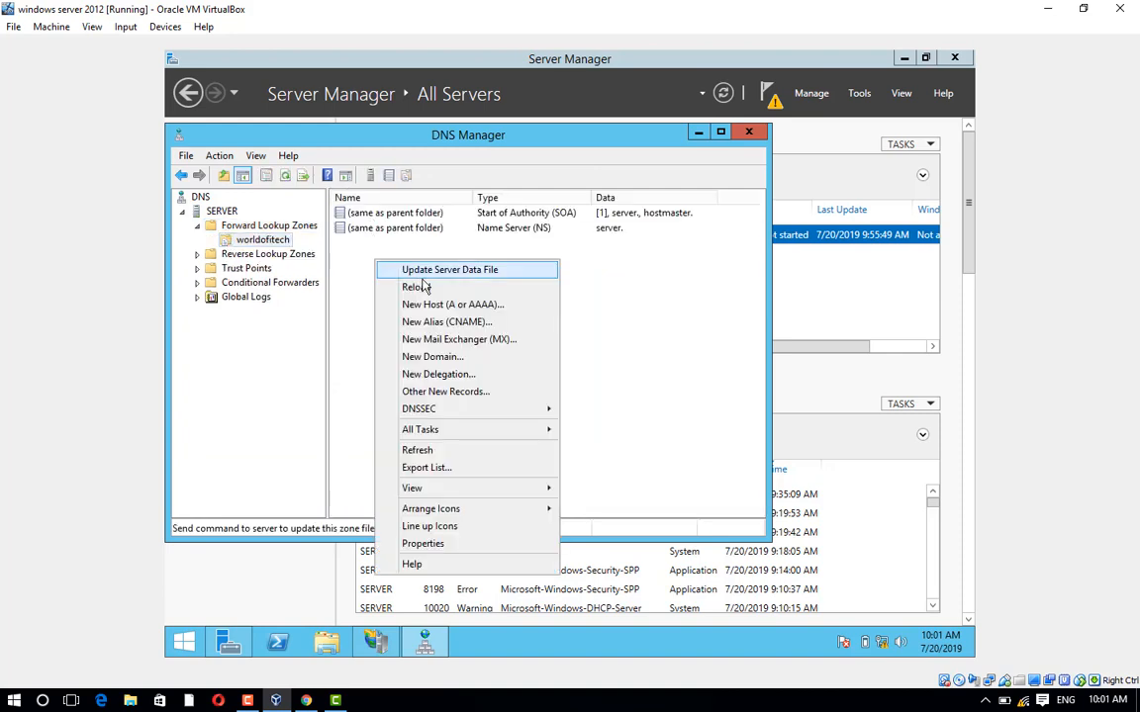
Add an A host record www pointing to 192.168.0.20 in the worldofitech zone
{"action": "left_click", "coordinate": [453, 305]}
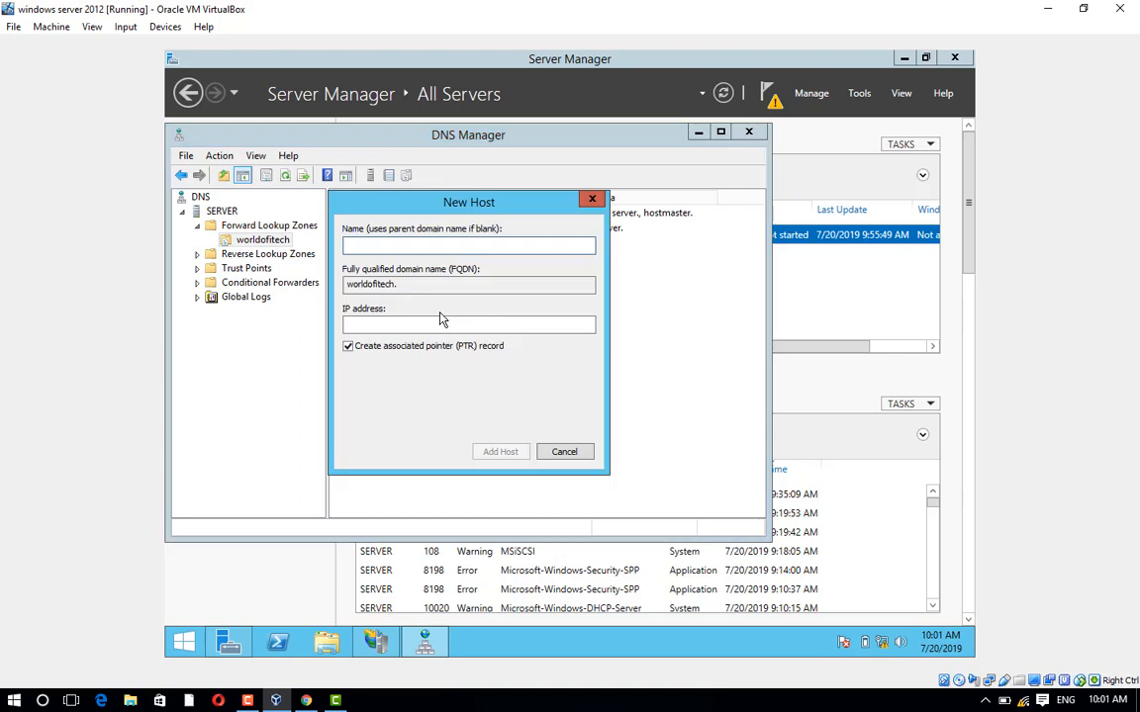
{"action": "left_click", "coordinate": [467, 246]}
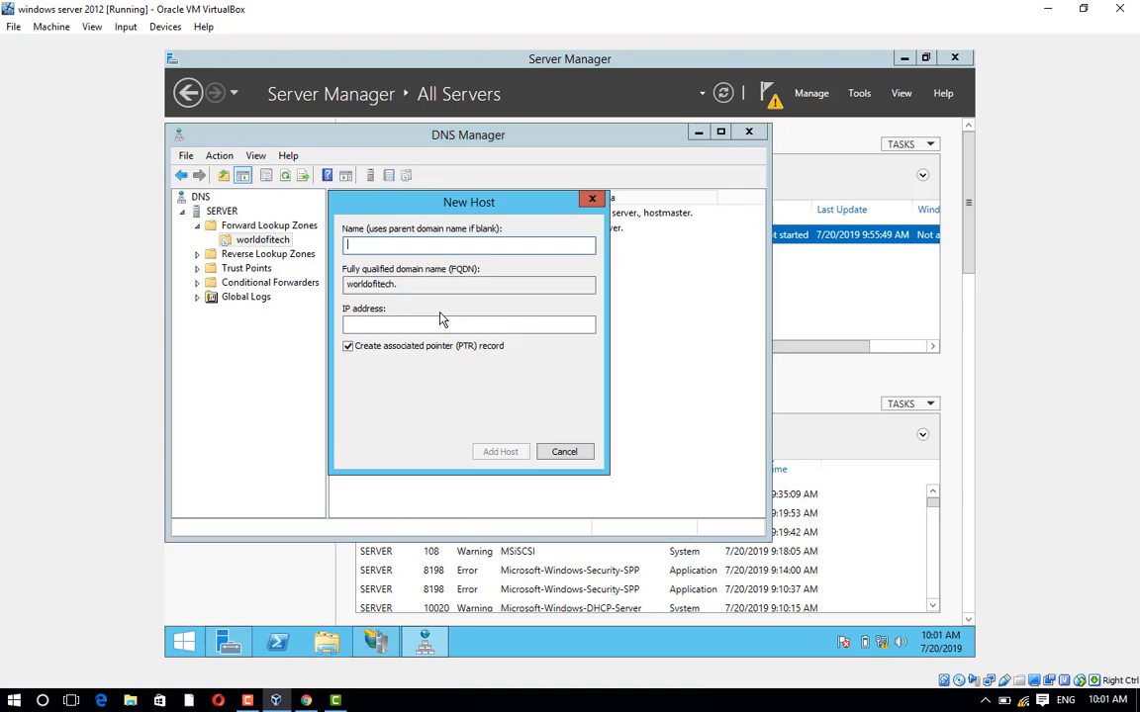
{"action": "type", "text": "www"}
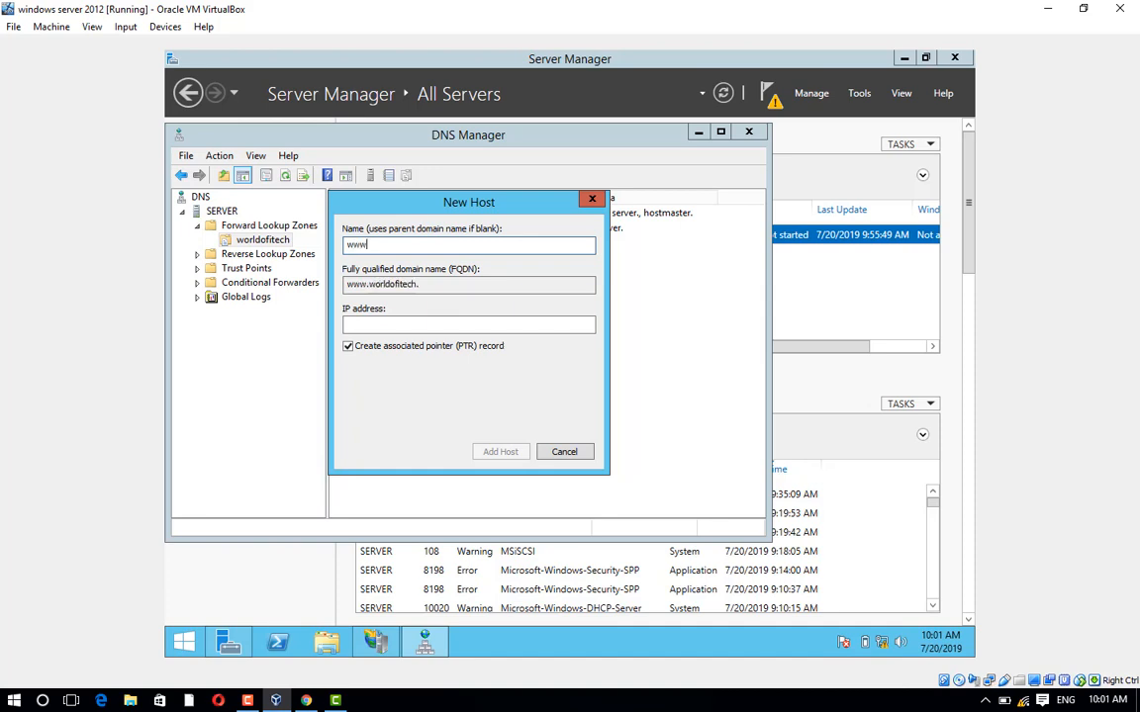
{"action": "left_click", "coordinate": [467, 325]}
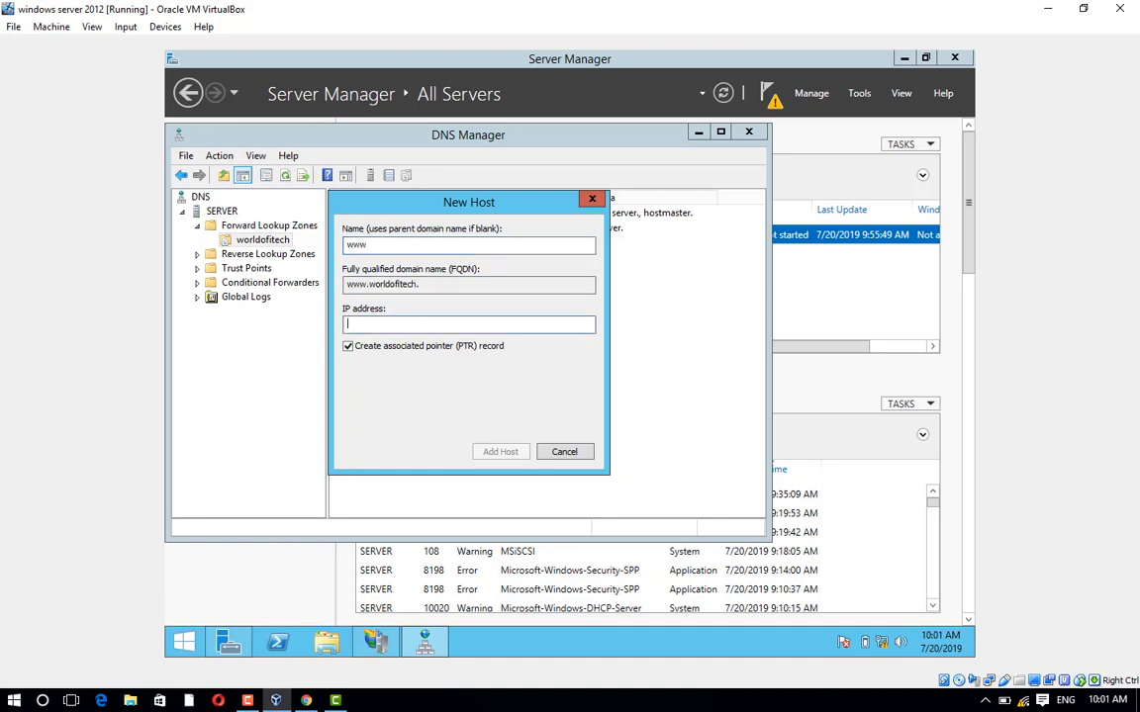
{"action": "type", "text": "1"}
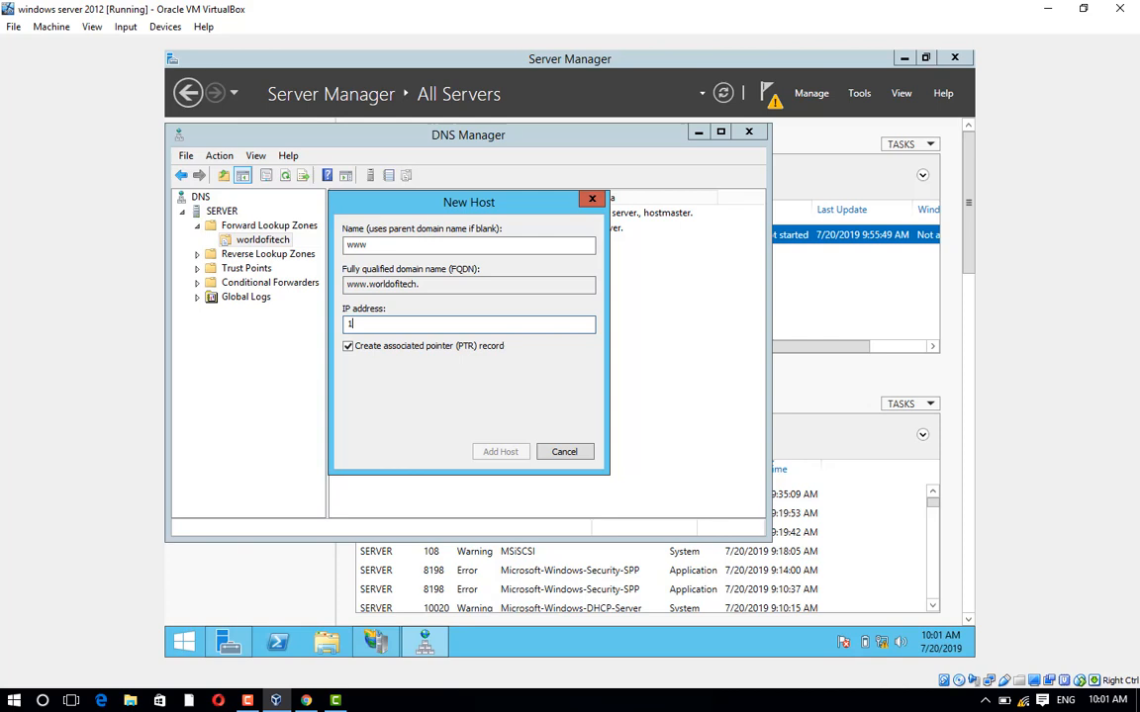
{"action": "type", "text": "92.168.0.20"}
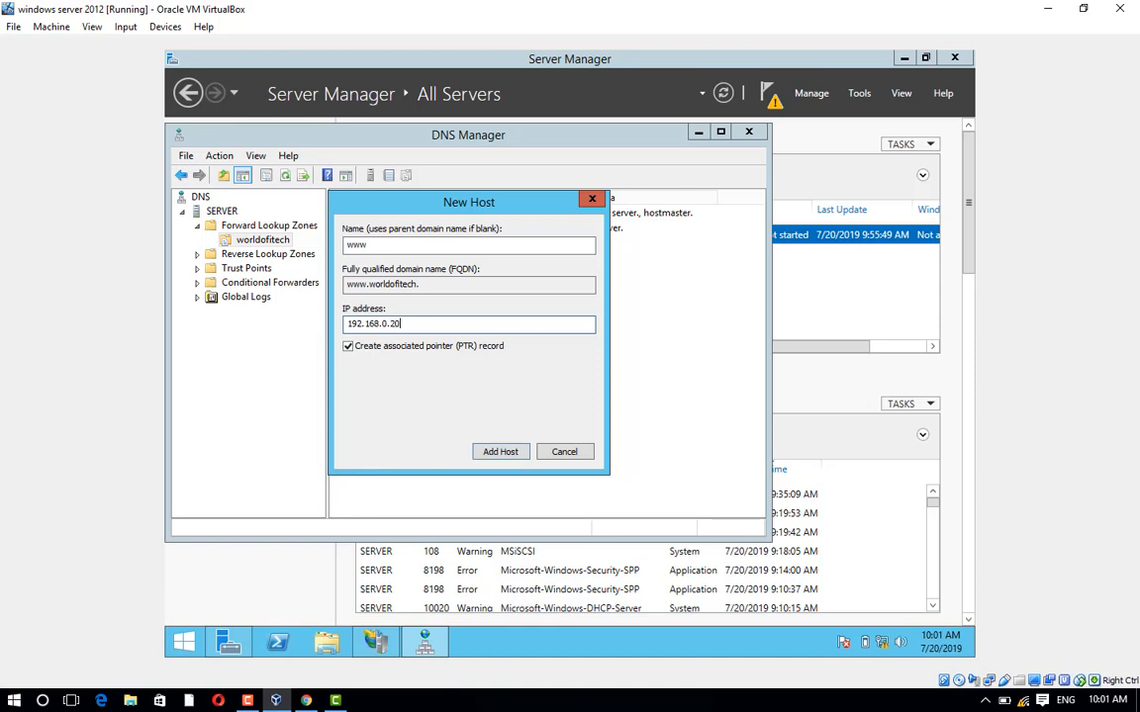
{"action": "left_click", "coordinate": [500, 451]}
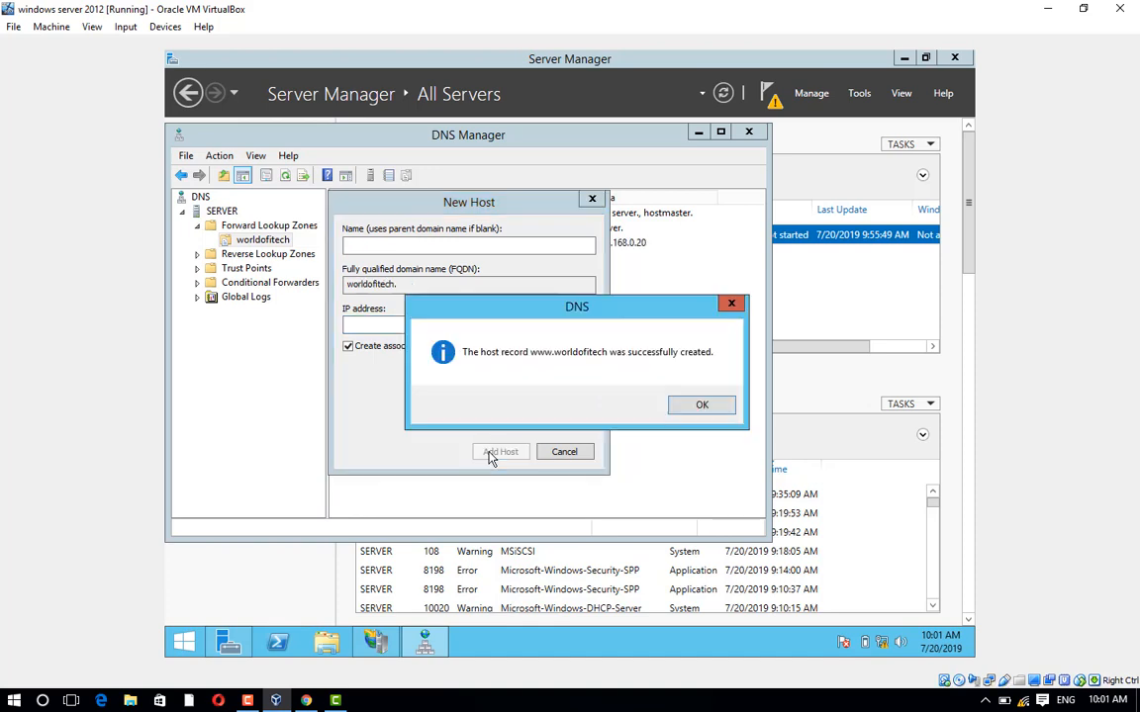
{"action": "mouse_move", "coordinate": [578, 374]}
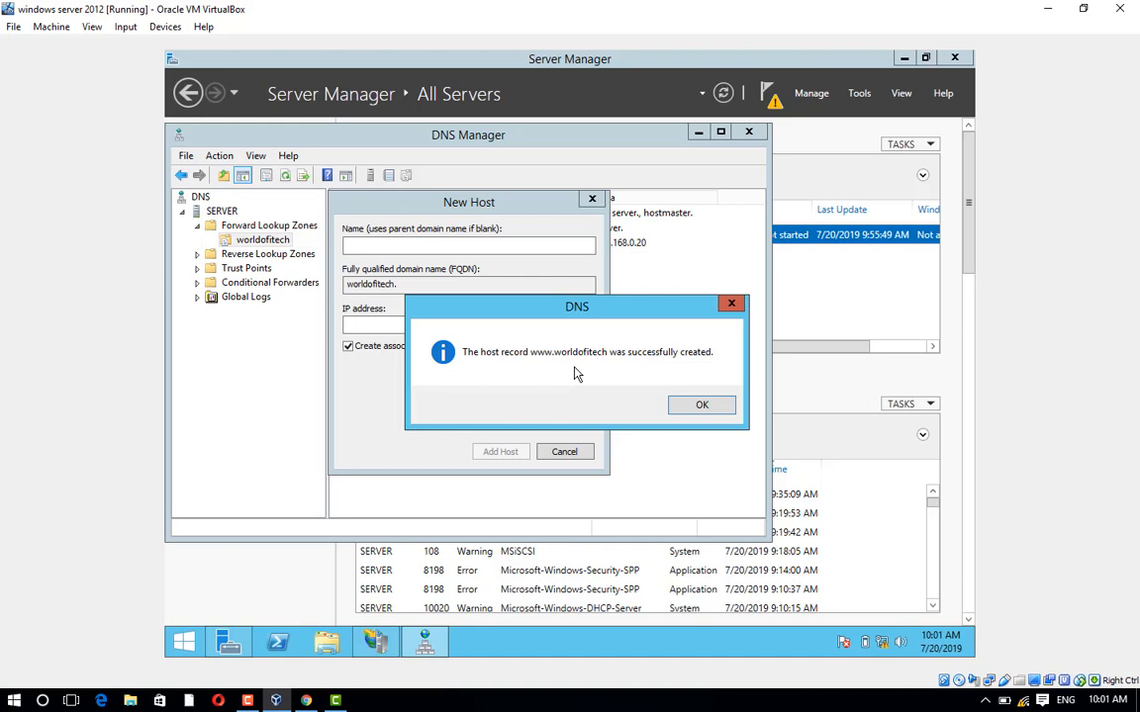
Acknowledge the record creation, finish the New Host dialog and put DNS Manager away
{"action": "left_click", "coordinate": [700, 404]}
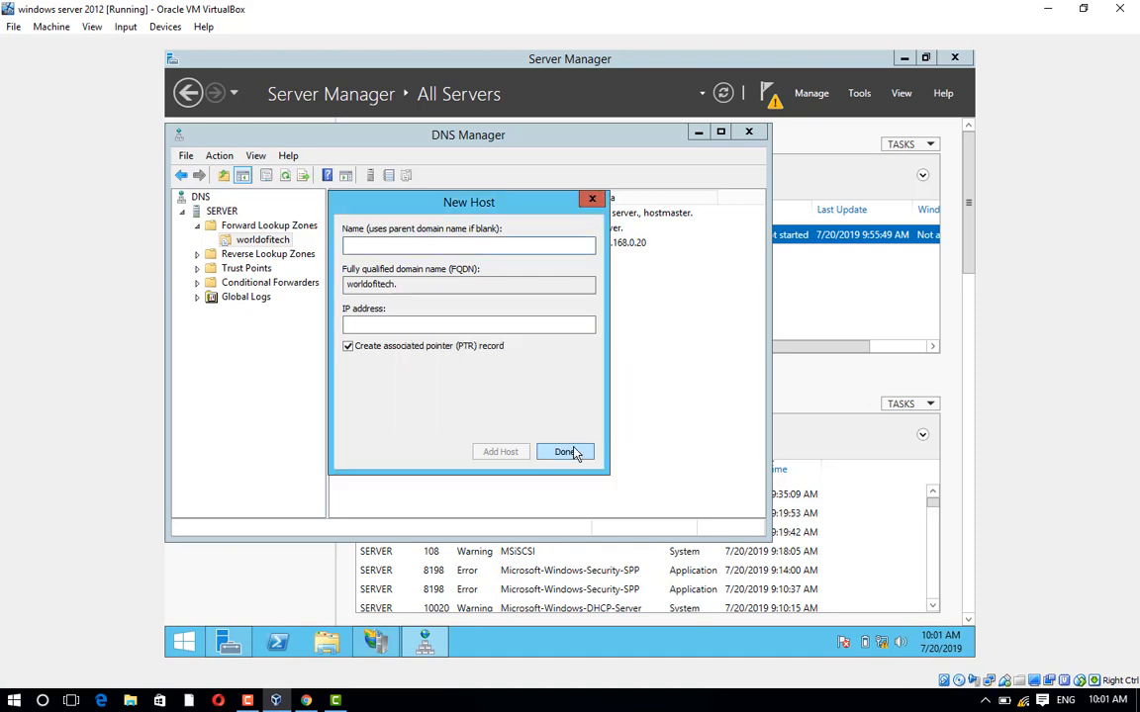
{"action": "left_click", "coordinate": [562, 451]}
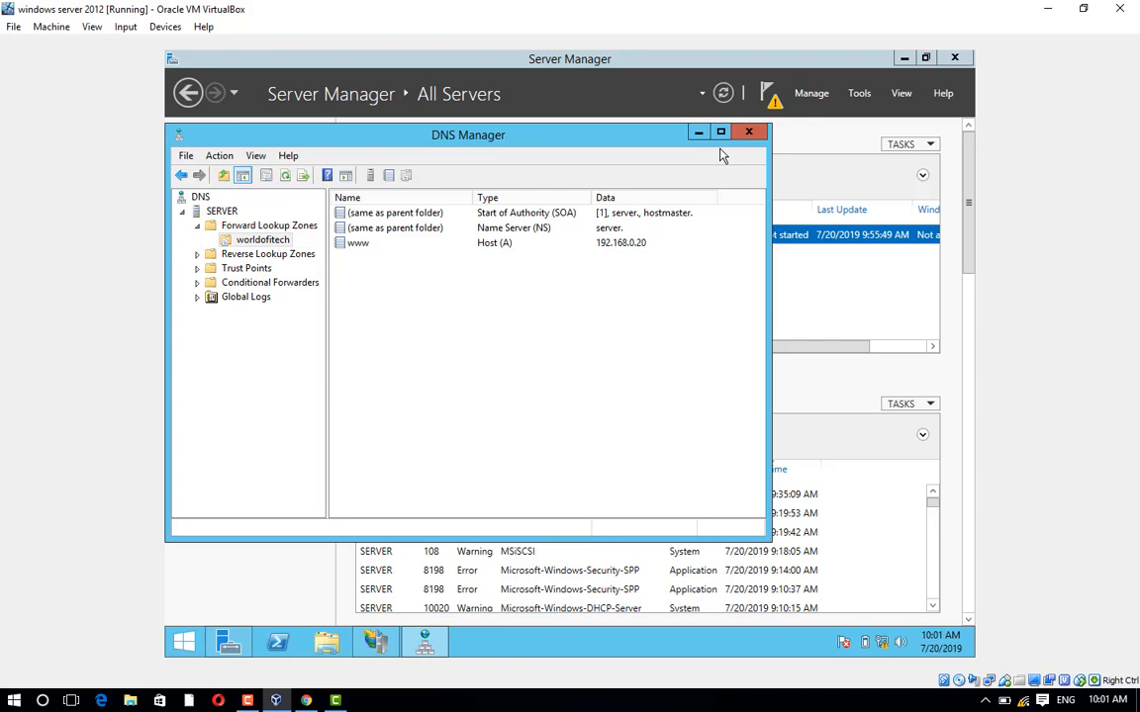
{"action": "left_click", "coordinate": [752, 130]}
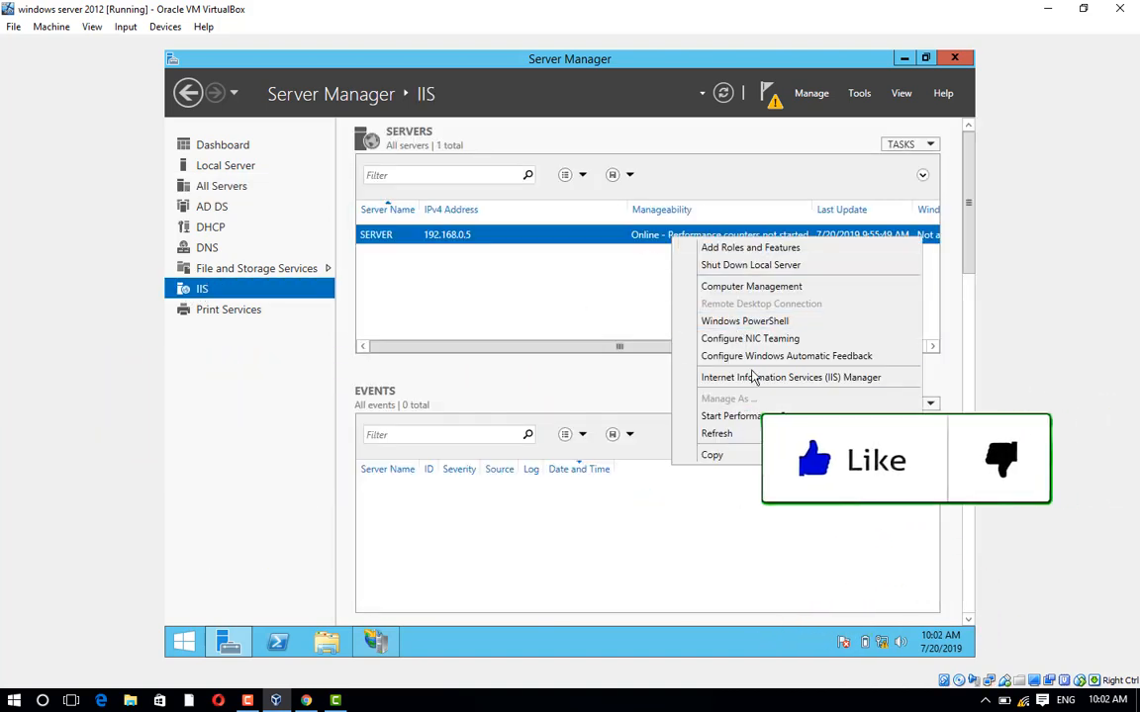
{"action": "mouse_move", "coordinate": [753, 376]}
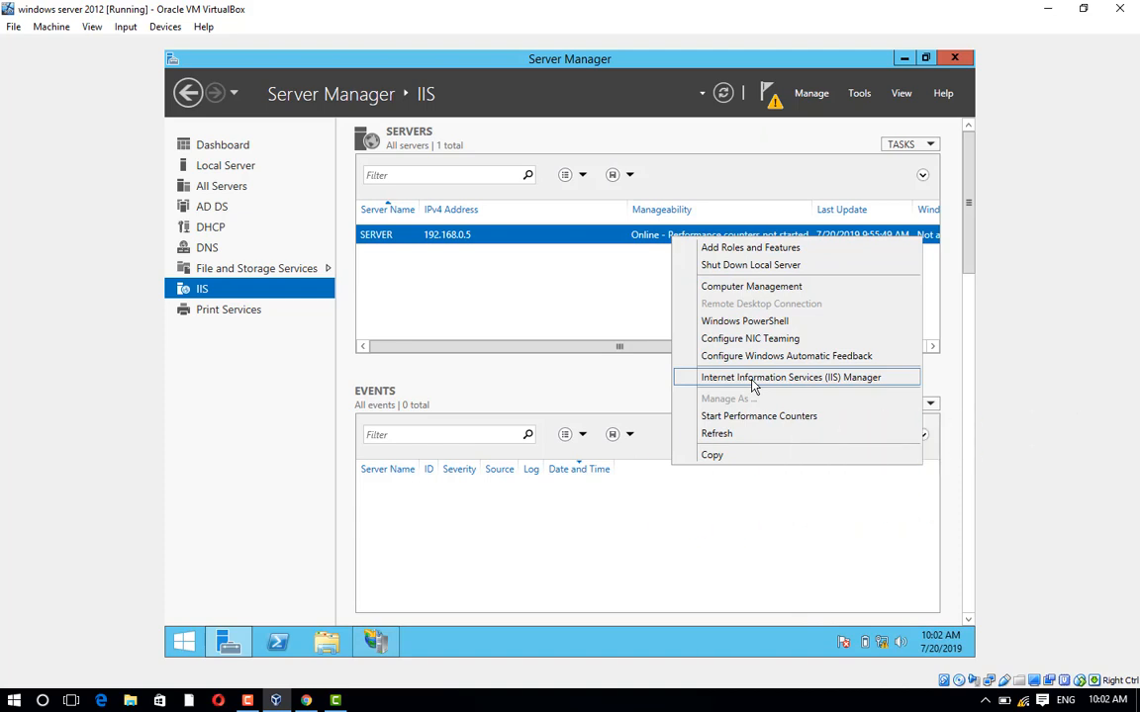
Launch Internet Information Services (IIS) Manager for the server from Server Manager
{"action": "left_click", "coordinate": [797, 376]}
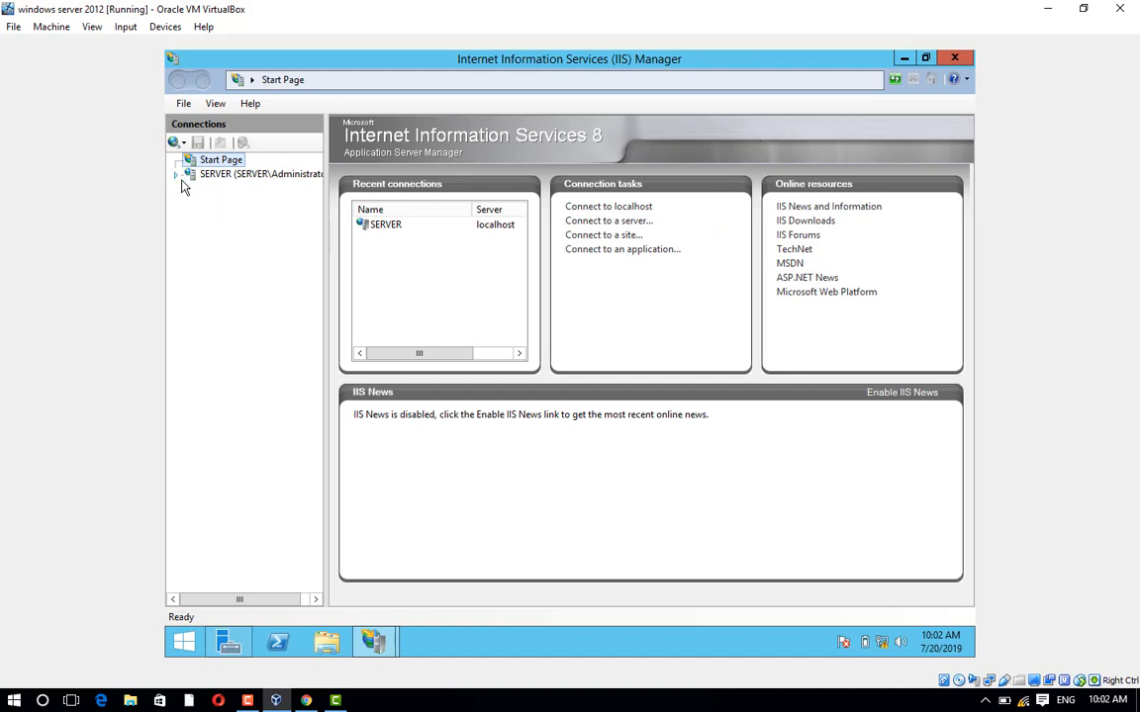
Enable Directory Browsing server-wide, then show the Sites list with worldofitech started
{"action": "left_click", "coordinate": [248, 174]}
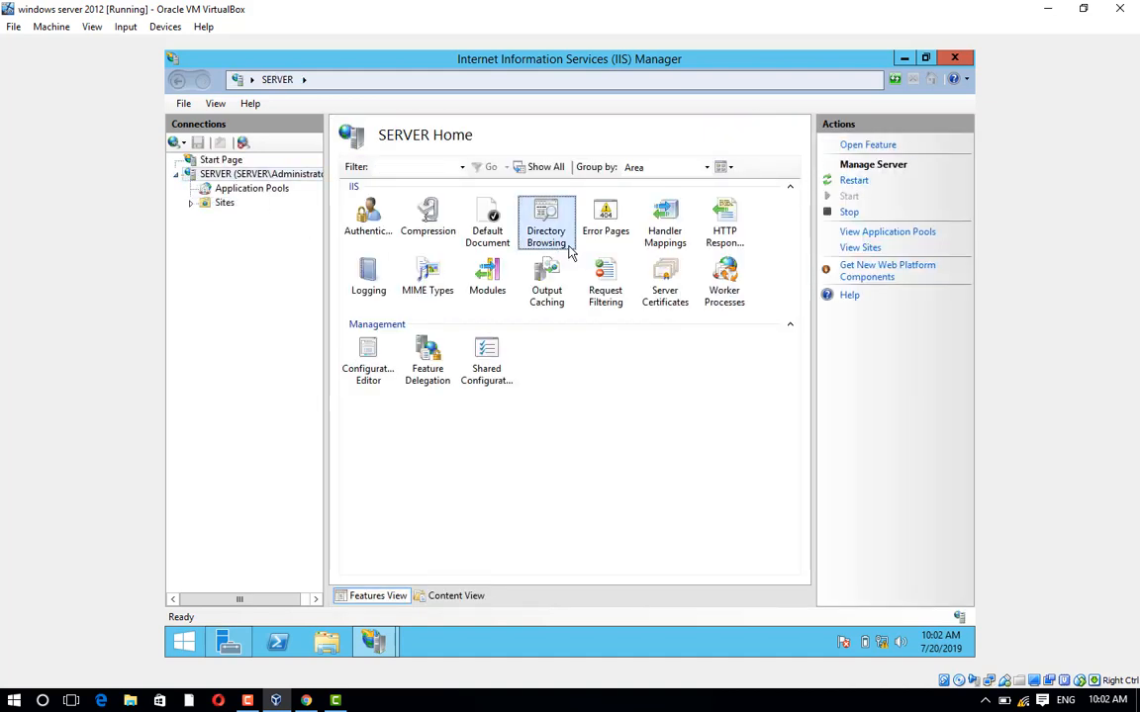
{"action": "double_click", "coordinate": [546, 210]}
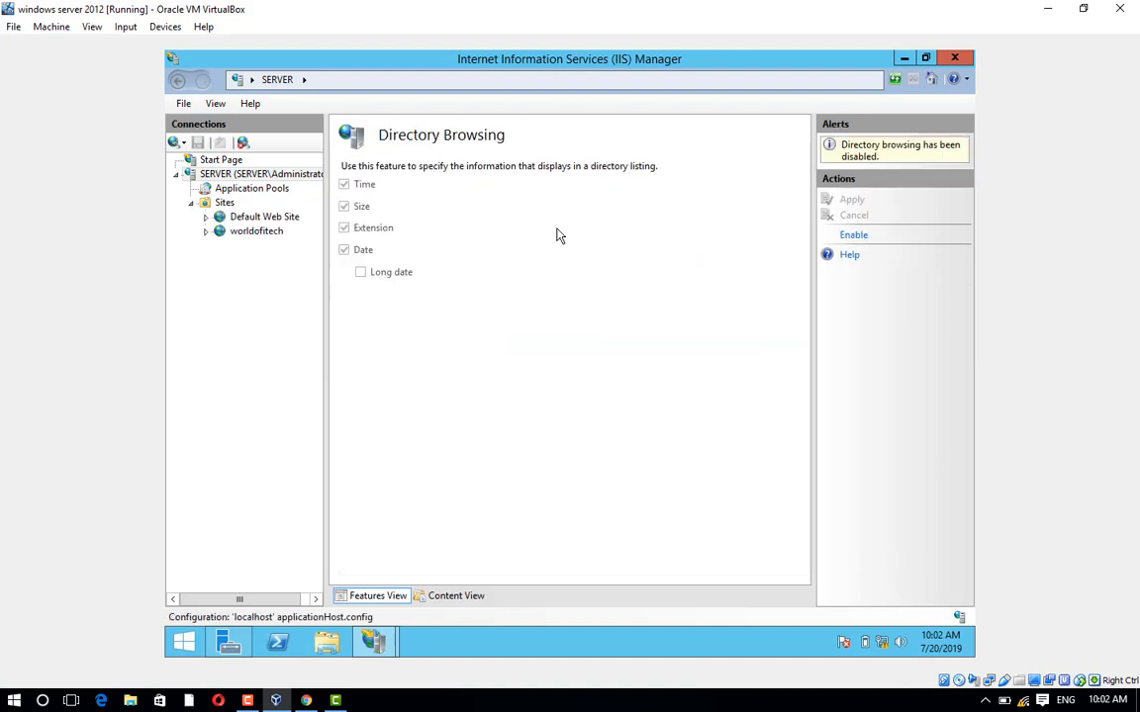
{"action": "left_click", "coordinate": [853, 234]}
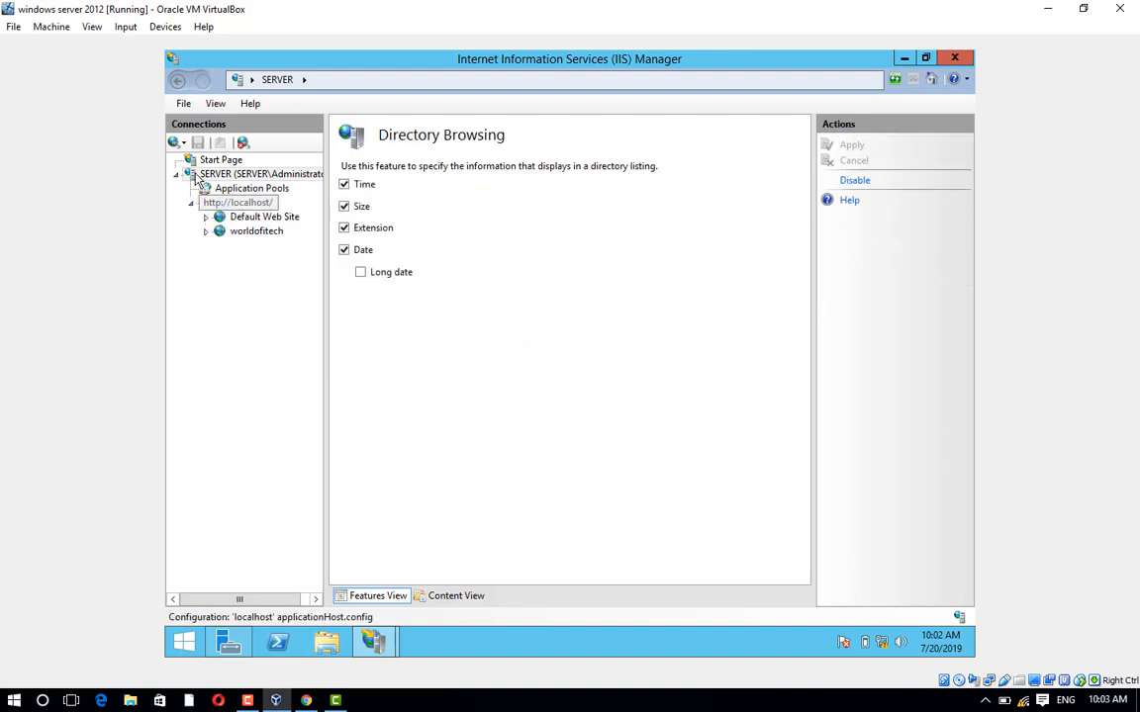
{"action": "left_click", "coordinate": [225, 202]}
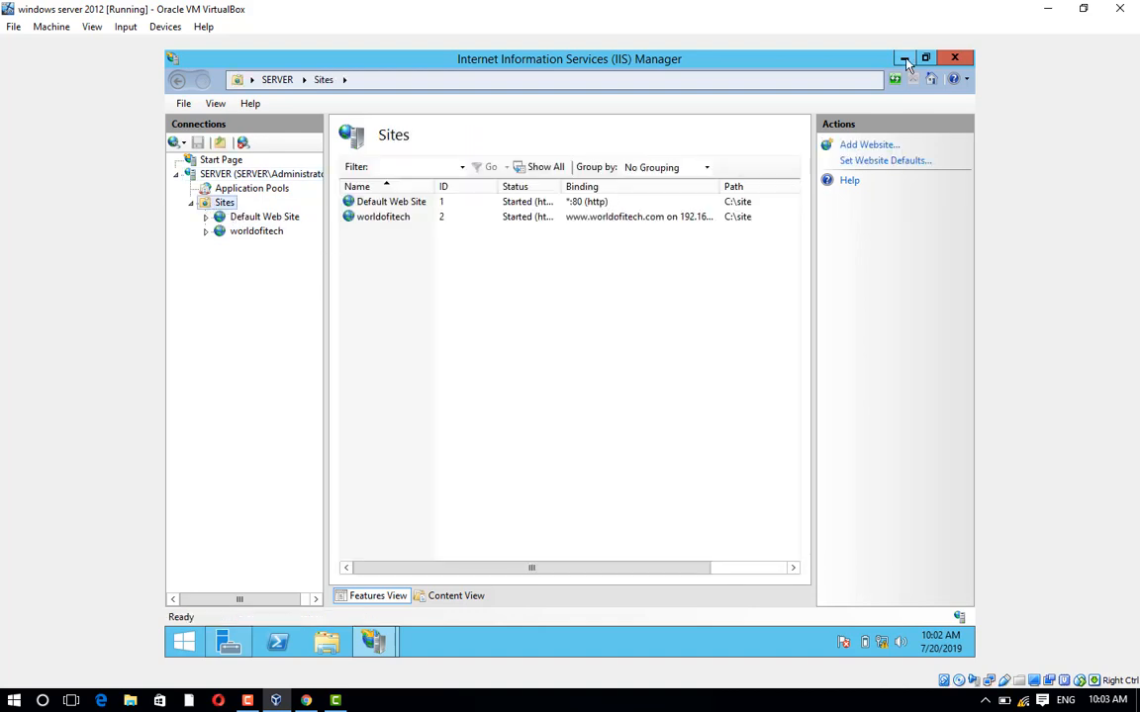
{"action": "mouse_move", "coordinate": [912, 62]}
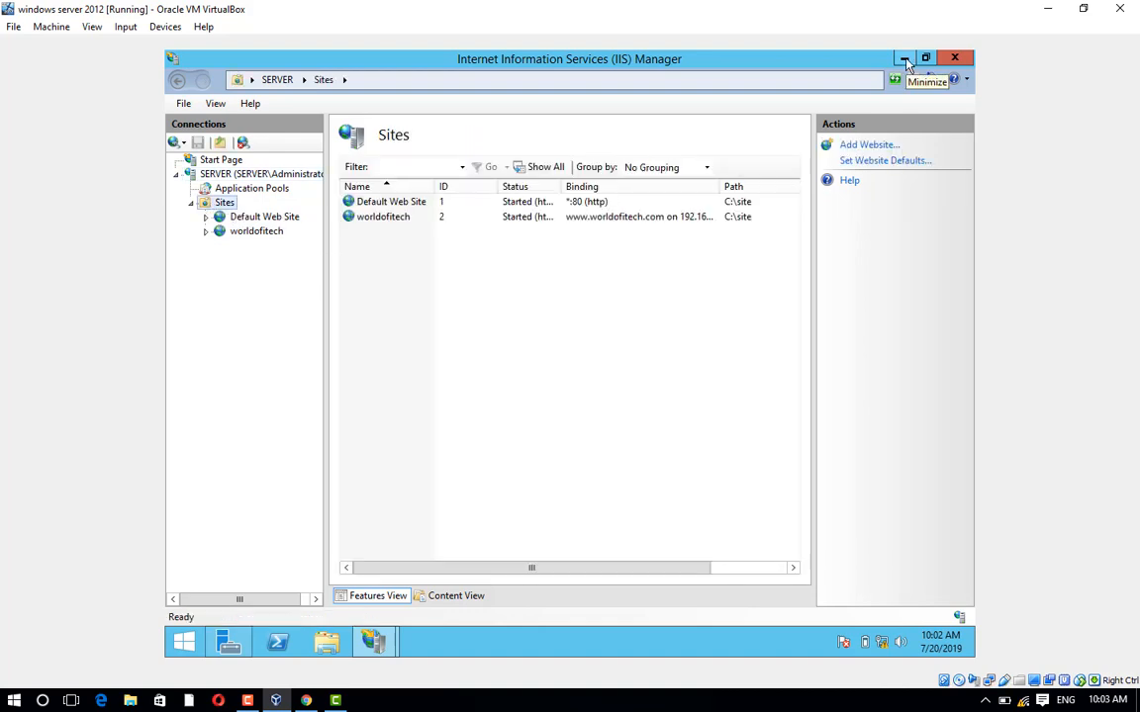
{"action": "left_click", "coordinate": [379, 216]}
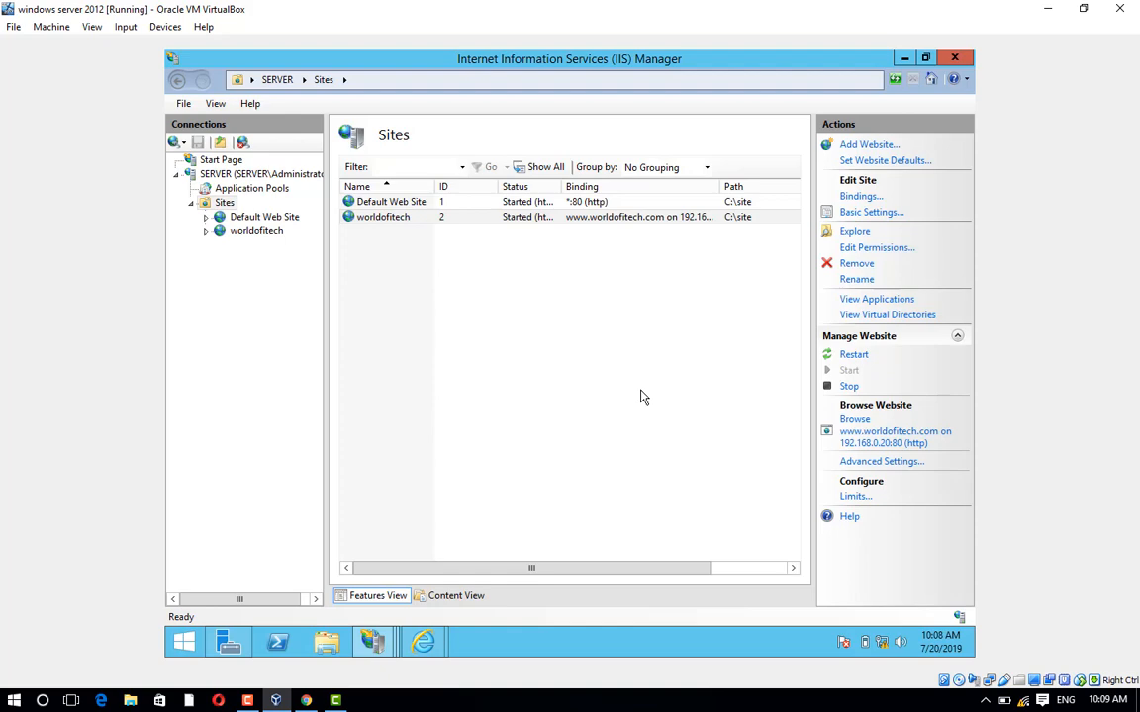